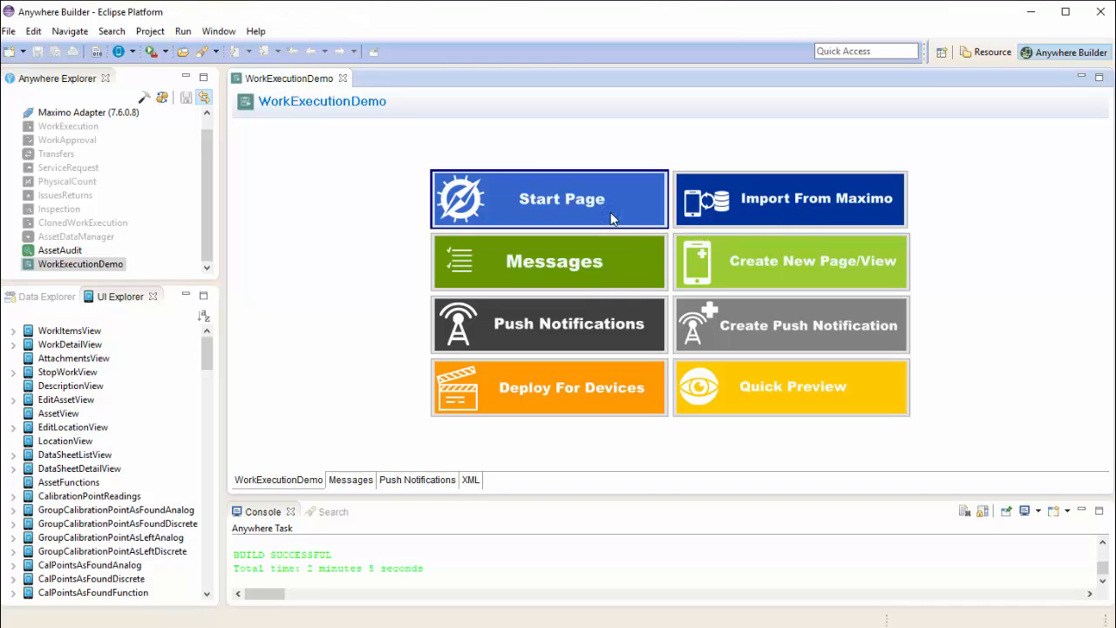
Open the WorkExecutionDemo app's views for editing from its Start Page
left_click(548, 199)
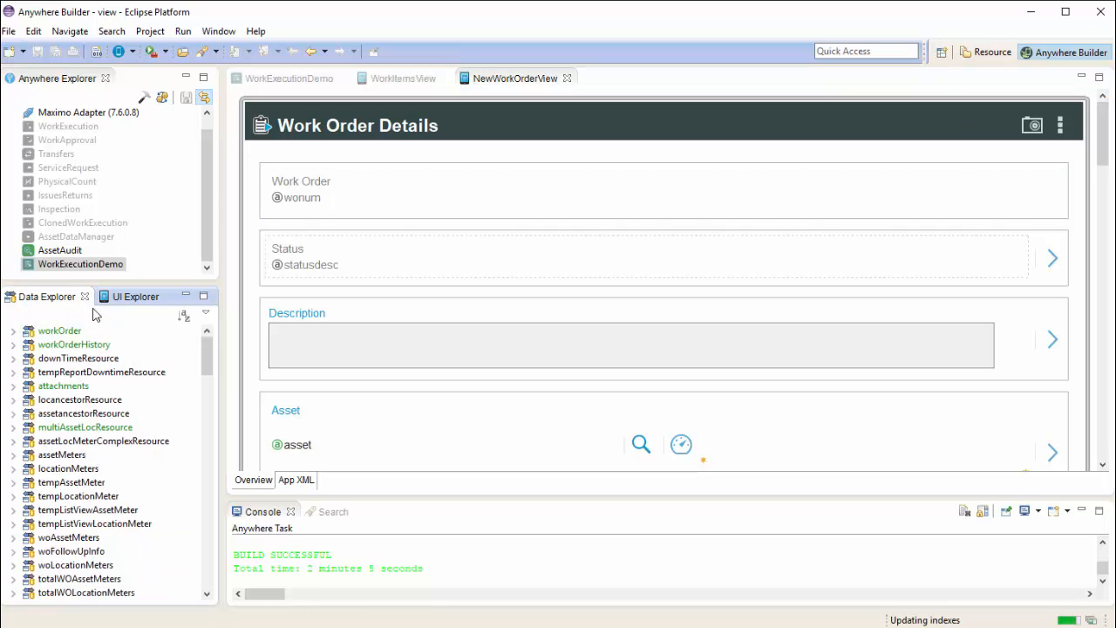
Expand the workOrder resource and add siteid and orgid fields below Description in Work Order Details
left_click(59, 330)
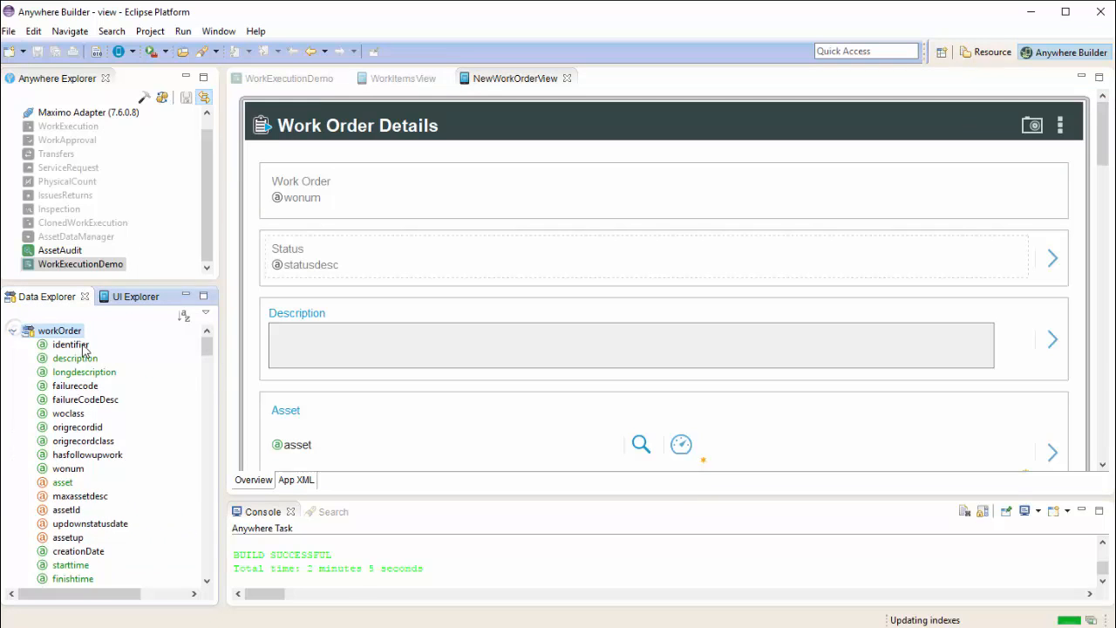
scroll("down", 3)
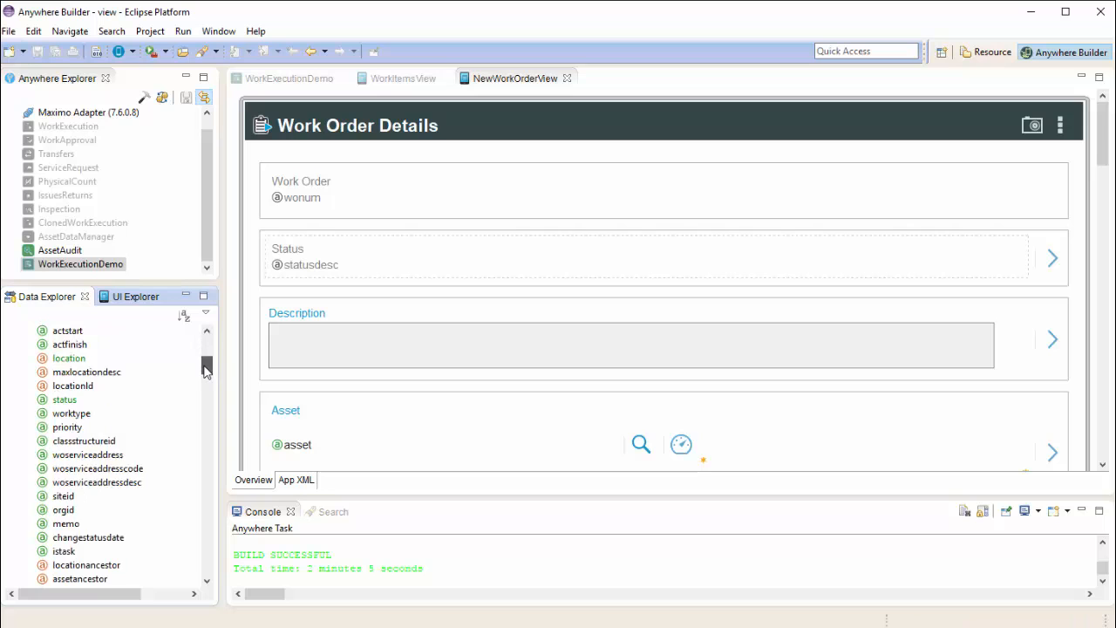
scroll("down", 3)
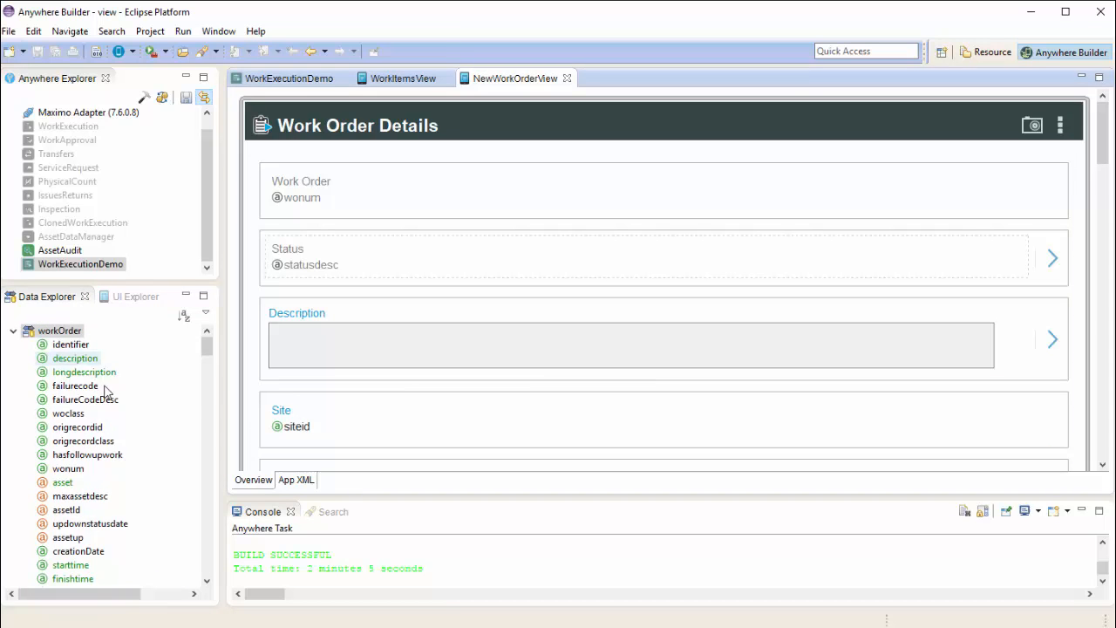
scroll("down", 3)
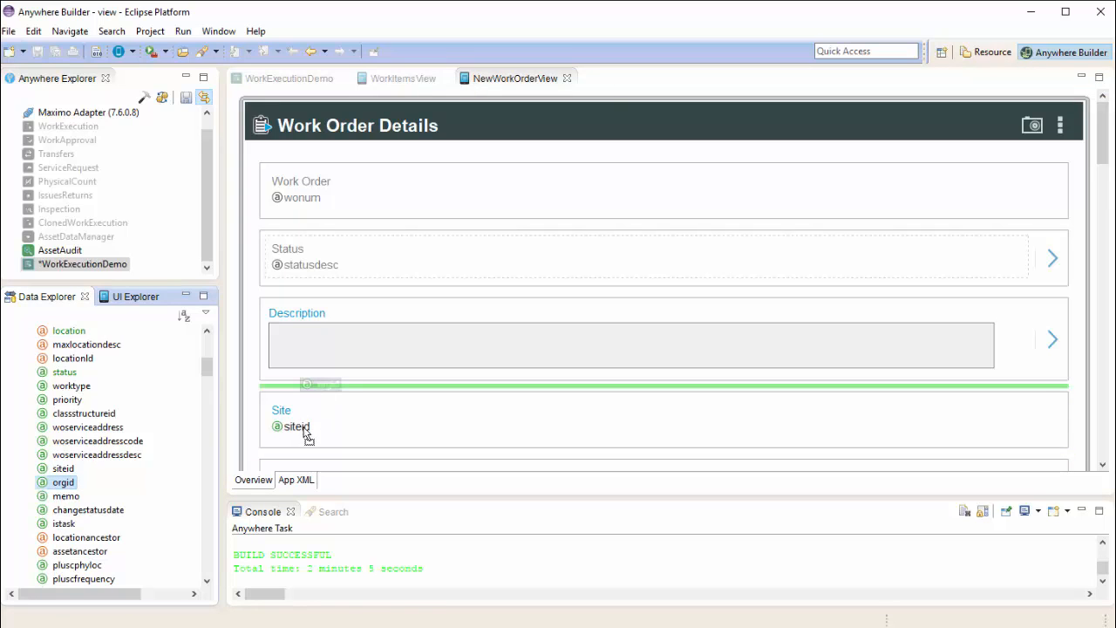
left_click(305, 425)
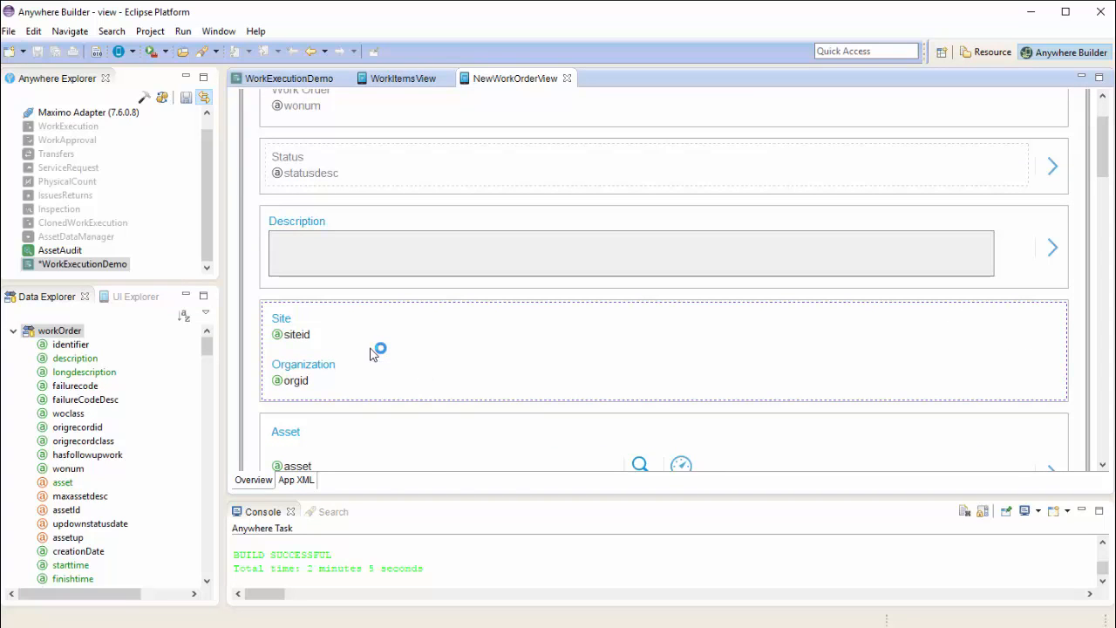
Convert the Site/Organization group to a layout and place orgid beside siteid in one row
right_click(374, 350)
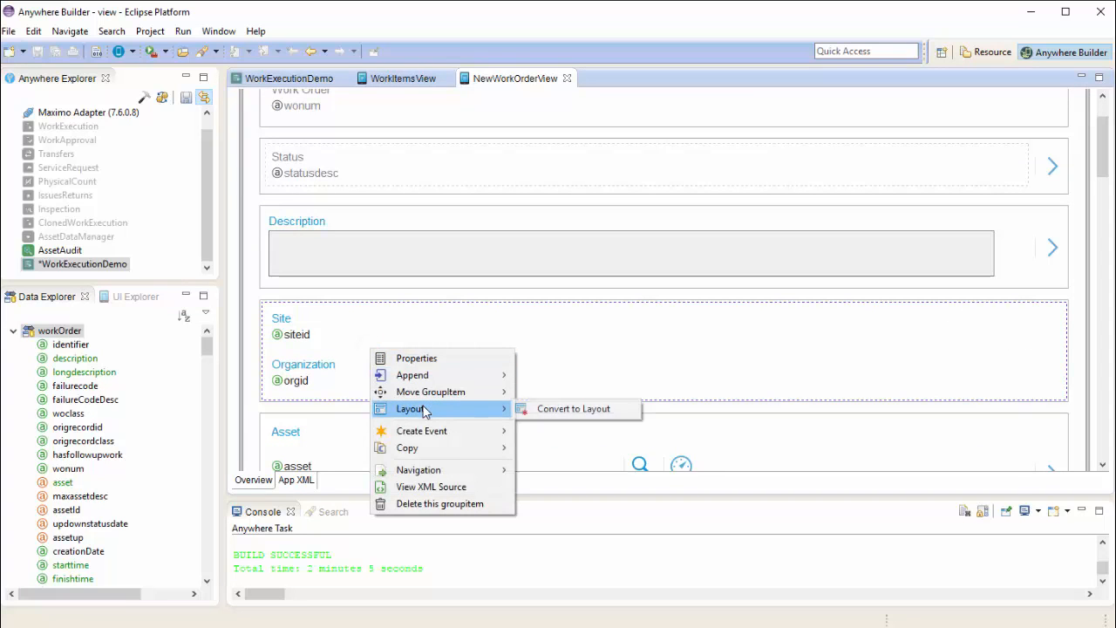
mouse_move(572, 408)
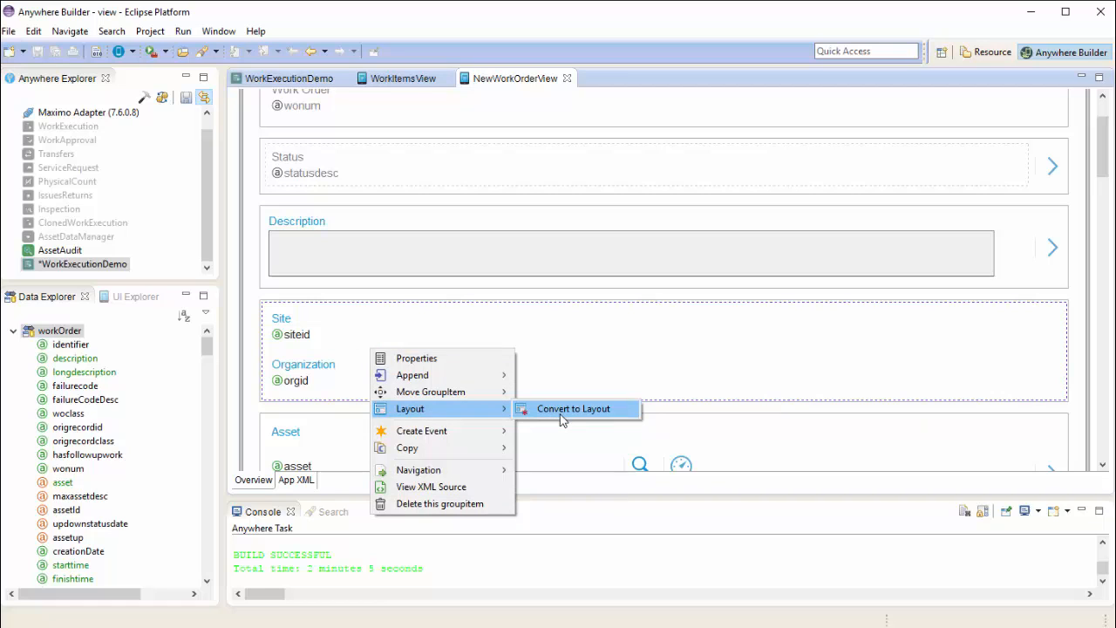
left_click(572, 408)
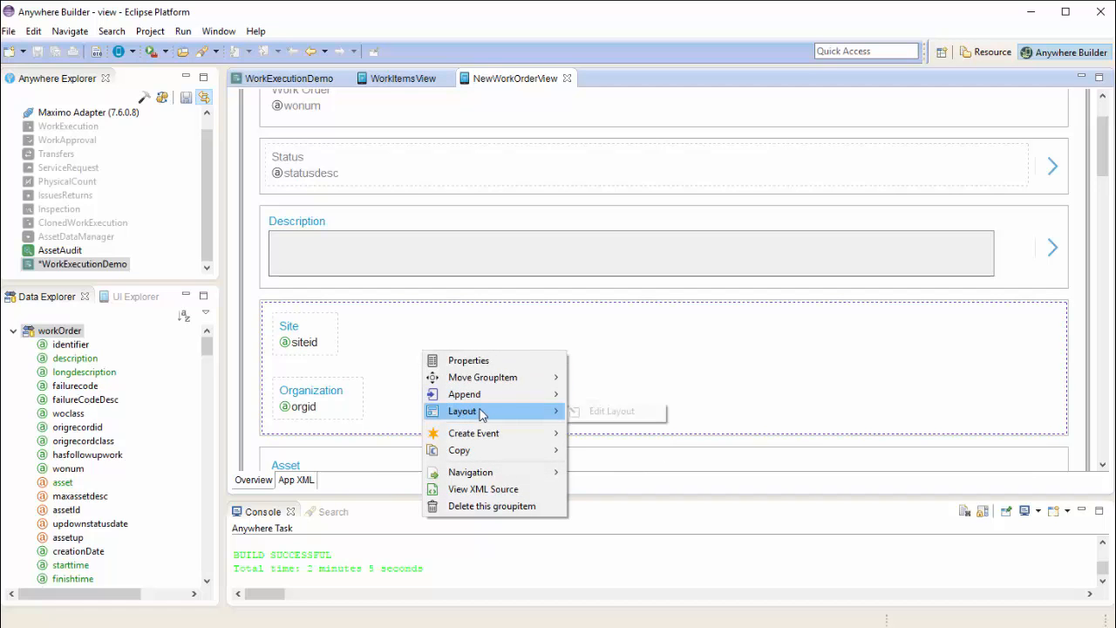
mouse_move(610, 411)
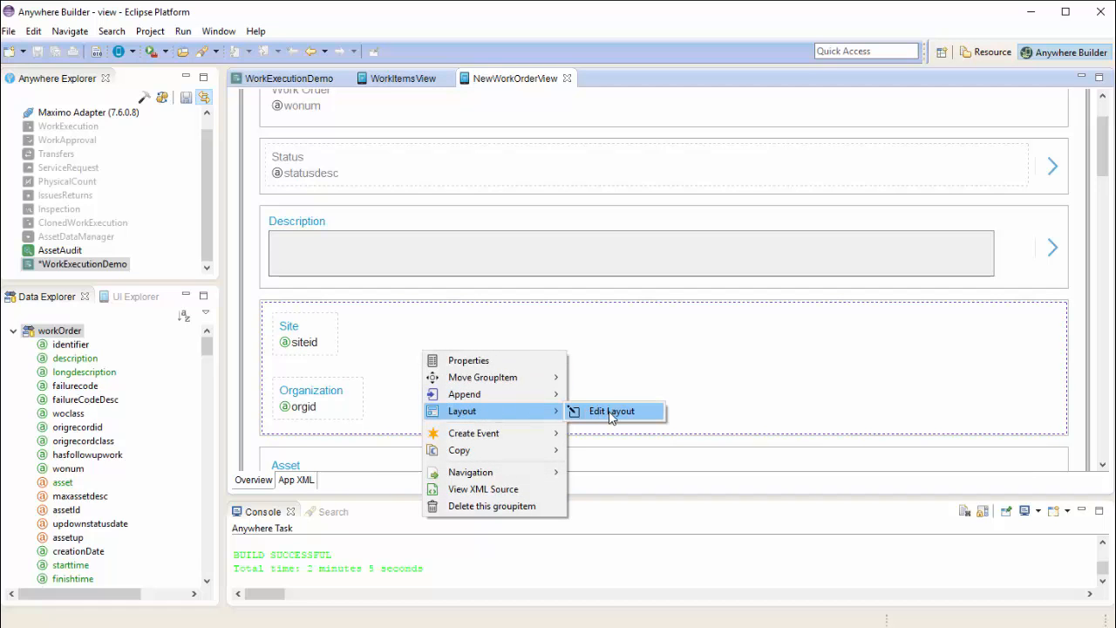
left_click(610, 411)
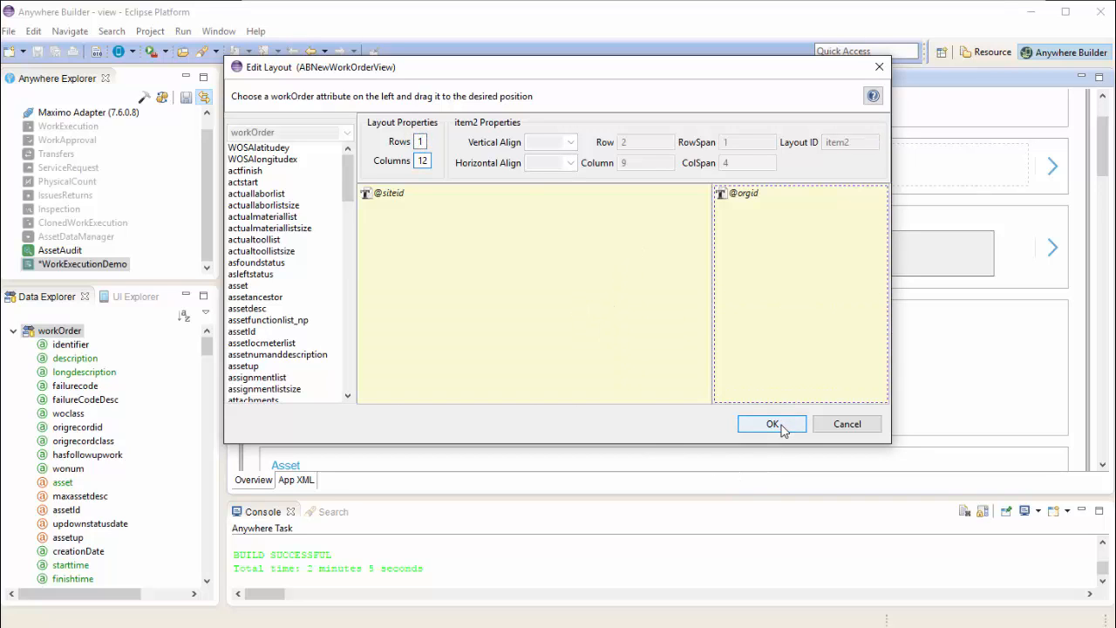
left_click(771, 424)
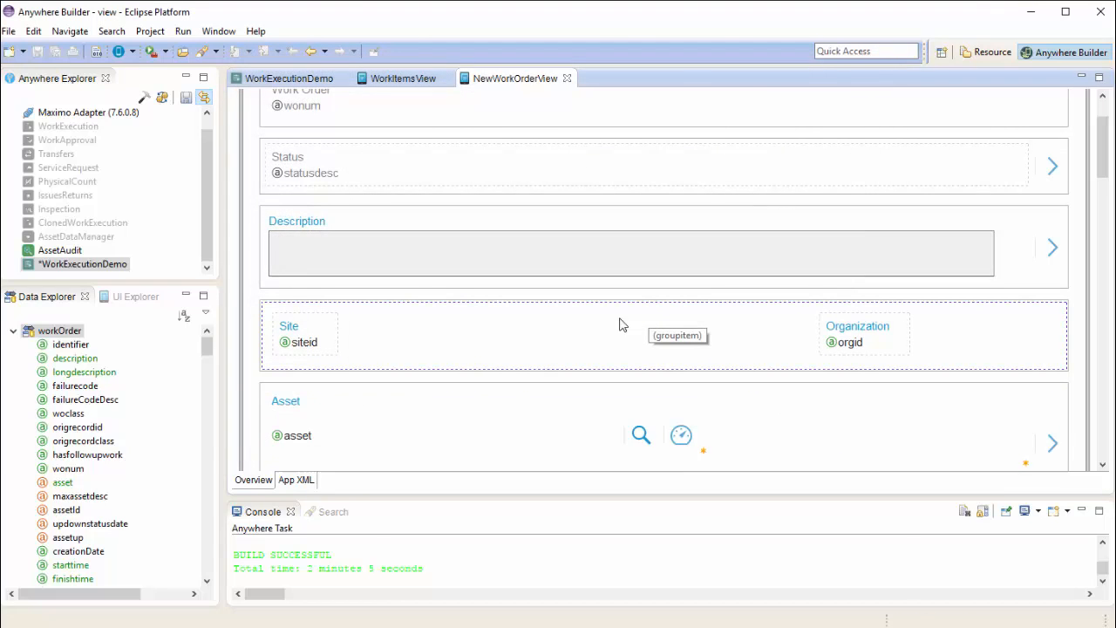
Launch the Add Lookup wizard for the Site field
left_click(303, 341)
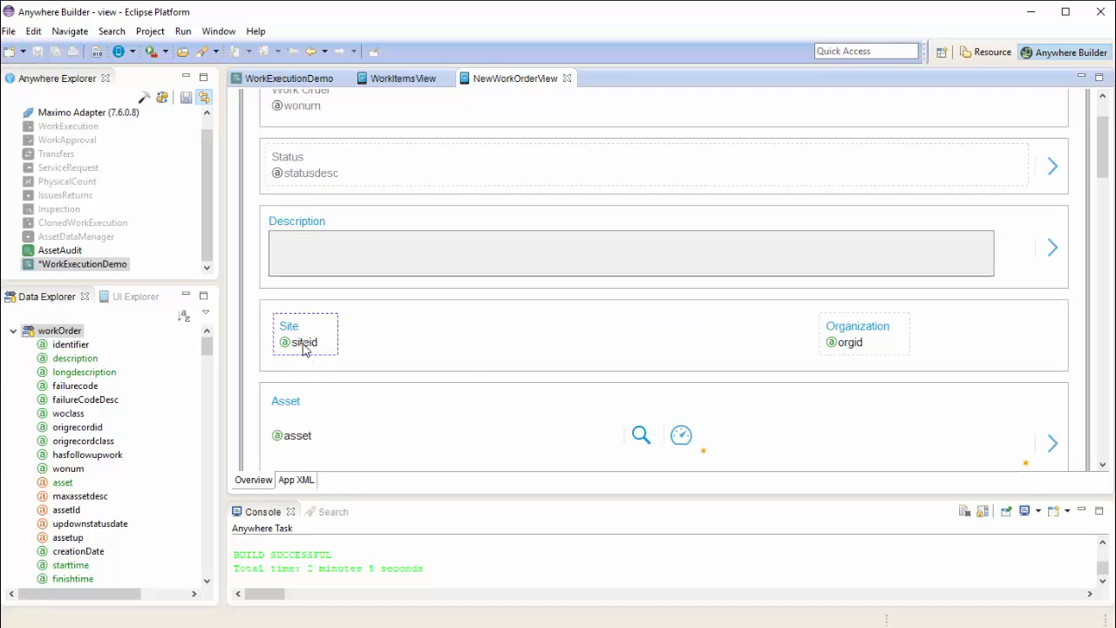
right_click(304, 342)
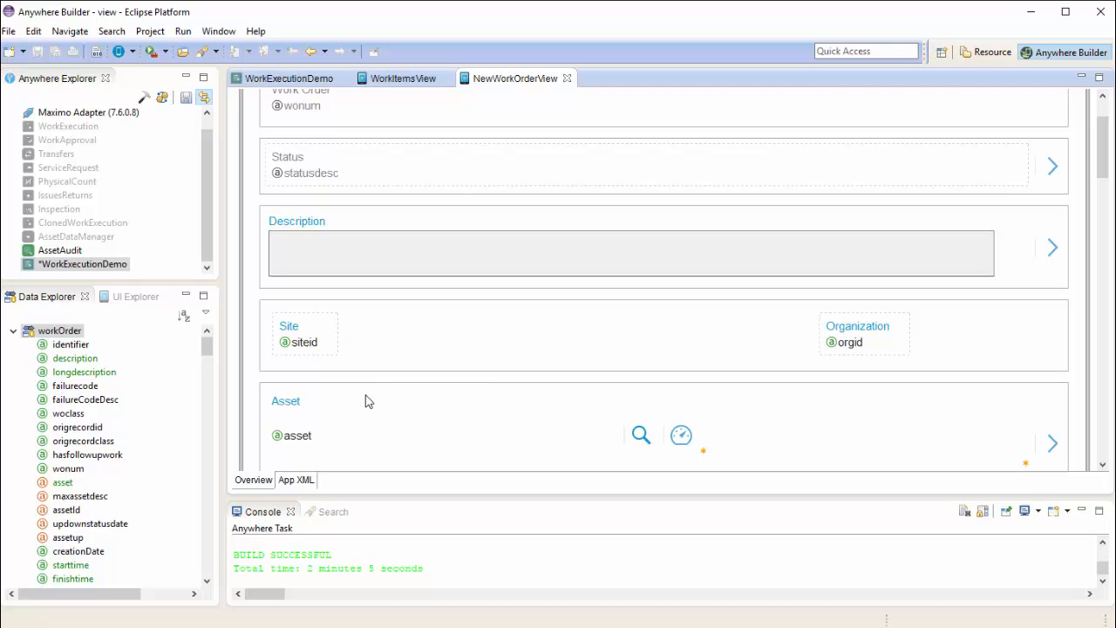
left_click(364, 394)
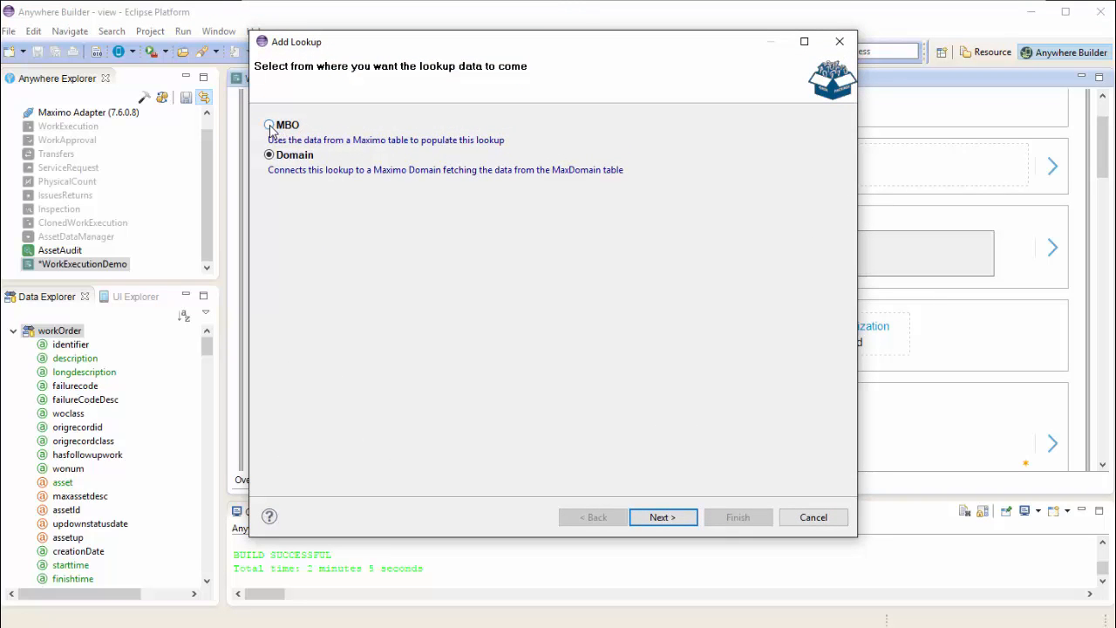
Source the lookup from the Maximo SITE MBO with orgid and siteid attributes
left_click(268, 125)
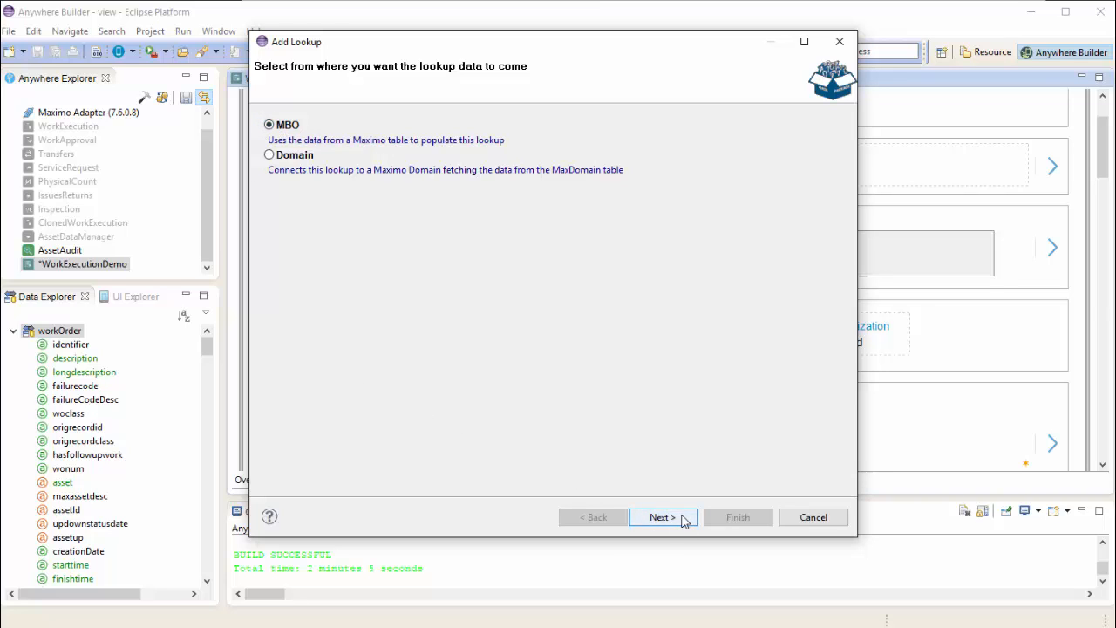
left_click(660, 516)
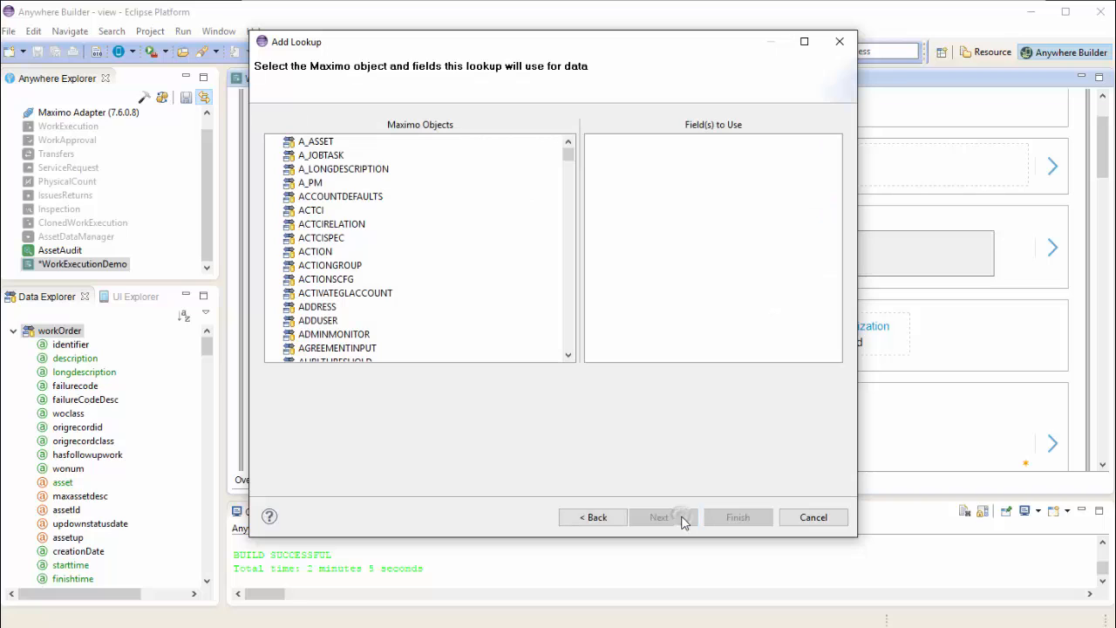
left_click(340, 195)
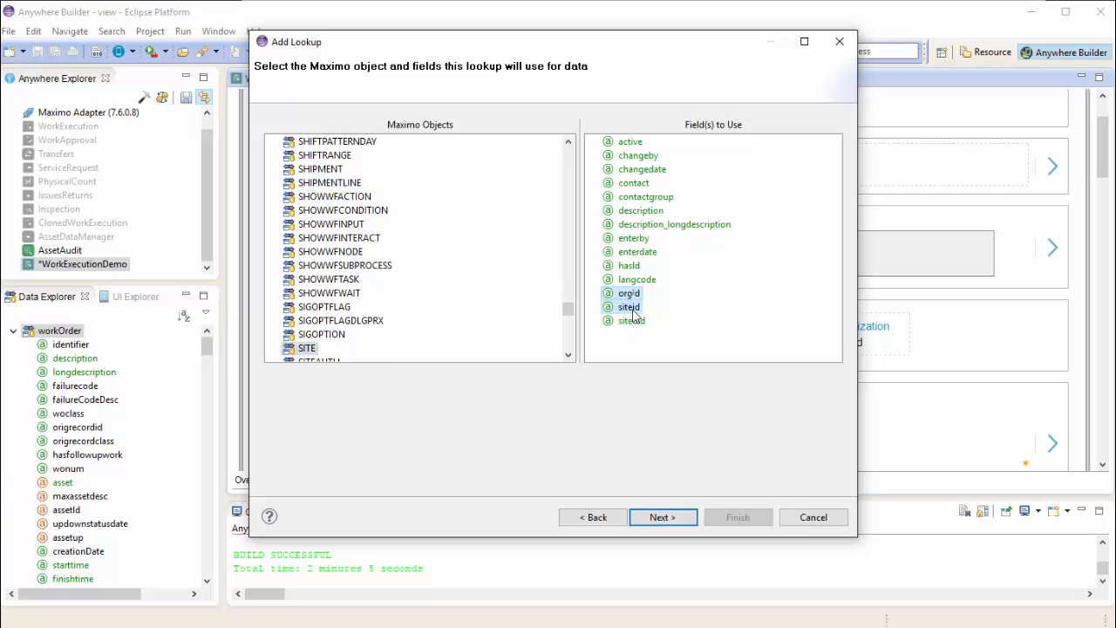
left_click(662, 516)
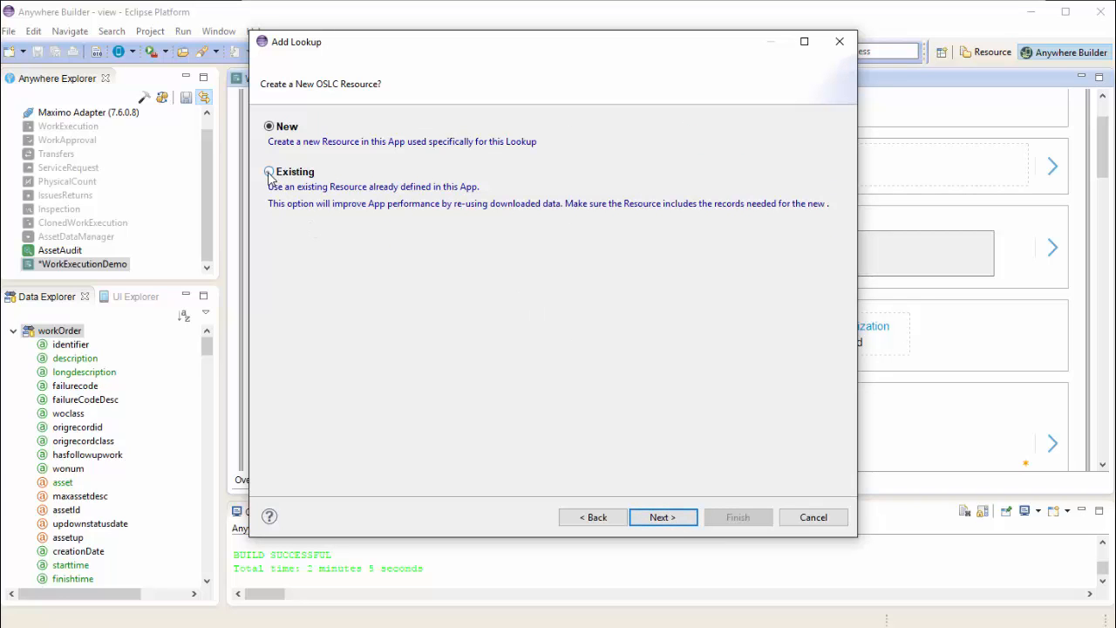
Reuse the app's existing site resource for the lookup and continue to row layout
left_click(268, 173)
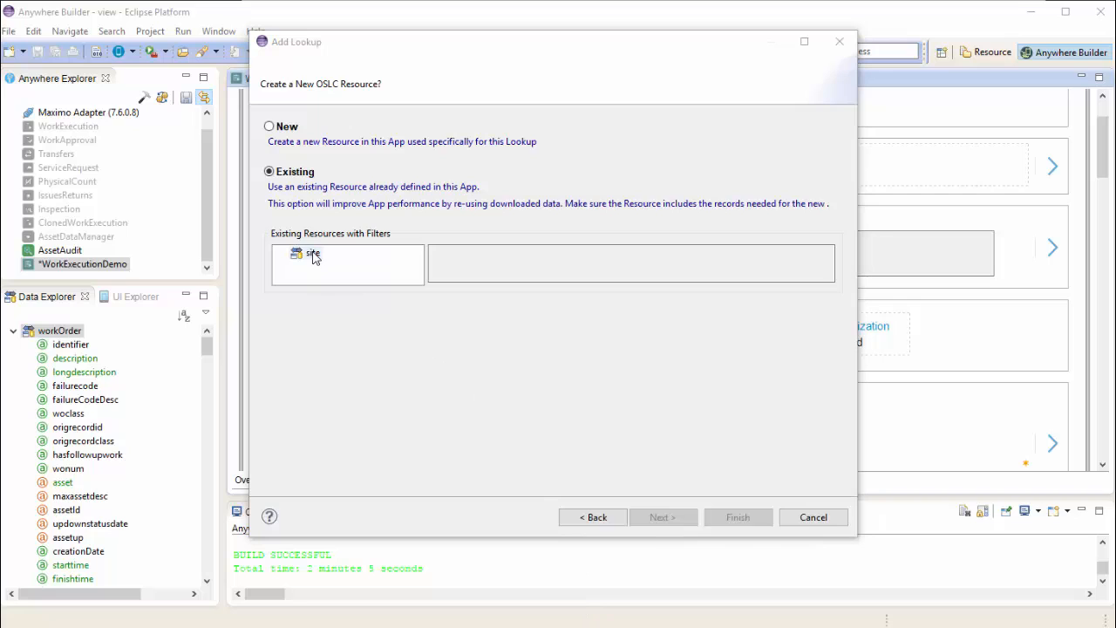
left_click(312, 253)
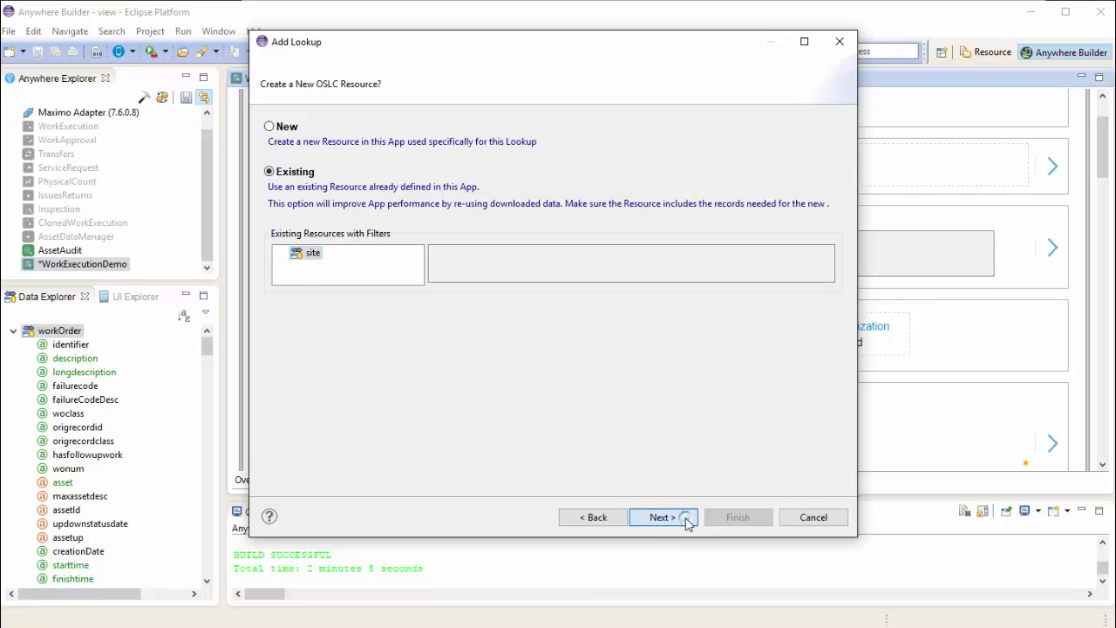
left_click(663, 516)
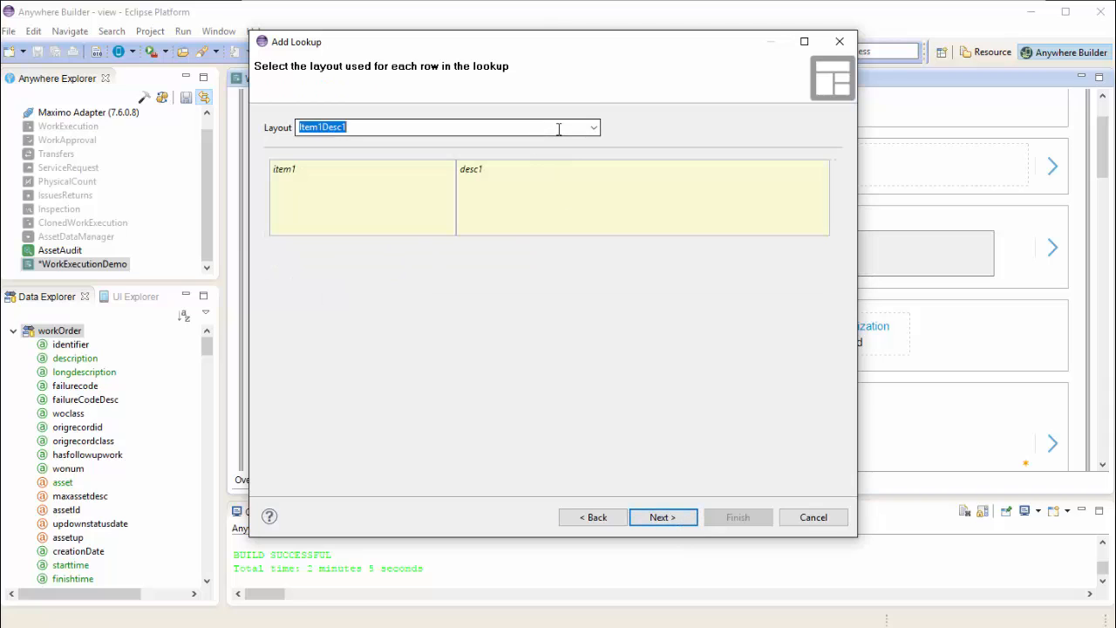
Cycle through row layout options for the lookup and continue to field binding
left_click(593, 128)
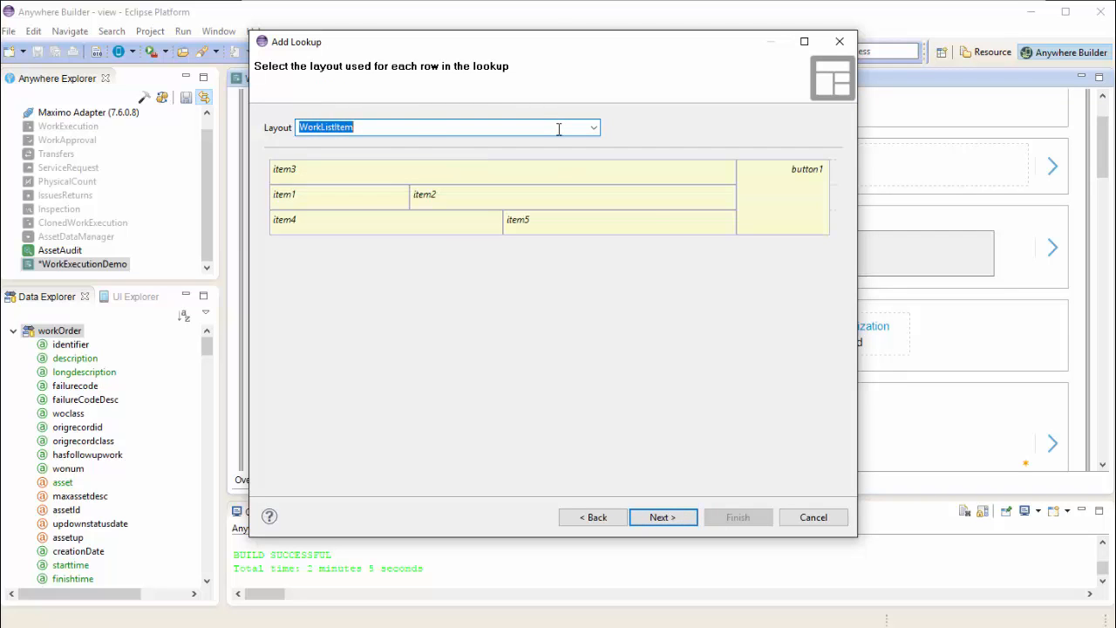
left_click(592, 128)
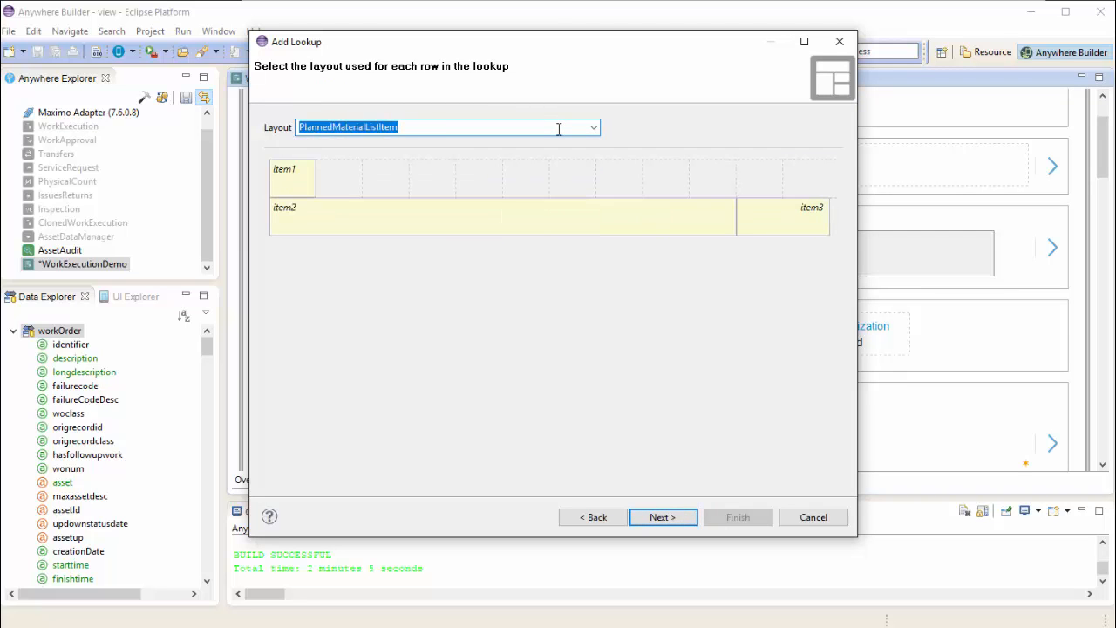
left_click(593, 127)
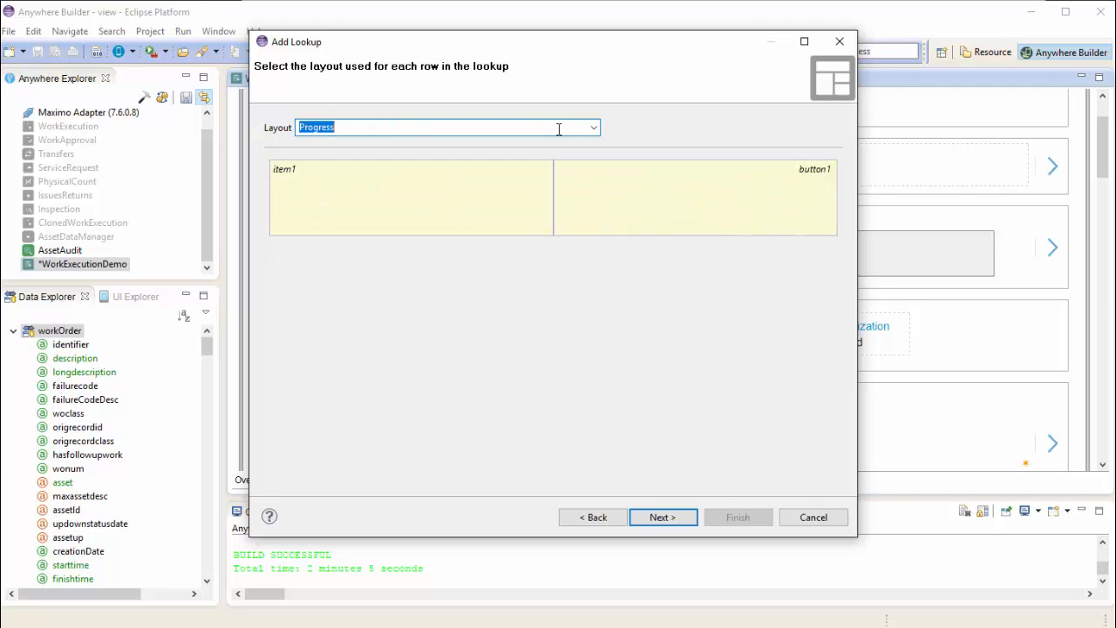
left_click(593, 128)
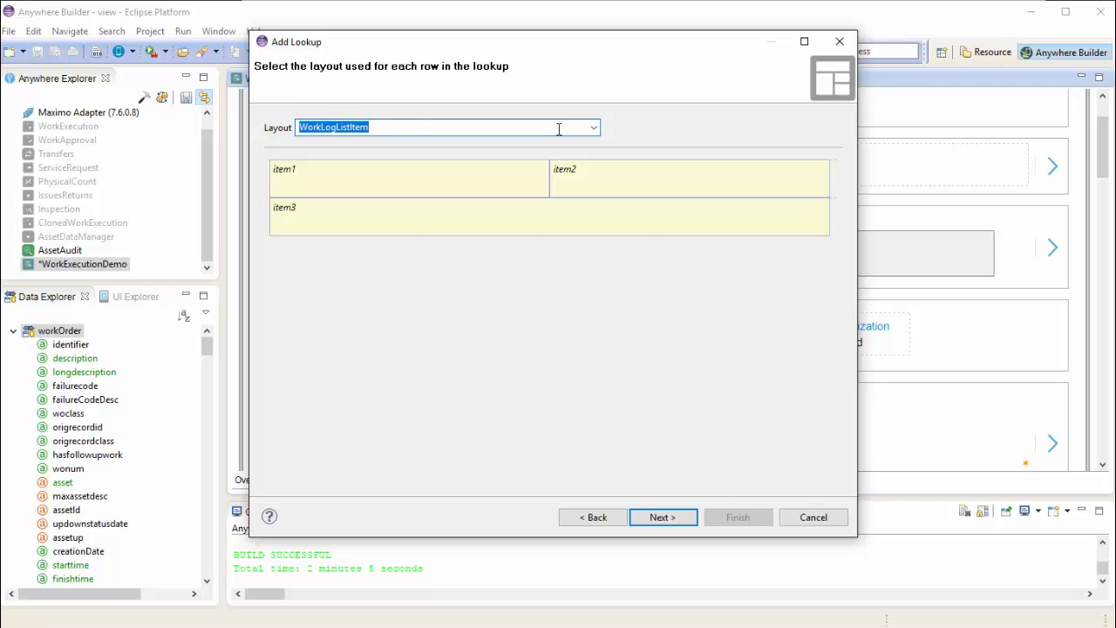
left_click(593, 128)
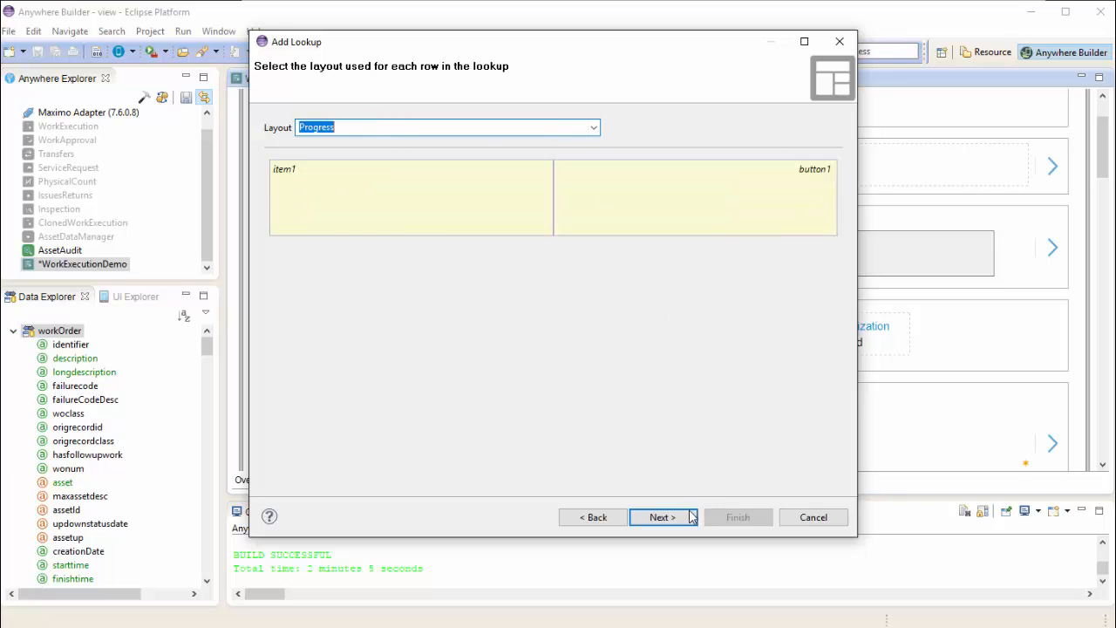
left_click(663, 516)
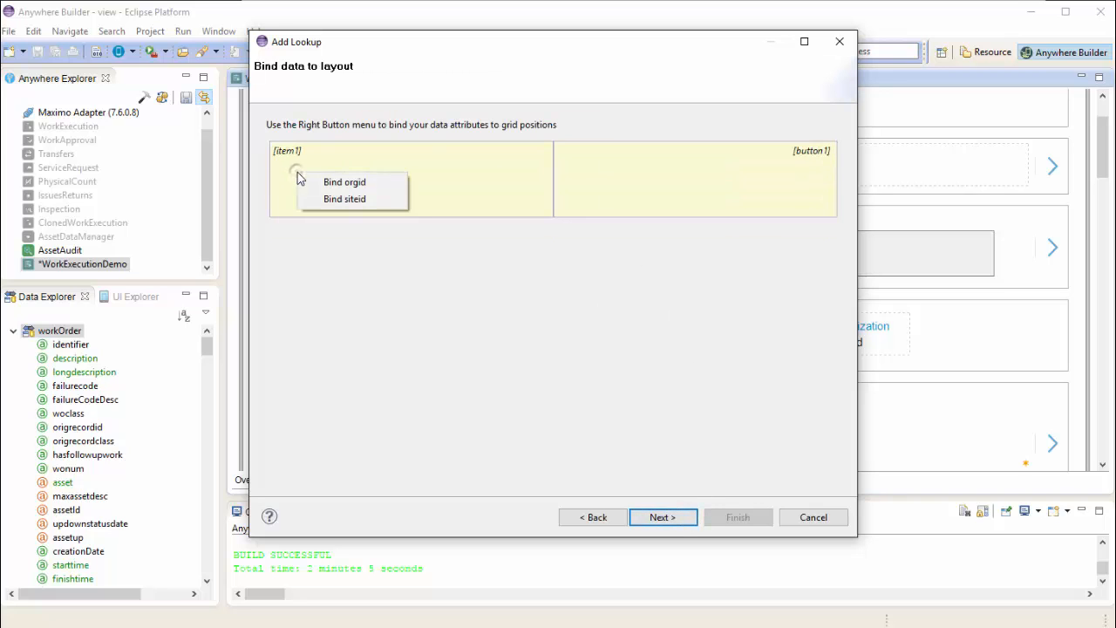
Bind siteid and orgid to the row positions and finish creating the siteid lookup
left_click(345, 198)
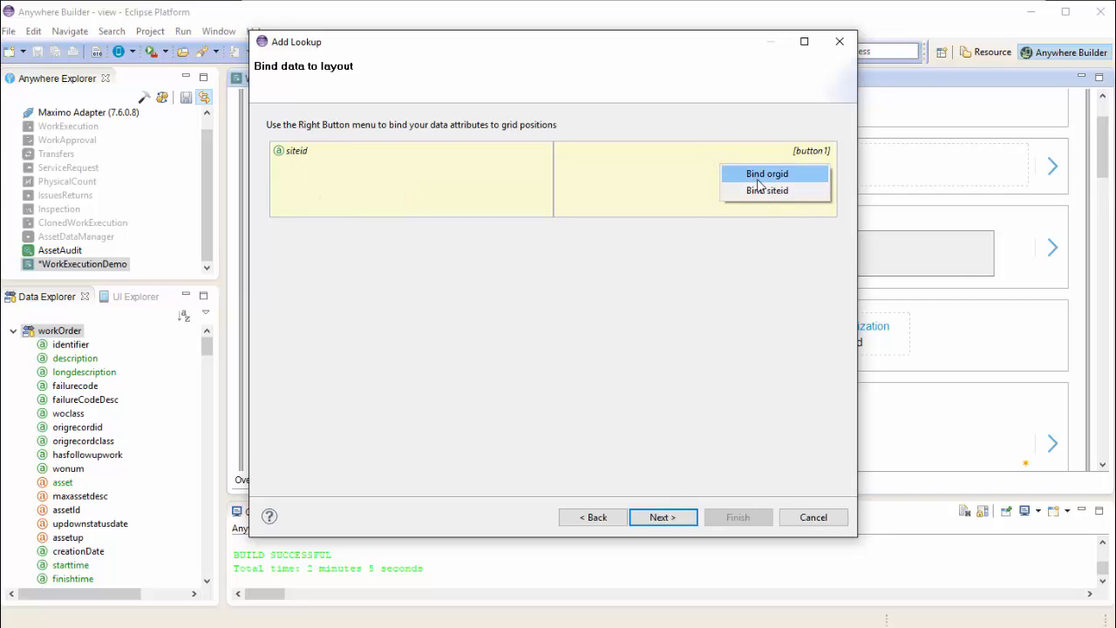
left_click(767, 174)
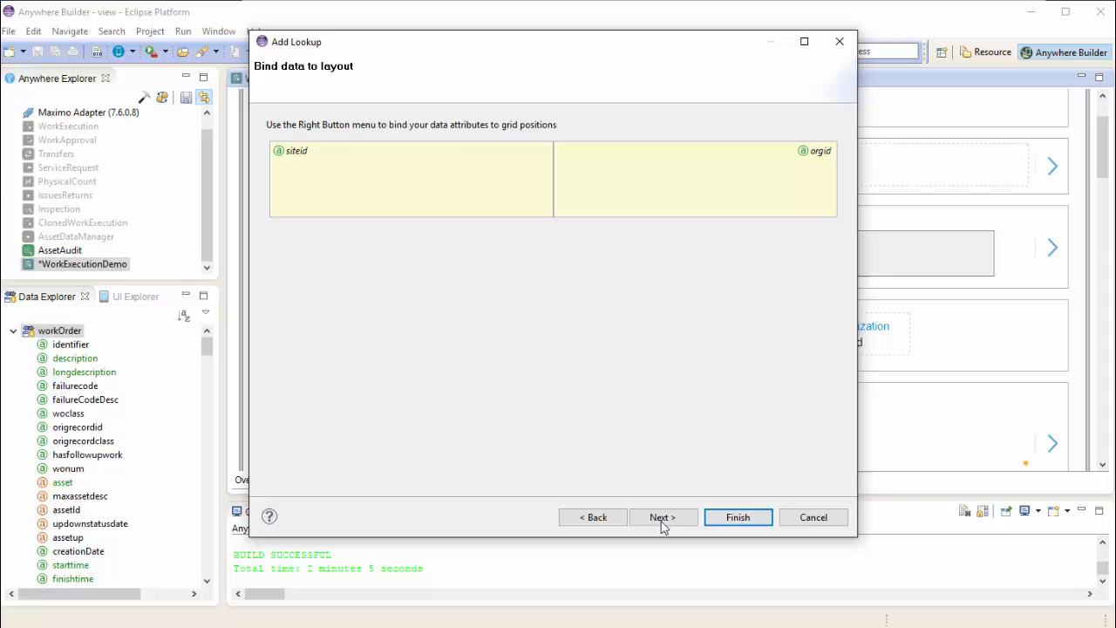
left_click(663, 516)
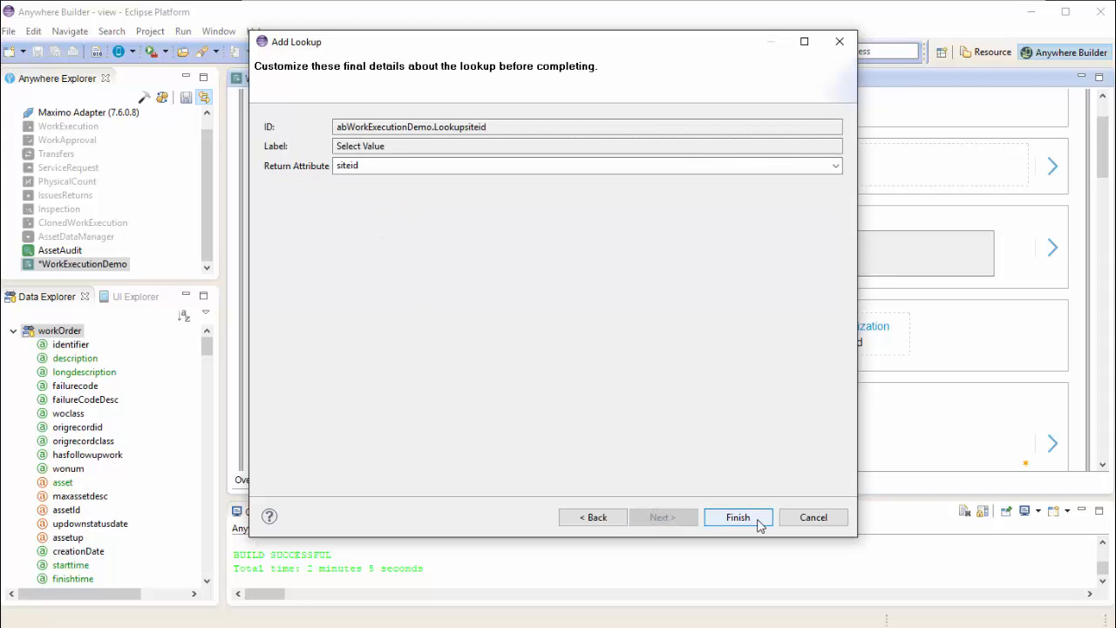
left_click(738, 516)
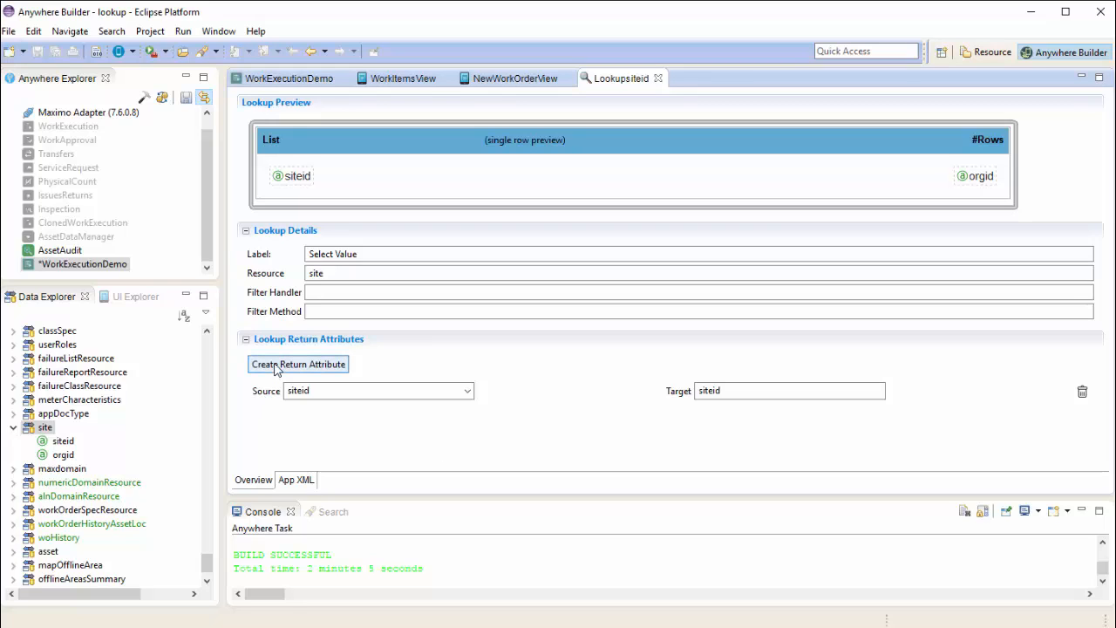
Add a second return attribute sourced from orgid with target 'orgid'
left_click(298, 365)
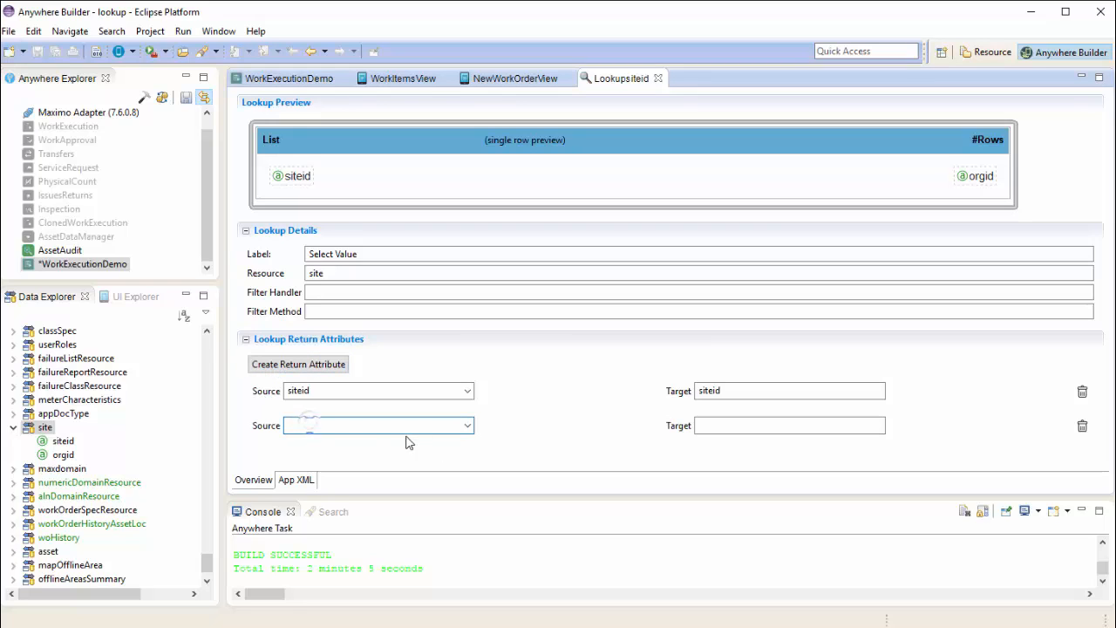
left_click(376, 425)
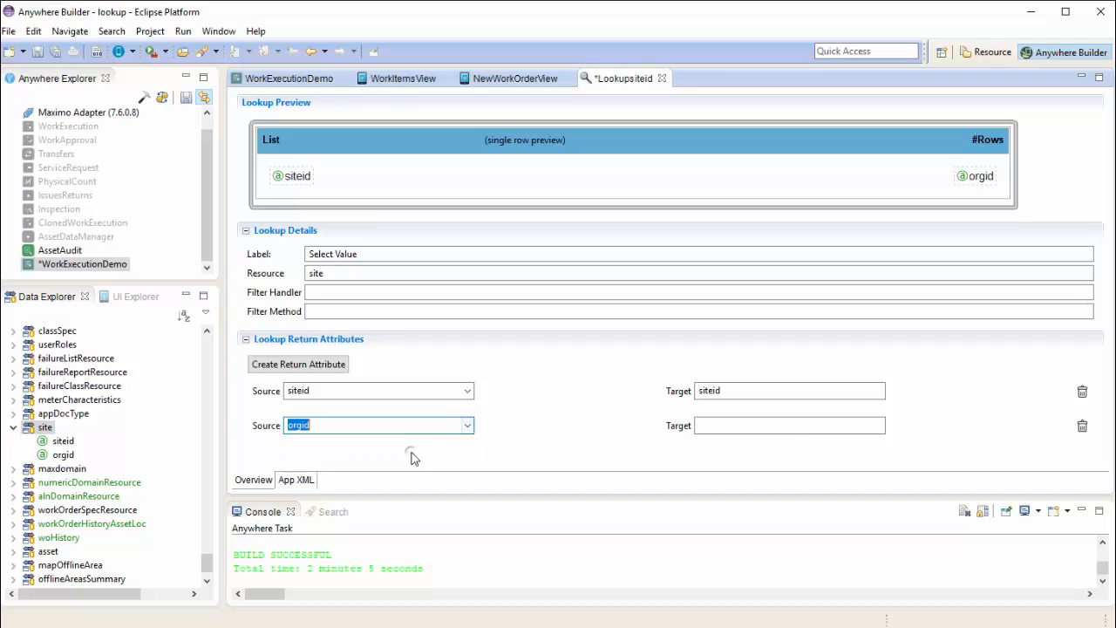
left_click(788, 425)
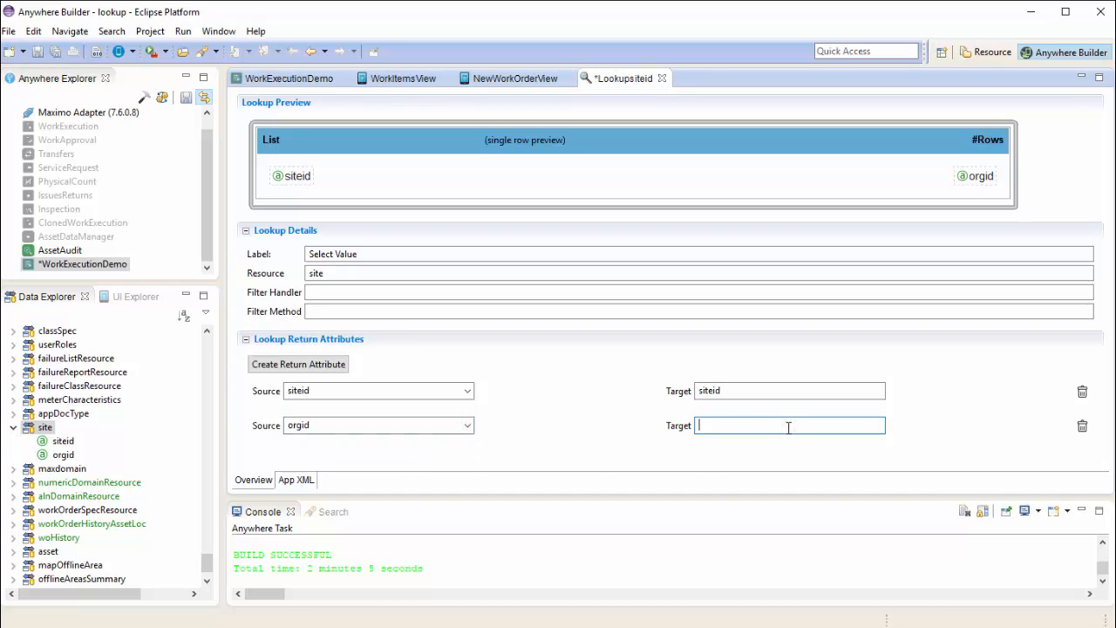
type("orgid")
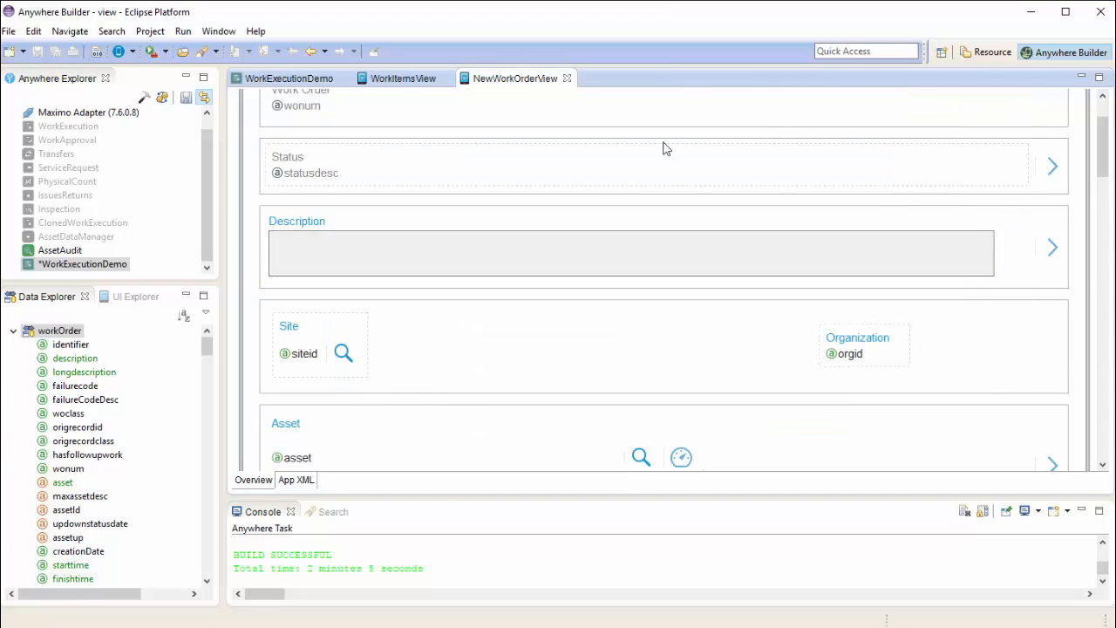
Close the NewWorkOrderView and WorkItemsView editors, returning to the app overview
left_click(321, 345)
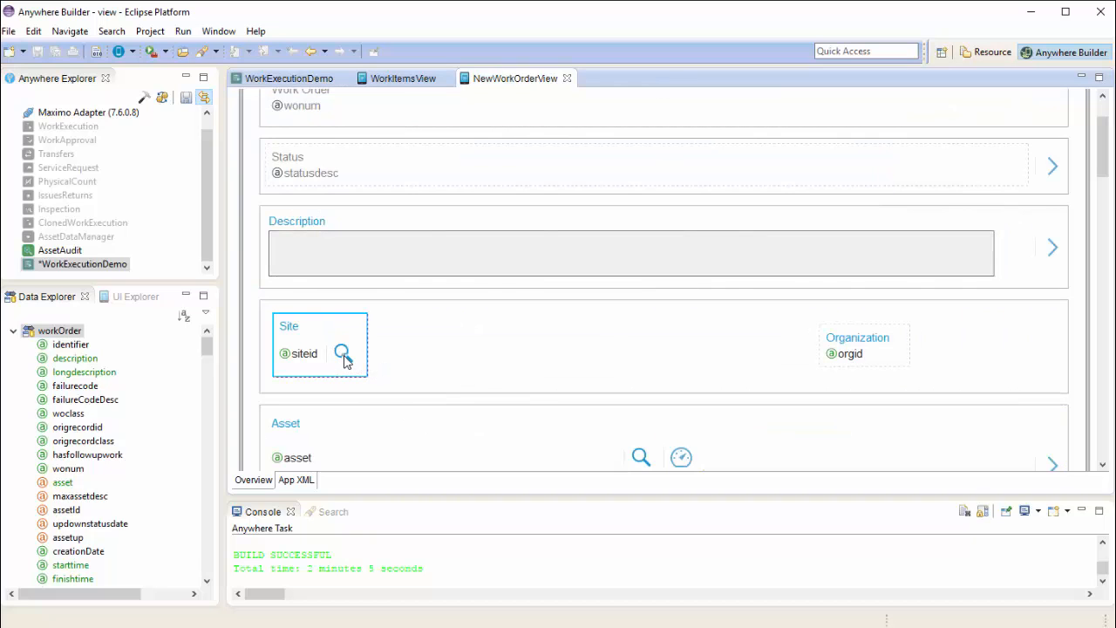
left_click(341, 352)
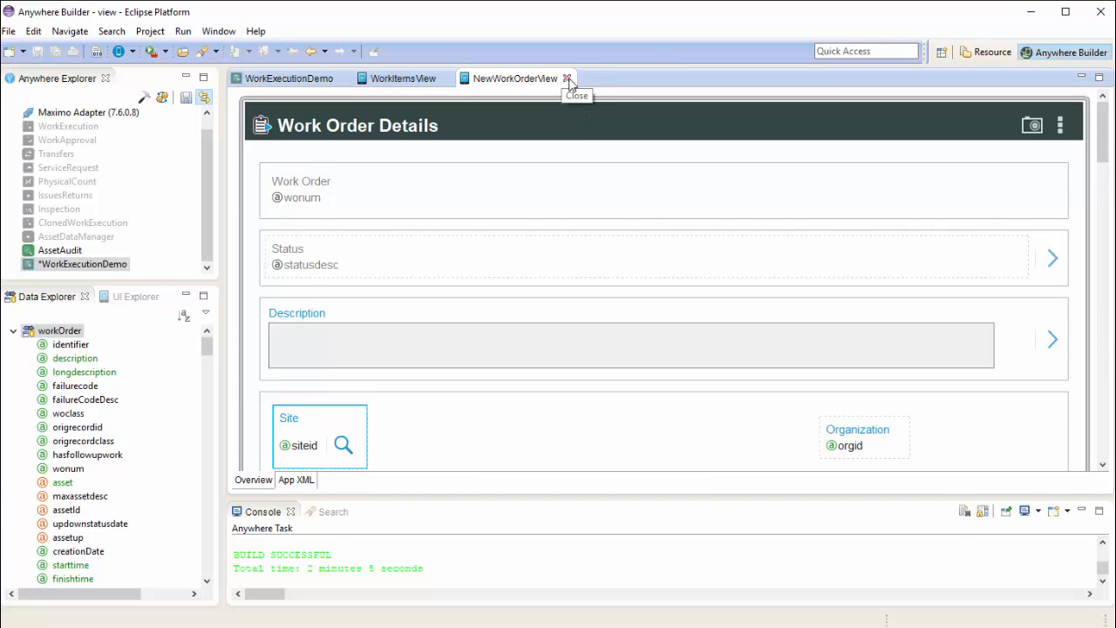
left_click(568, 78)
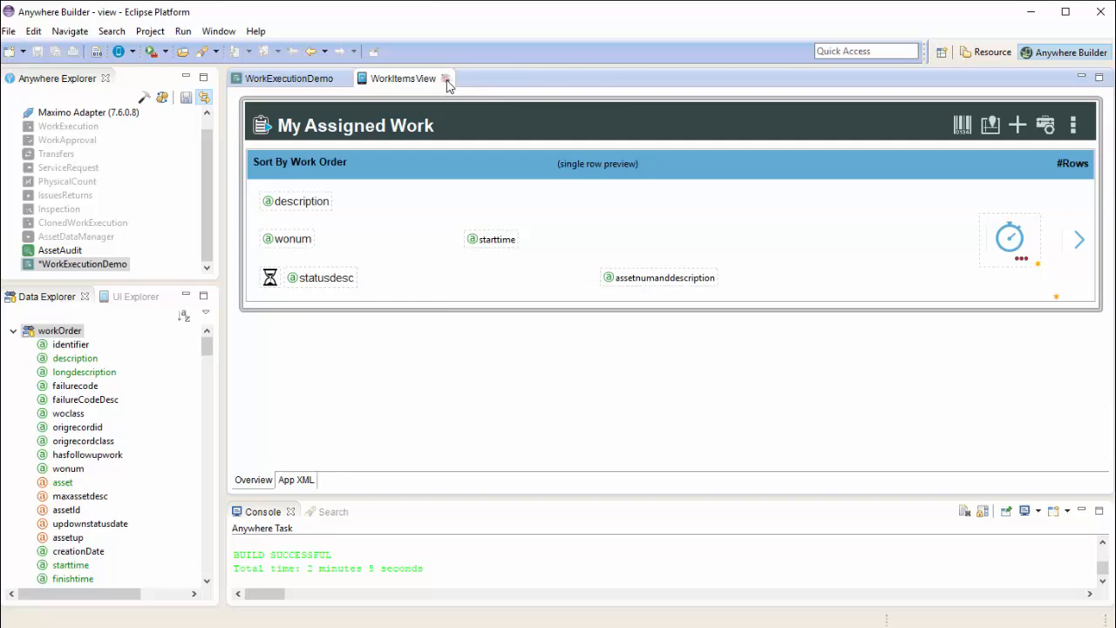
left_click(445, 78)
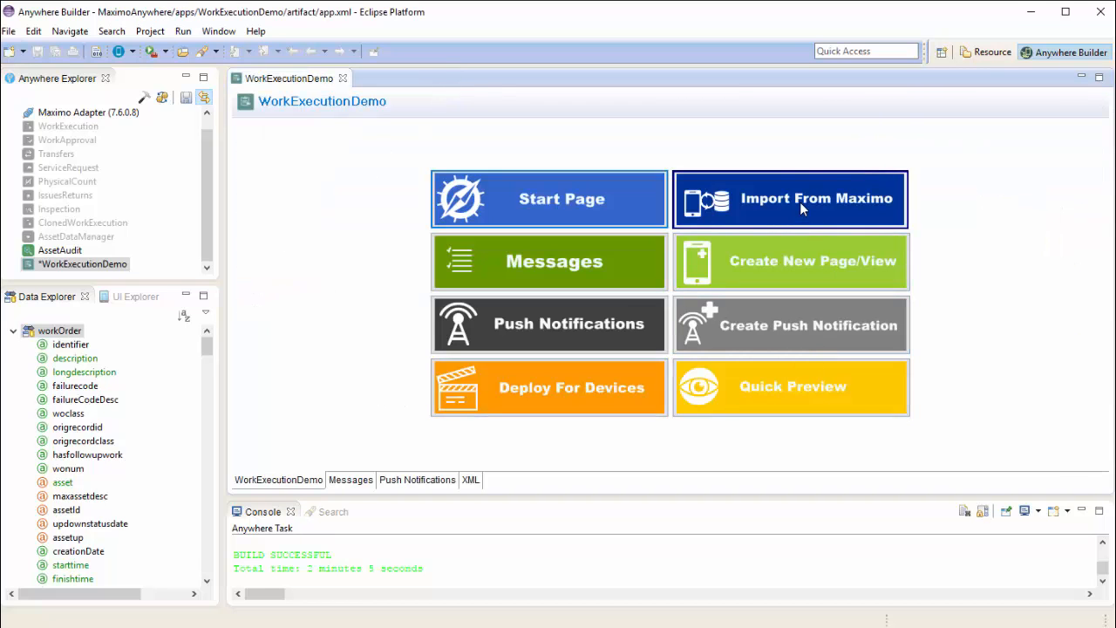
mouse_move(788, 261)
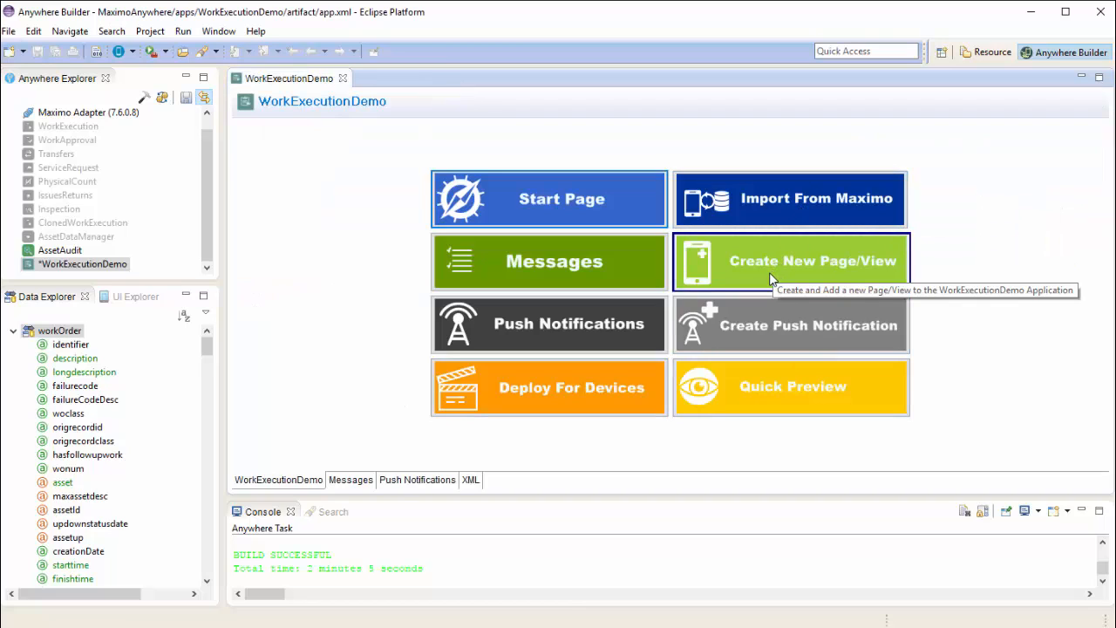
mouse_move(735, 277)
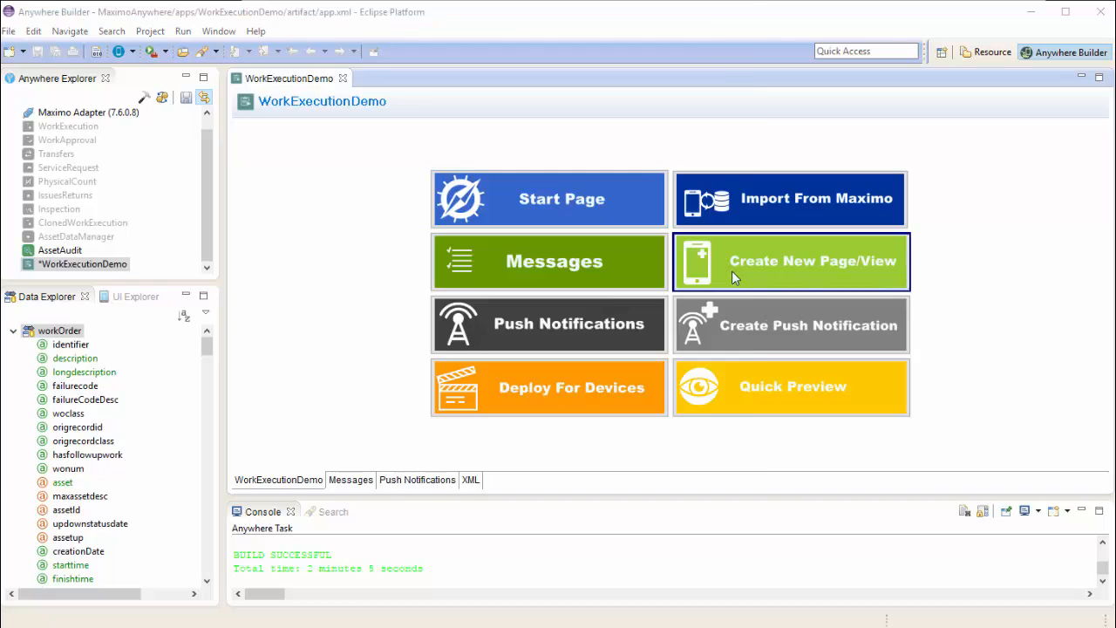
Start a new view from the List Page template keeping orgid and siteid fields
left_click(790, 262)
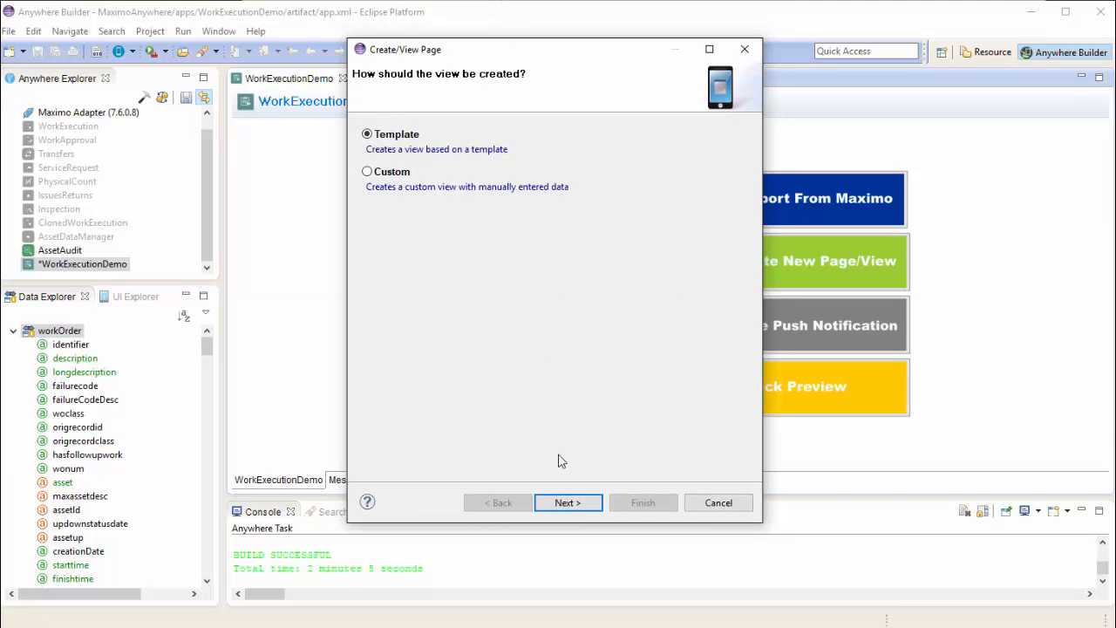
left_click(568, 503)
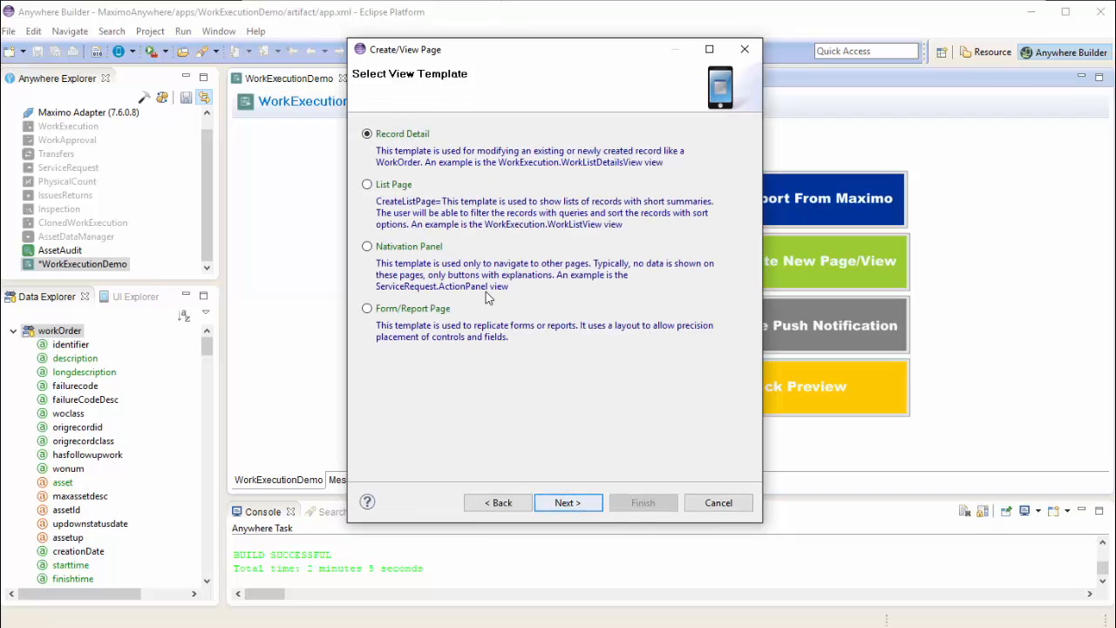
left_click(366, 185)
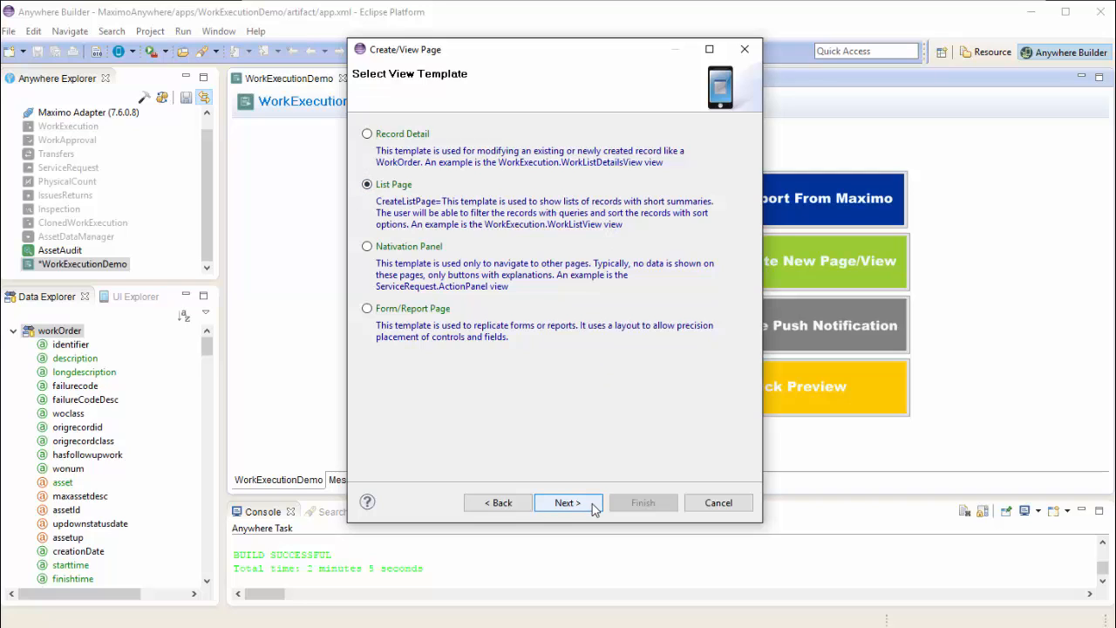
left_click(567, 502)
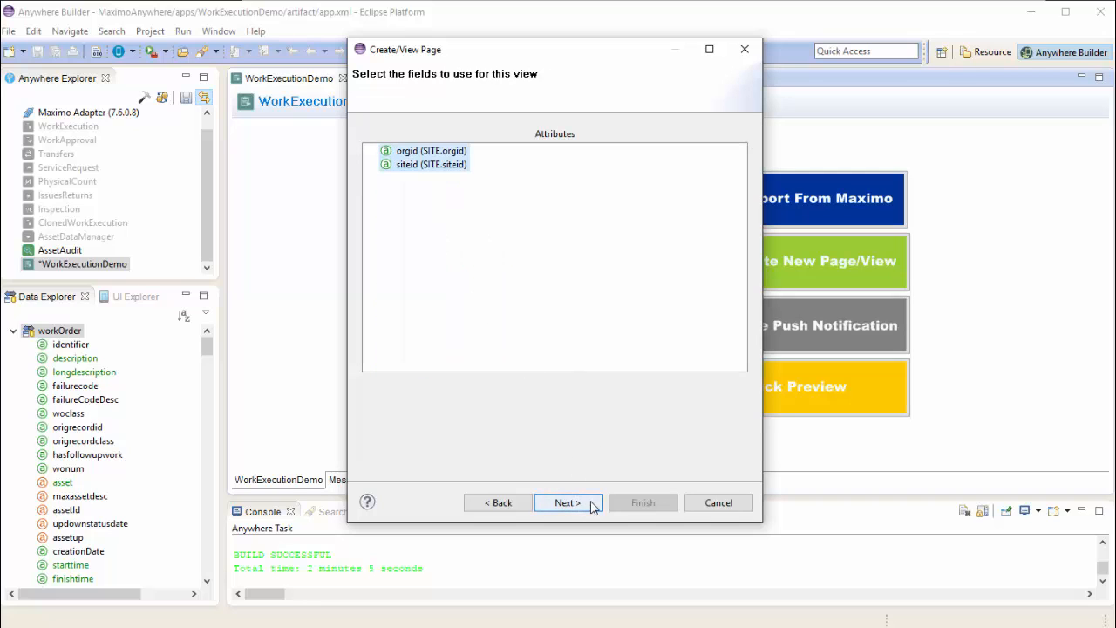
Use the Item2 layout with siteid and orgid bound and continue to queries
left_click(566, 502)
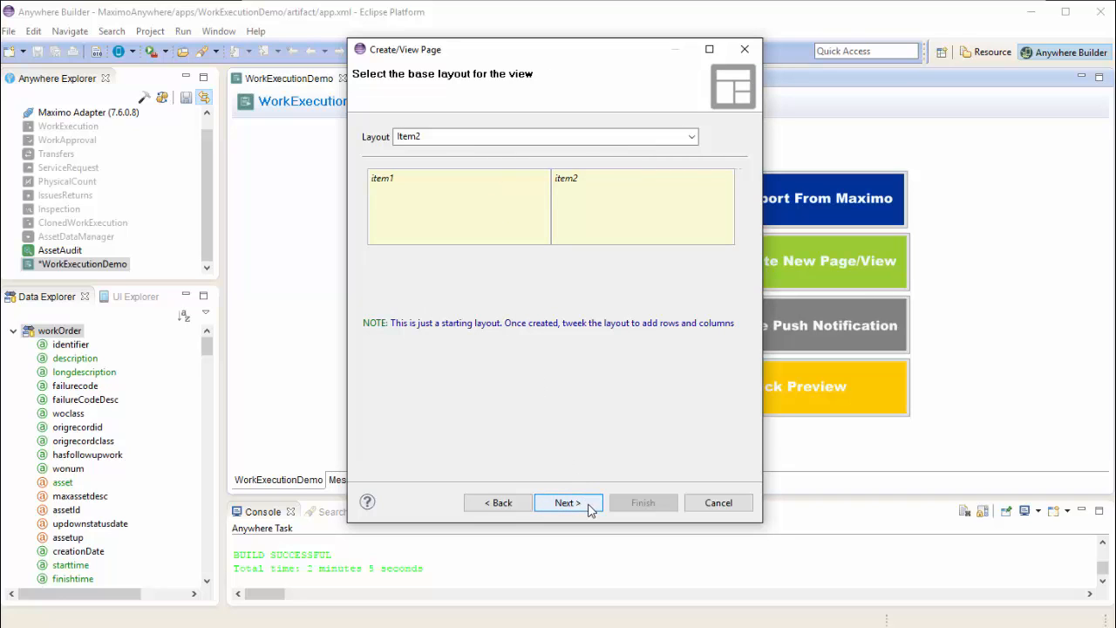
left_click(569, 502)
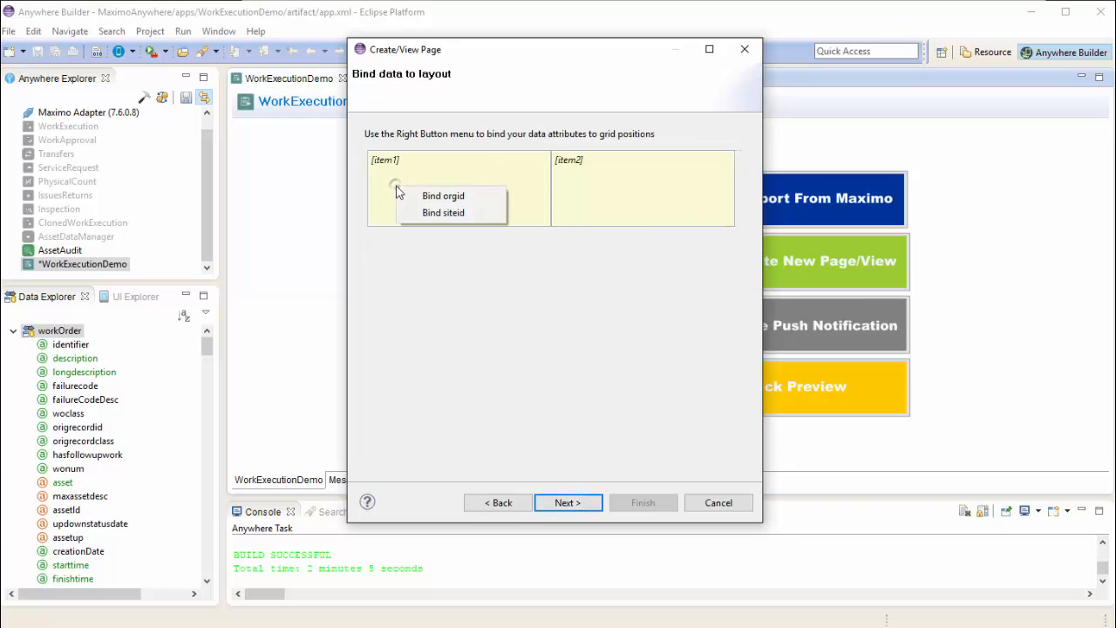
left_click(443, 213)
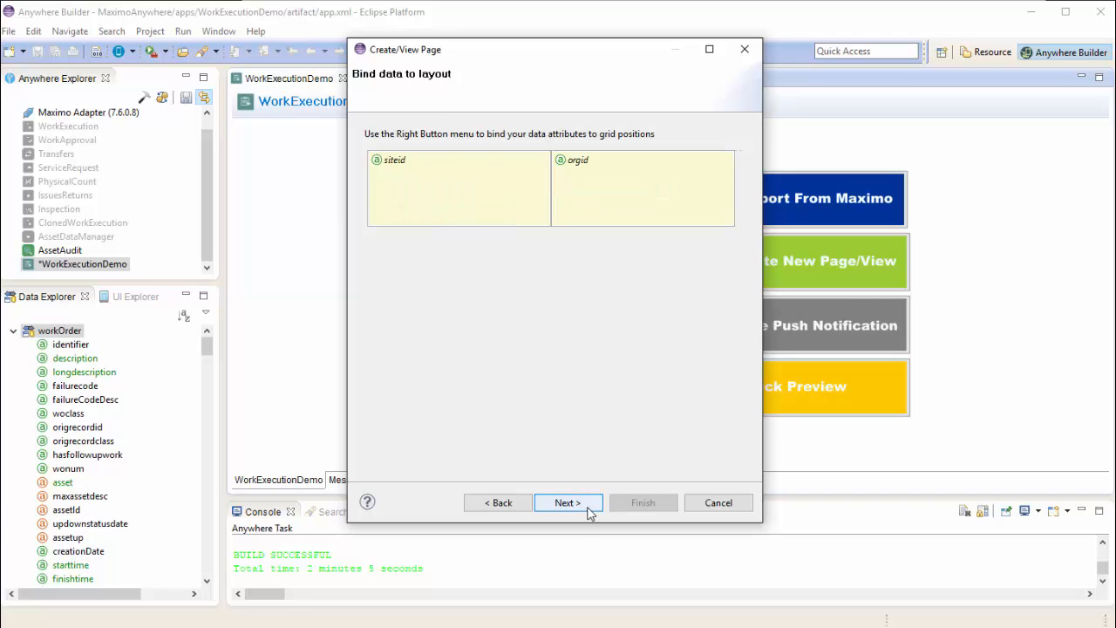
left_click(566, 502)
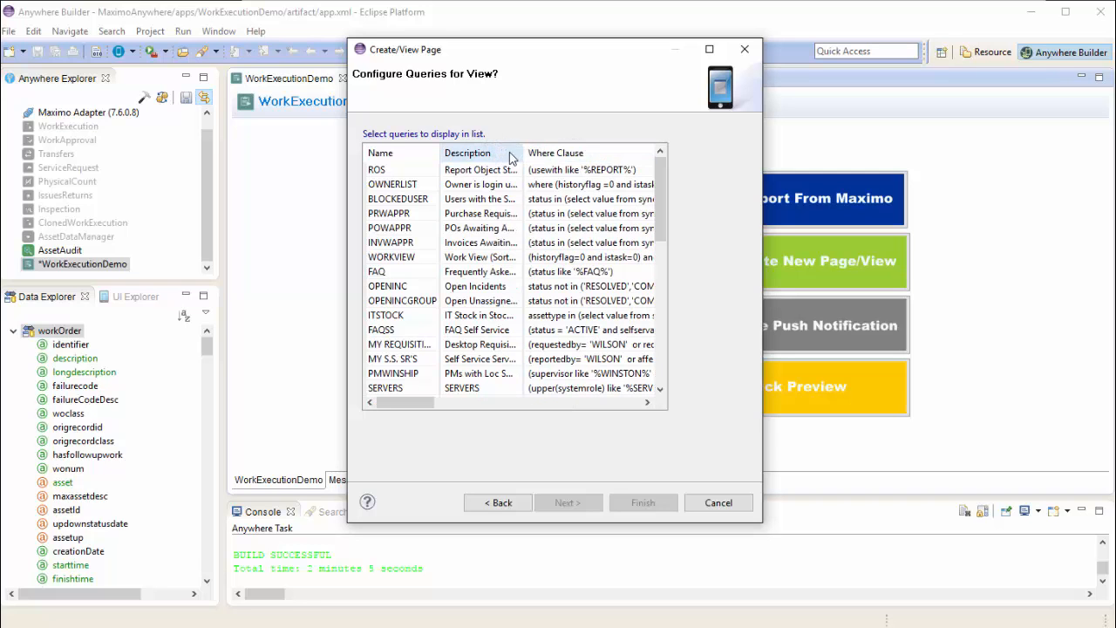
Pick a query and finish the view with ID SetDefaultInsertView and label 'Set Default Insert Site'
scroll("down", 3)
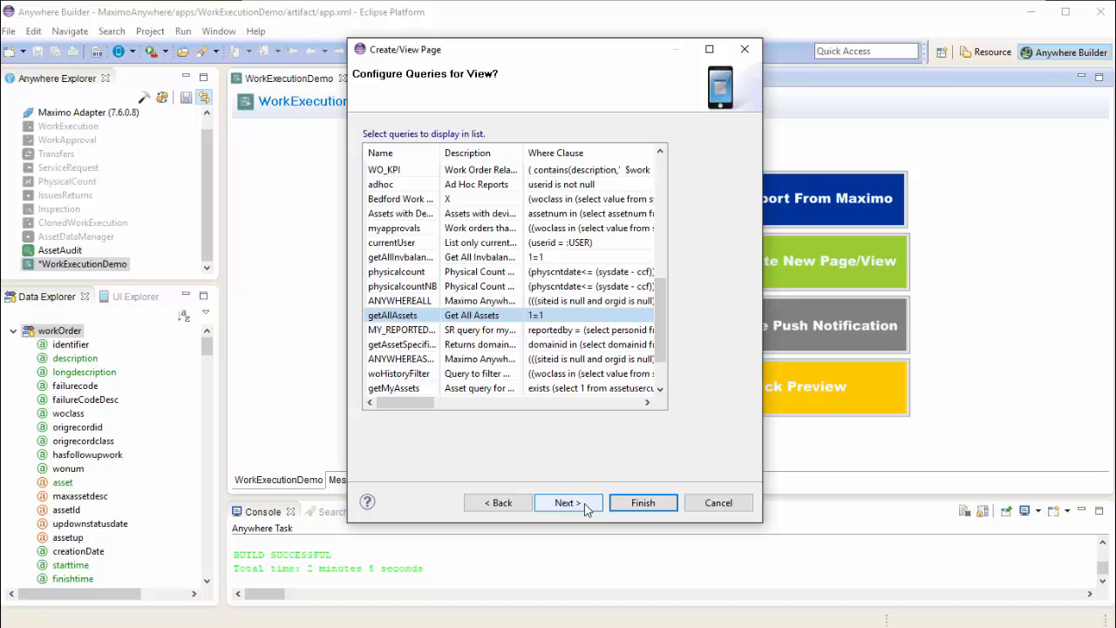
left_click(567, 502)
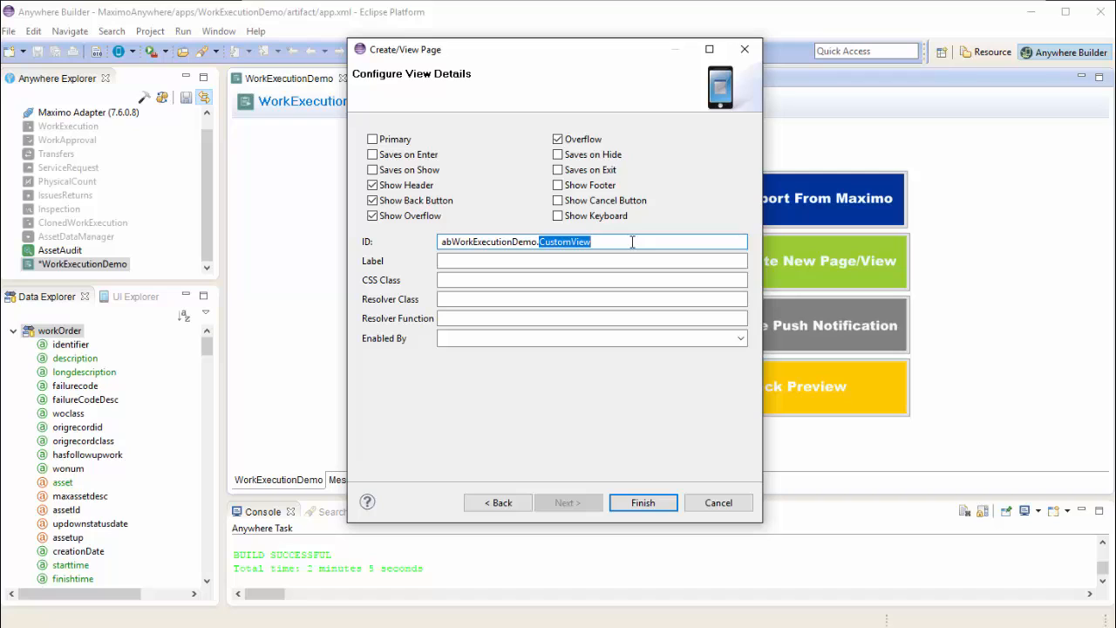
type("SetDefaultInser")
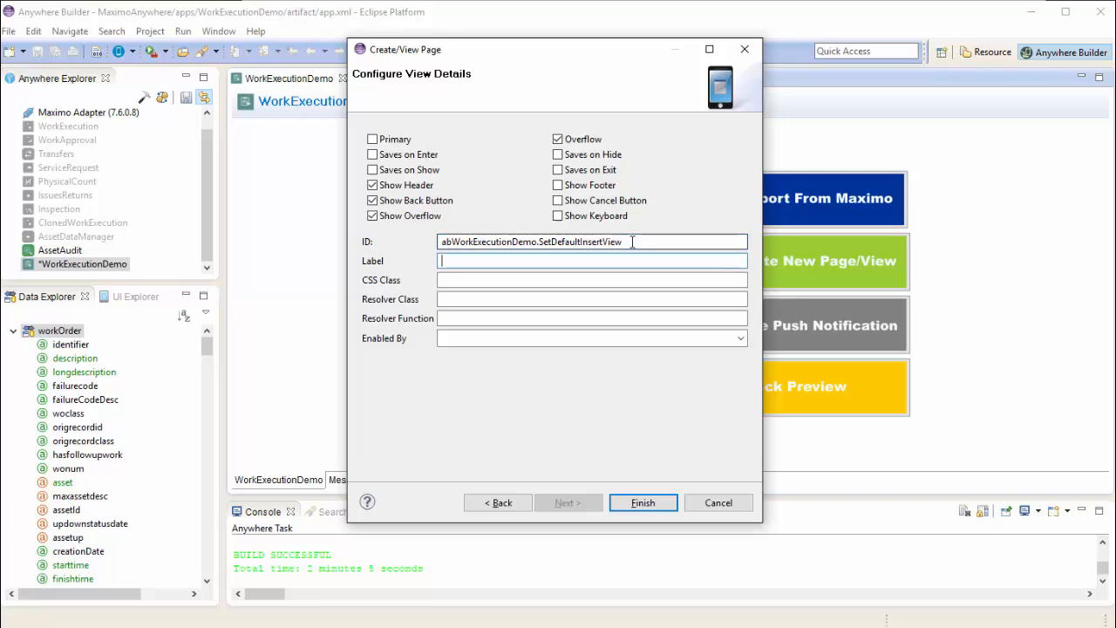
type("Set")
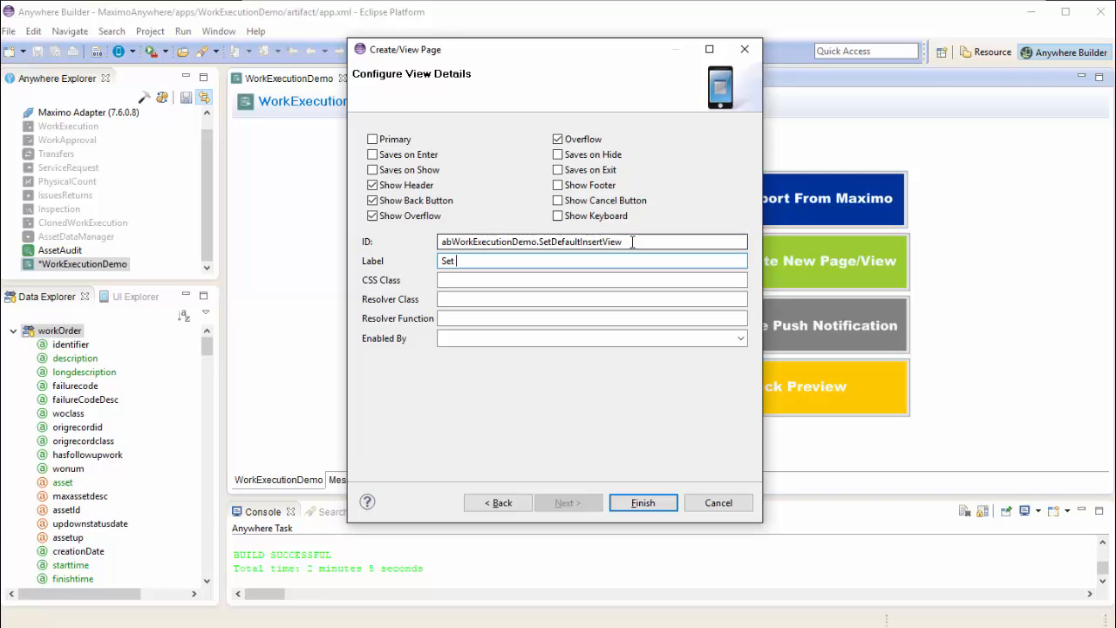
type("Default Insert Site")
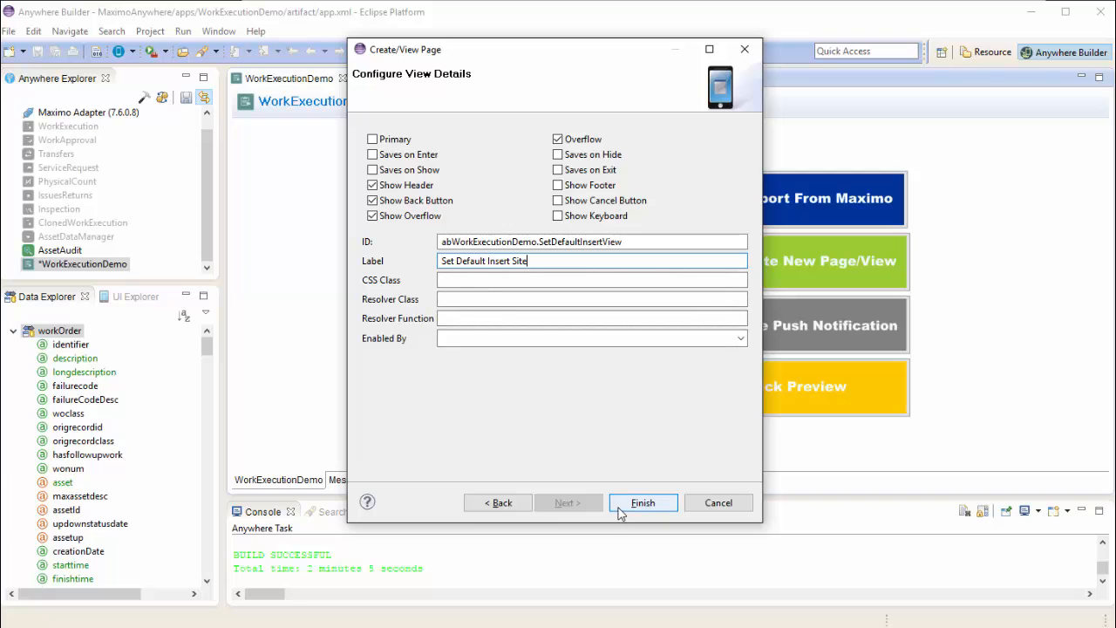
left_click(642, 502)
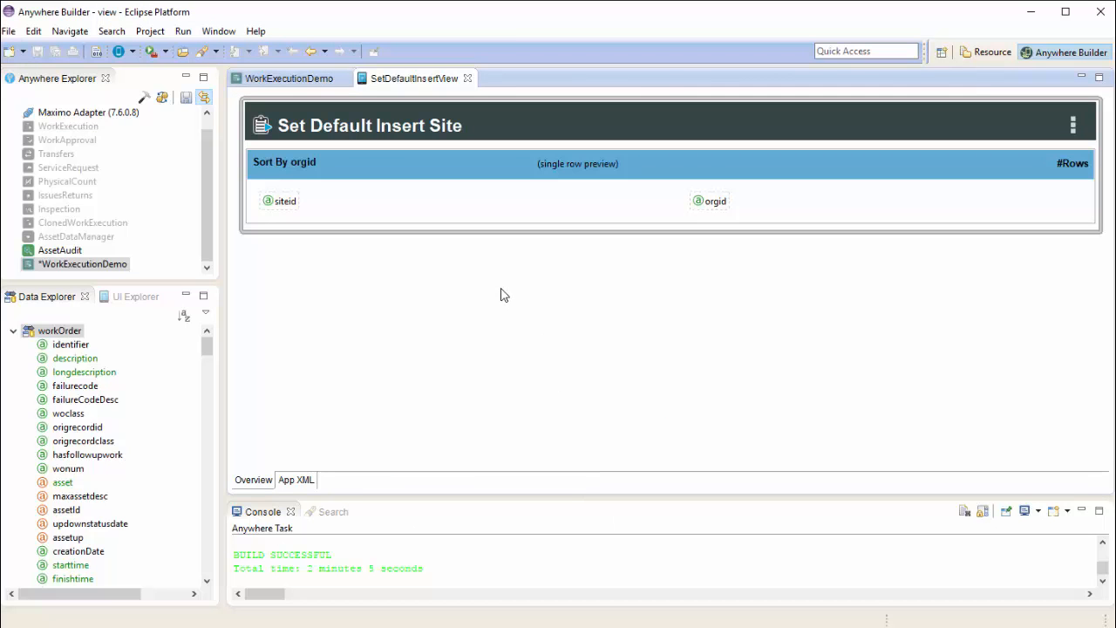
mouse_move(387, 171)
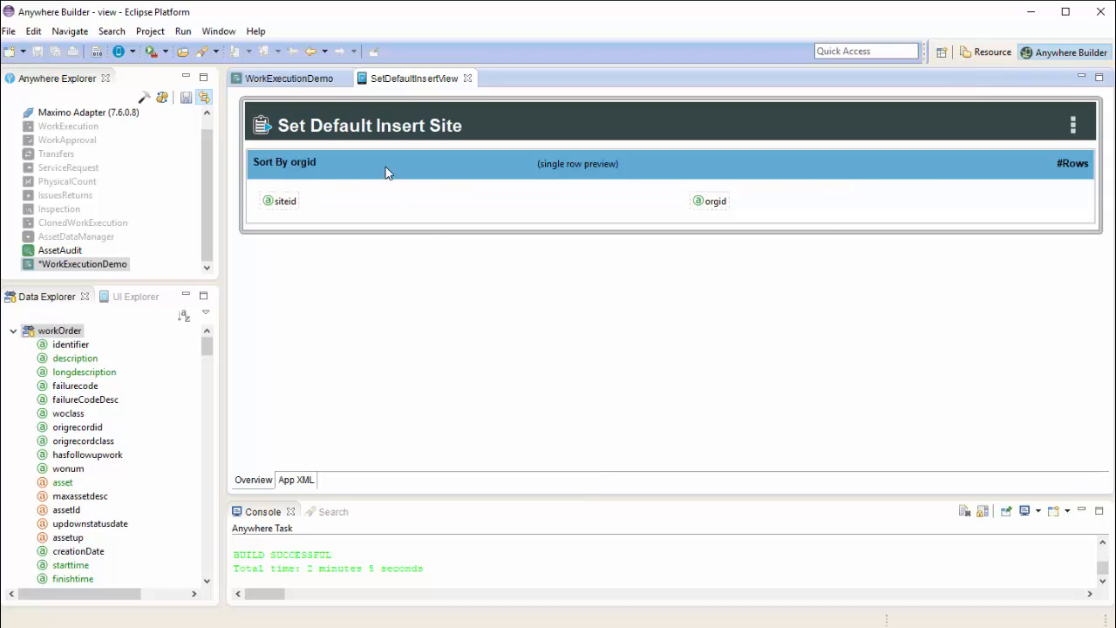
Mark orgid and siteid as searchable attributes on the site list and agree to show its header
right_click(375, 174)
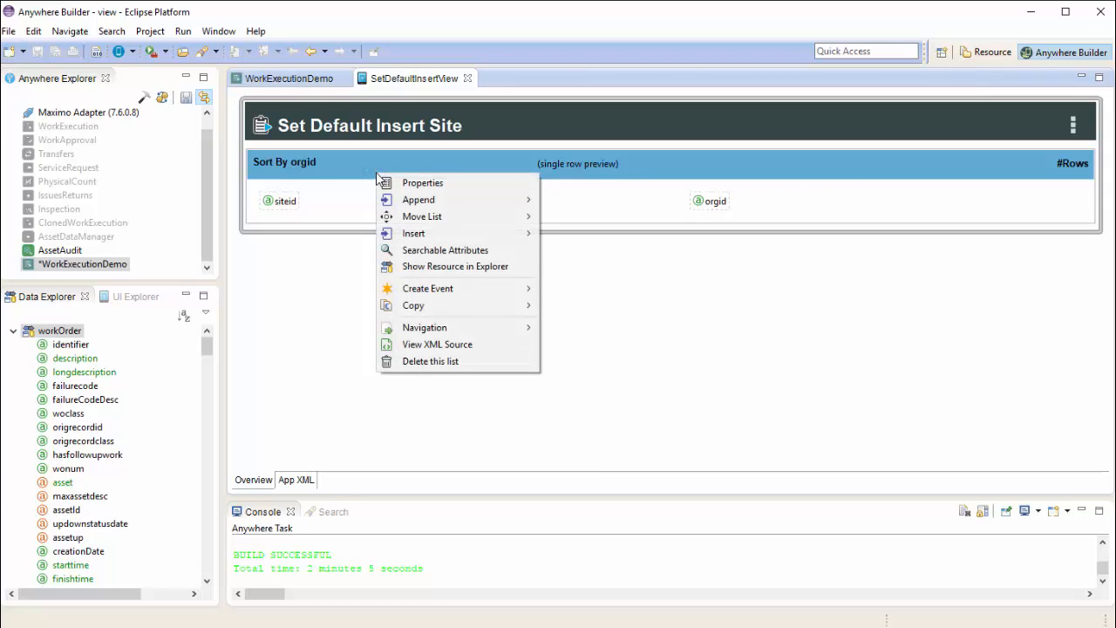
left_click(444, 251)
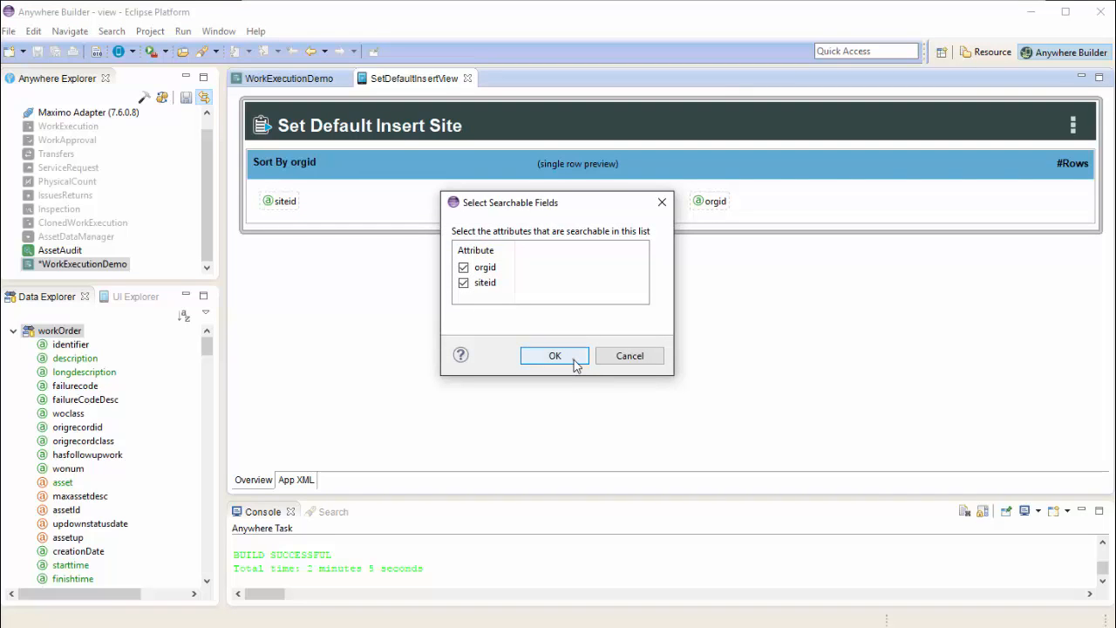
left_click(554, 356)
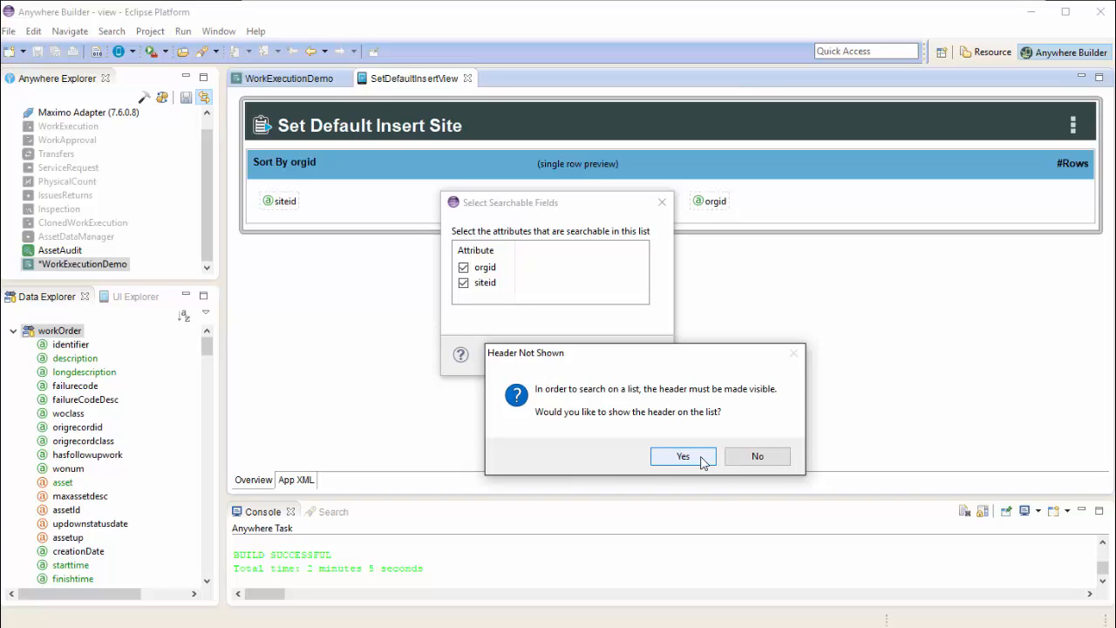
left_click(684, 457)
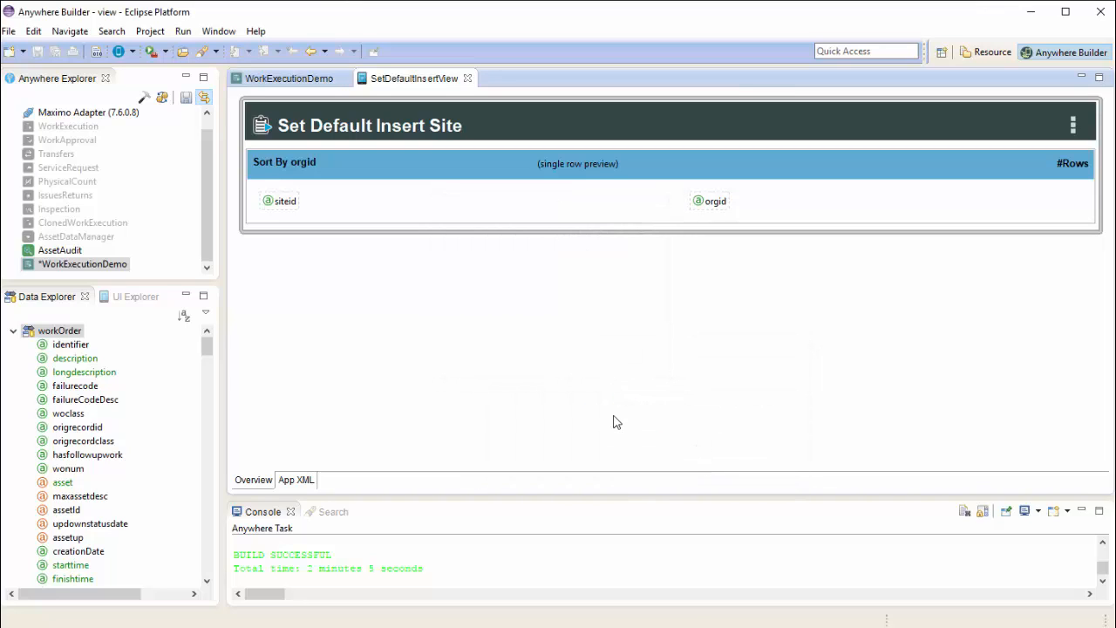
left_click(120, 297)
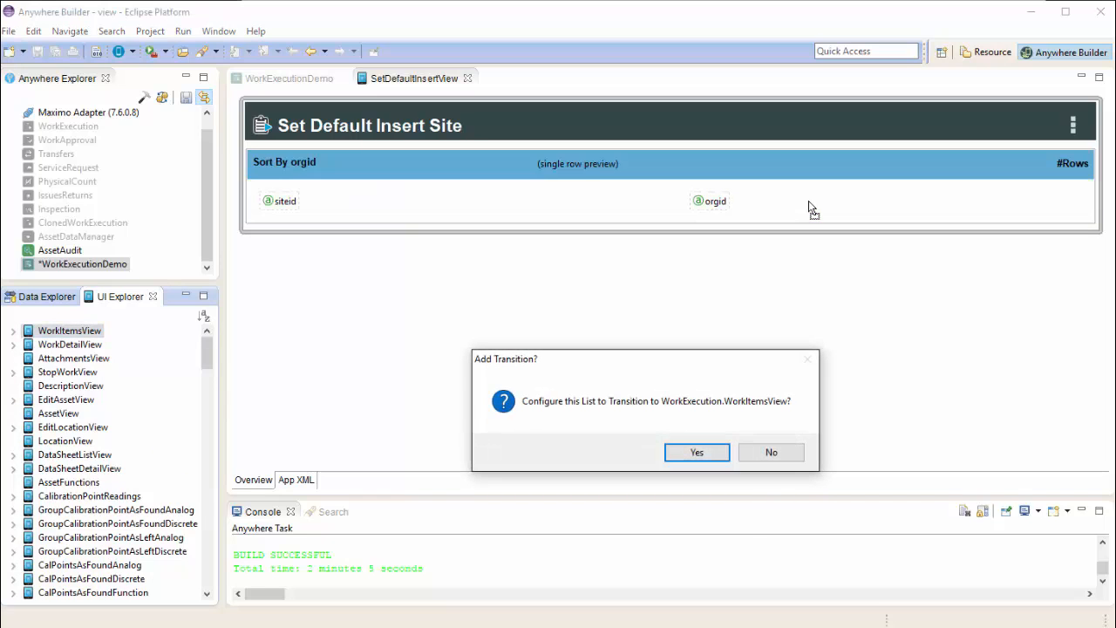
mouse_move(558, 427)
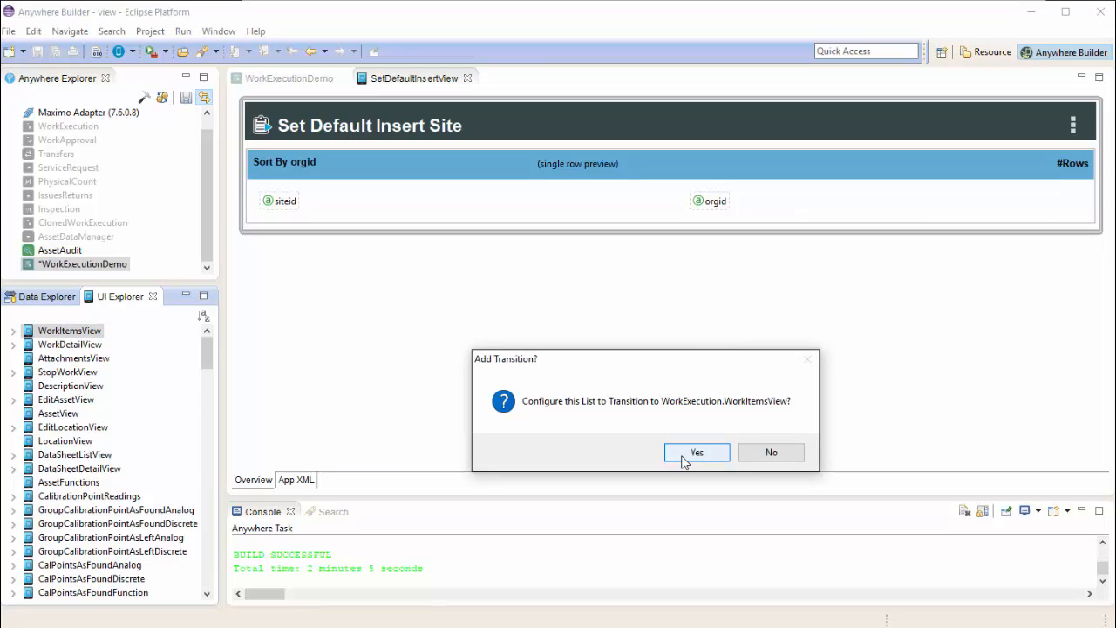
Accept the transition to WorkExecution.WorkItemsView and select the siteid/orgid row template
left_click(698, 452)
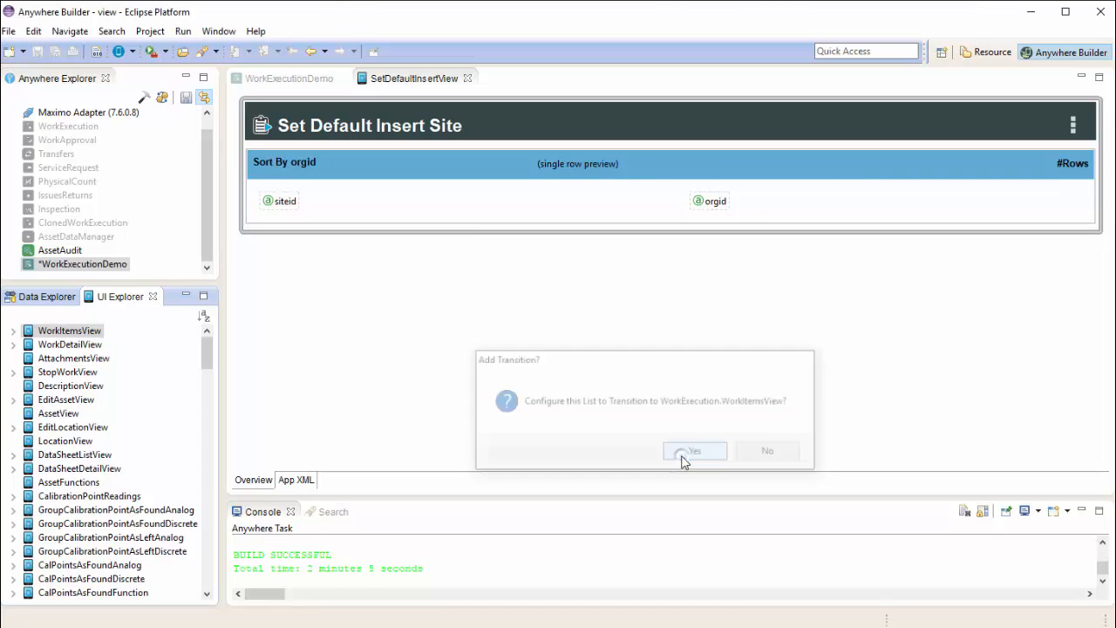
left_click(694, 449)
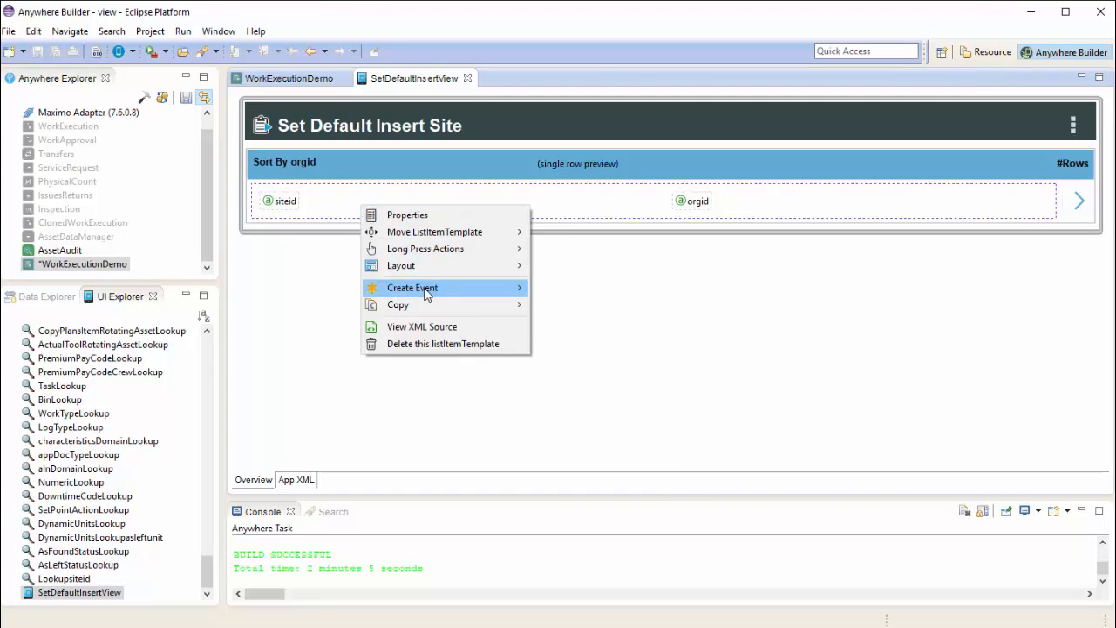
mouse_move(412, 286)
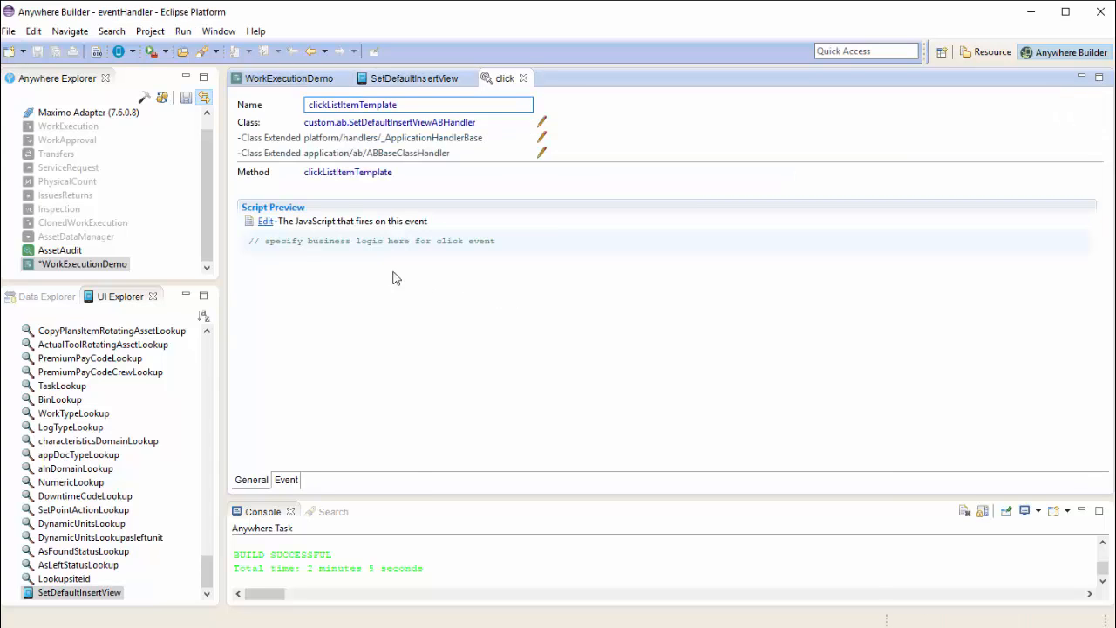
Edit the row click handler to assign UserManager.ods = RESOURCE.siteid
left_click(265, 219)
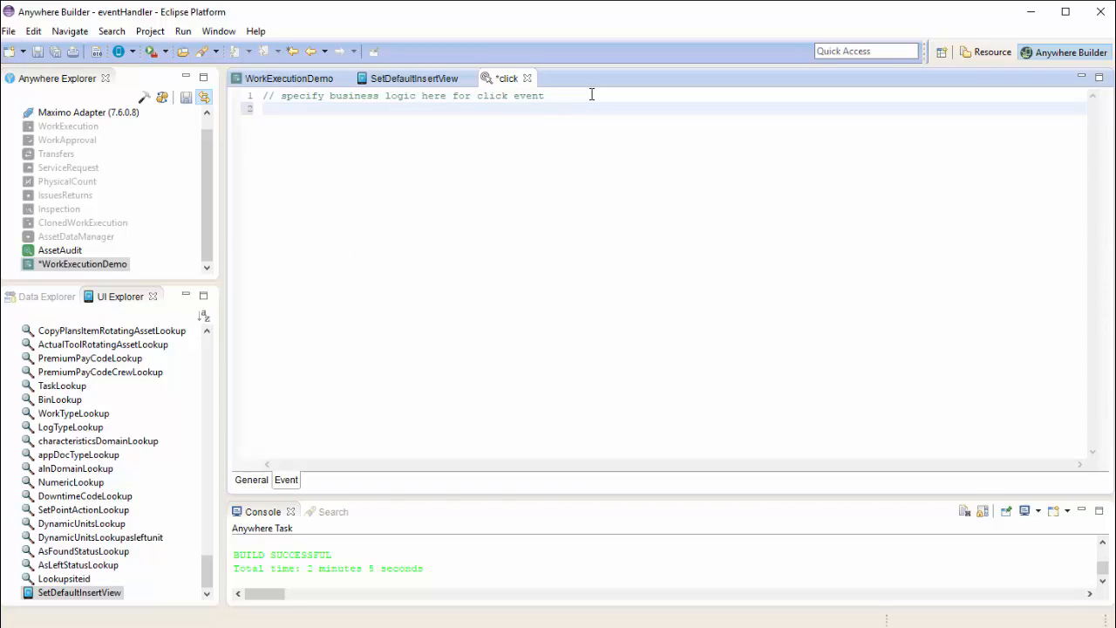
type("UserManager.c")
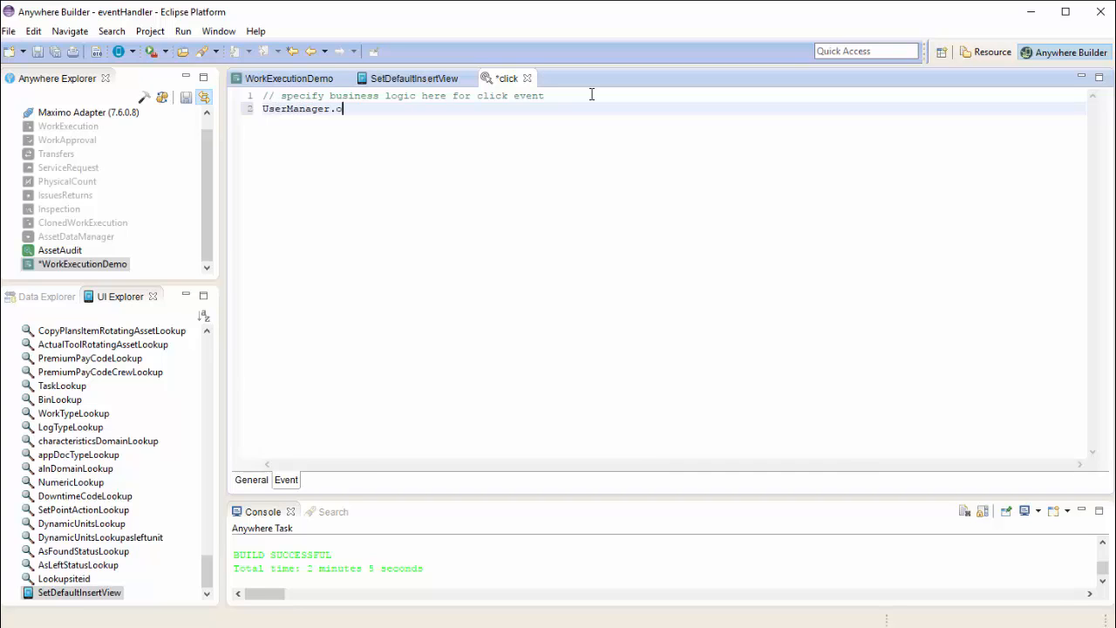
type("ods =")
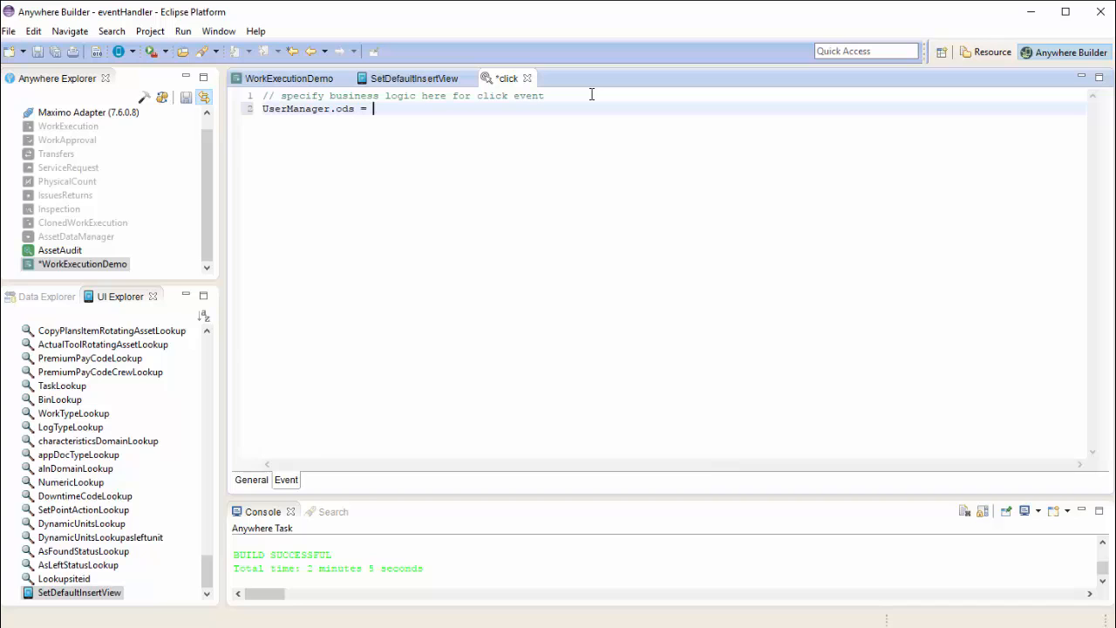
type("RESOURCE.")
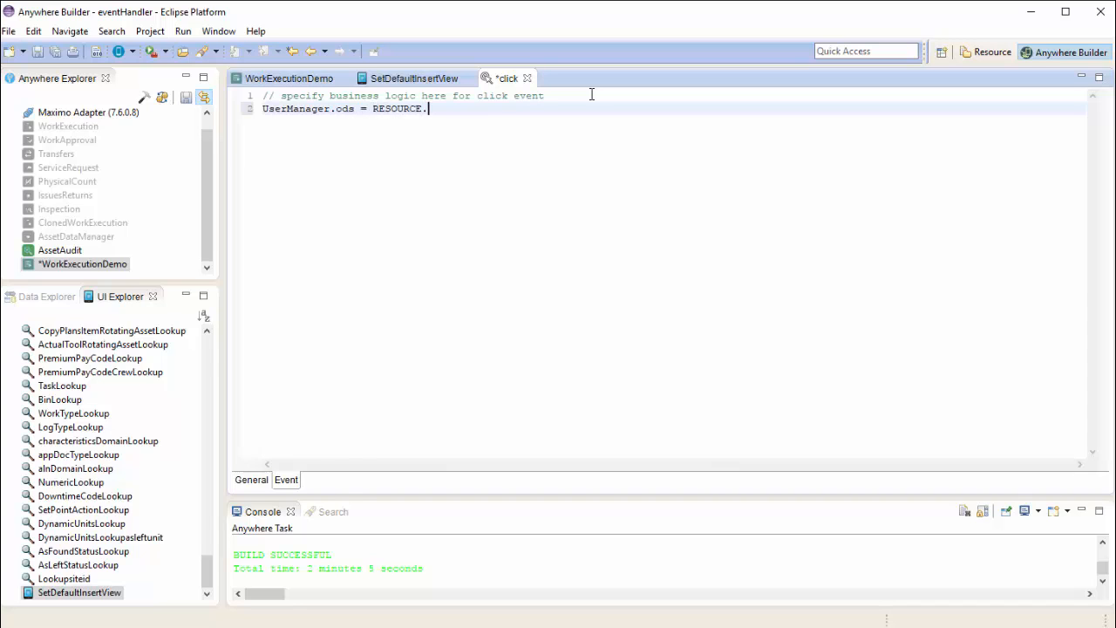
type("siteid;")
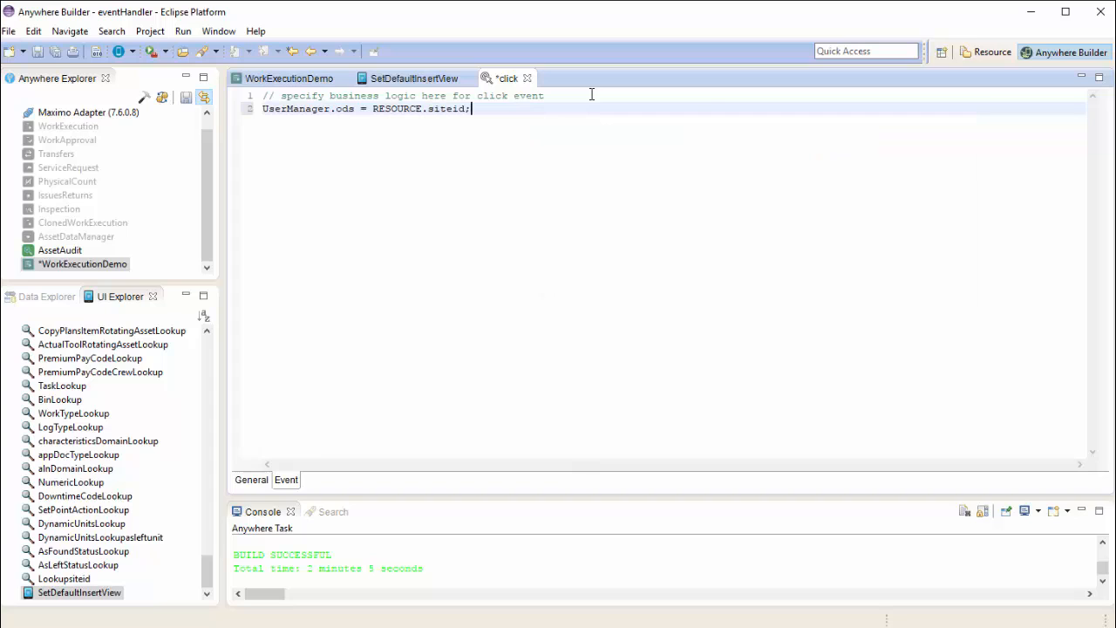
Add UserManager.odo = RESOURCE.orgid using content assist and save the handler
type("UserManager.")
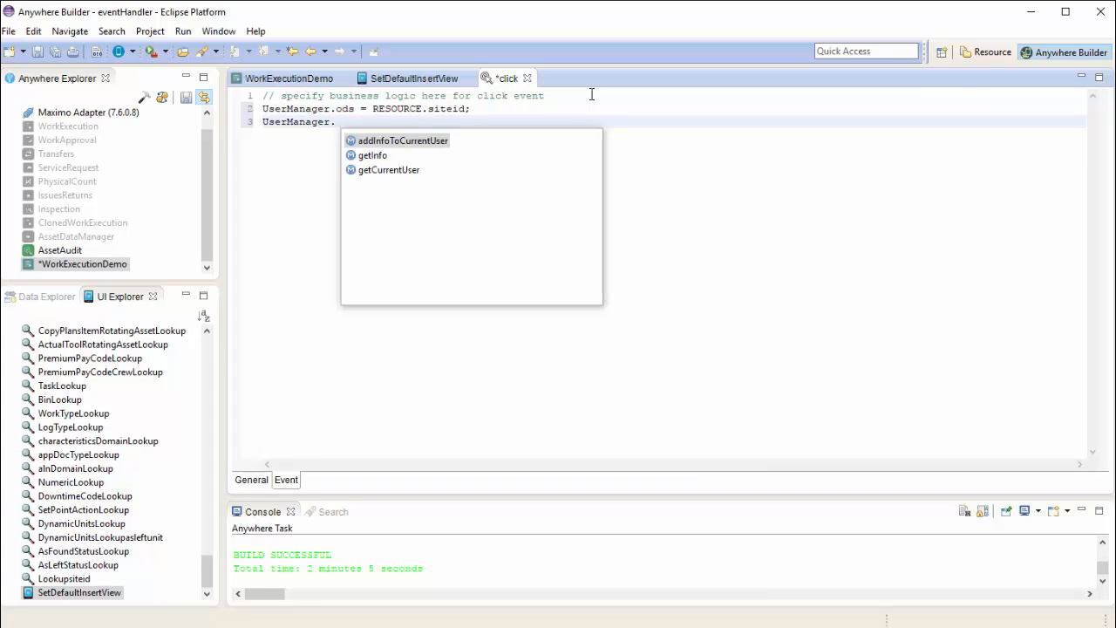
type("odo =")
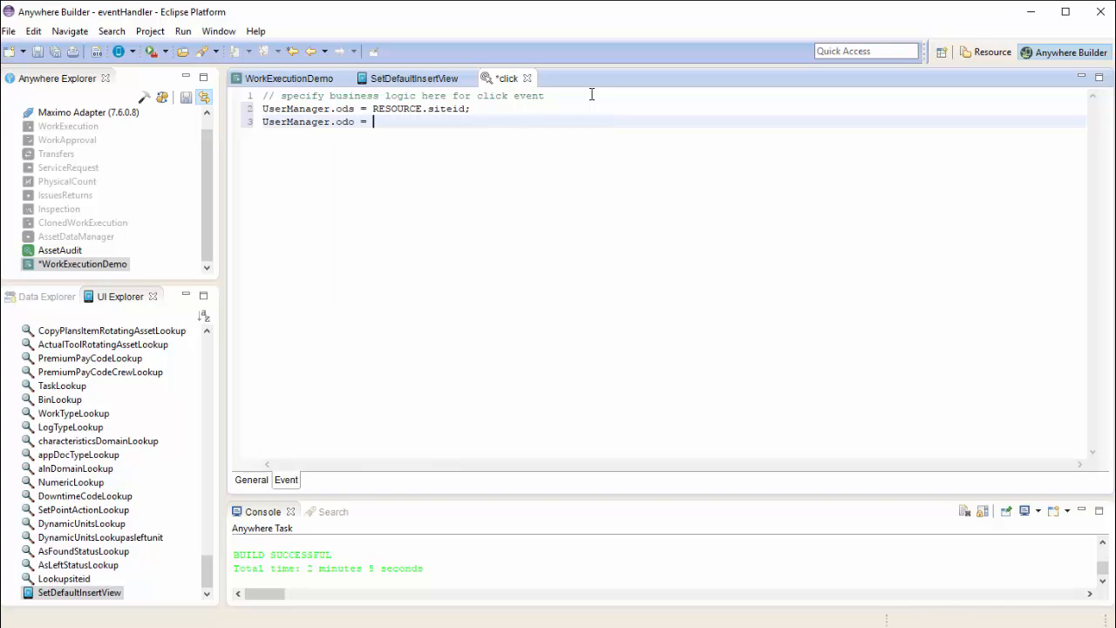
key("ctrl+space")
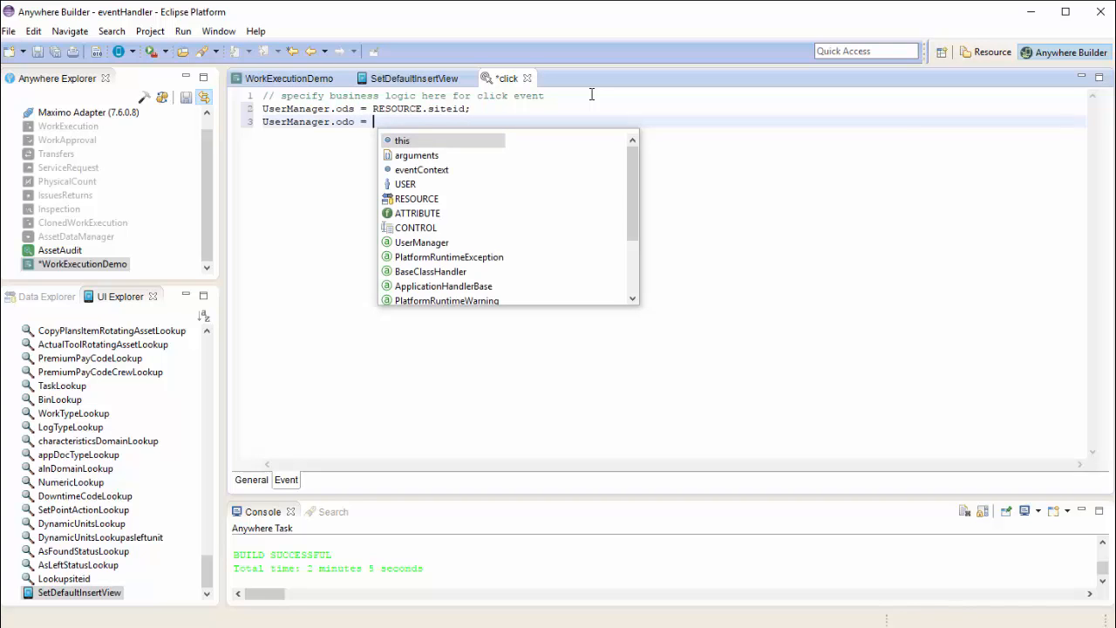
type("re")
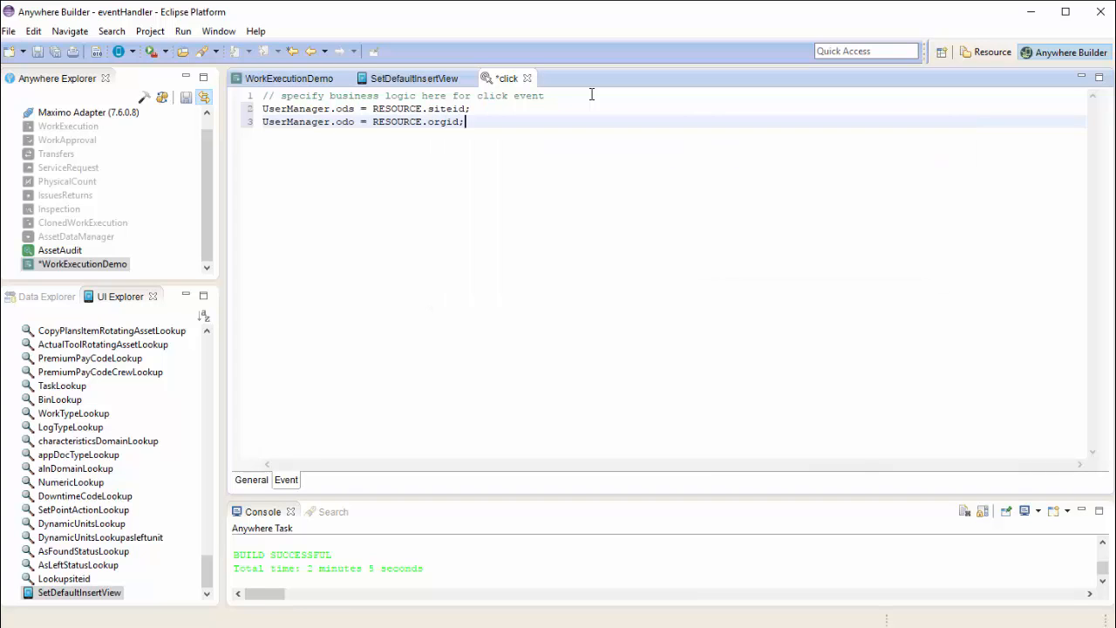
mouse_move(492, 161)
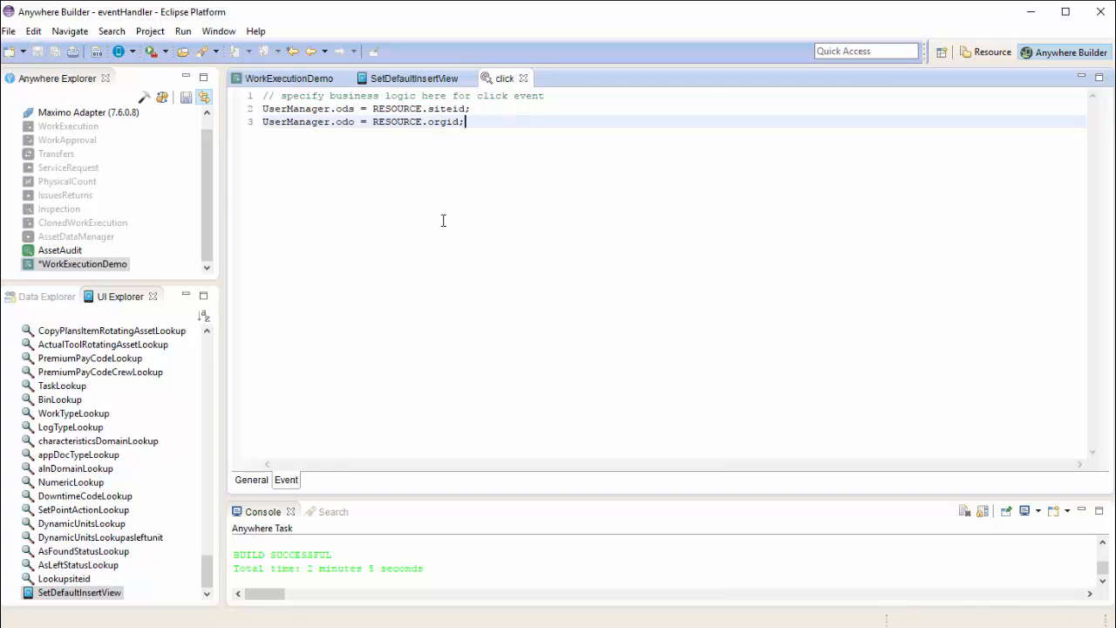
Close SetDefaultInsertView and create a WorkItemsView action labelled 'Set Default Insert Site'
left_click(523, 77)
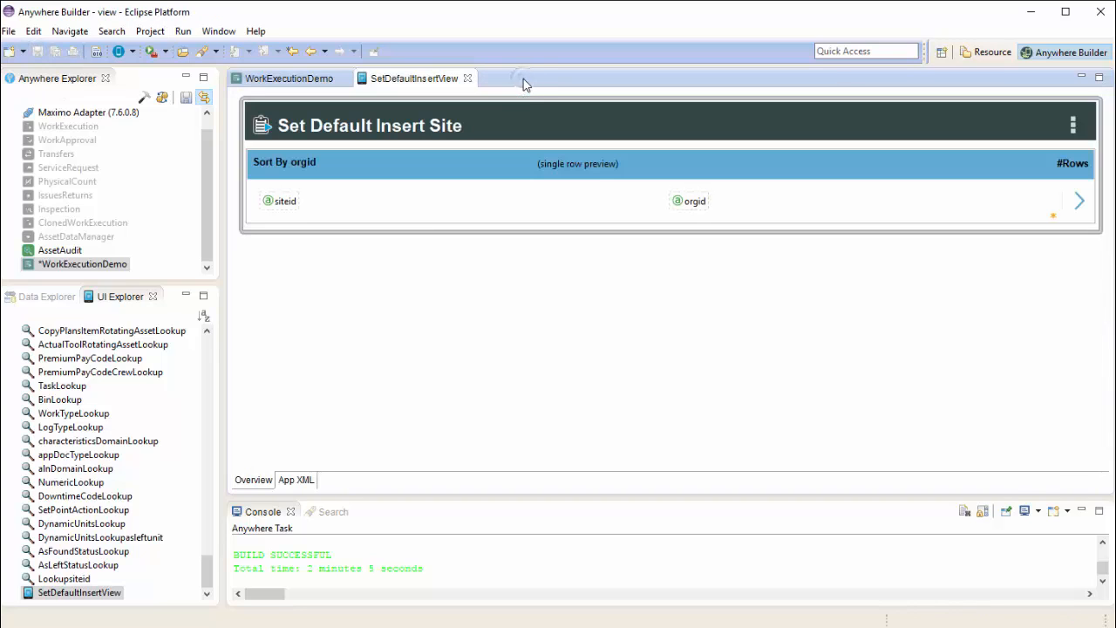
mouse_move(467, 78)
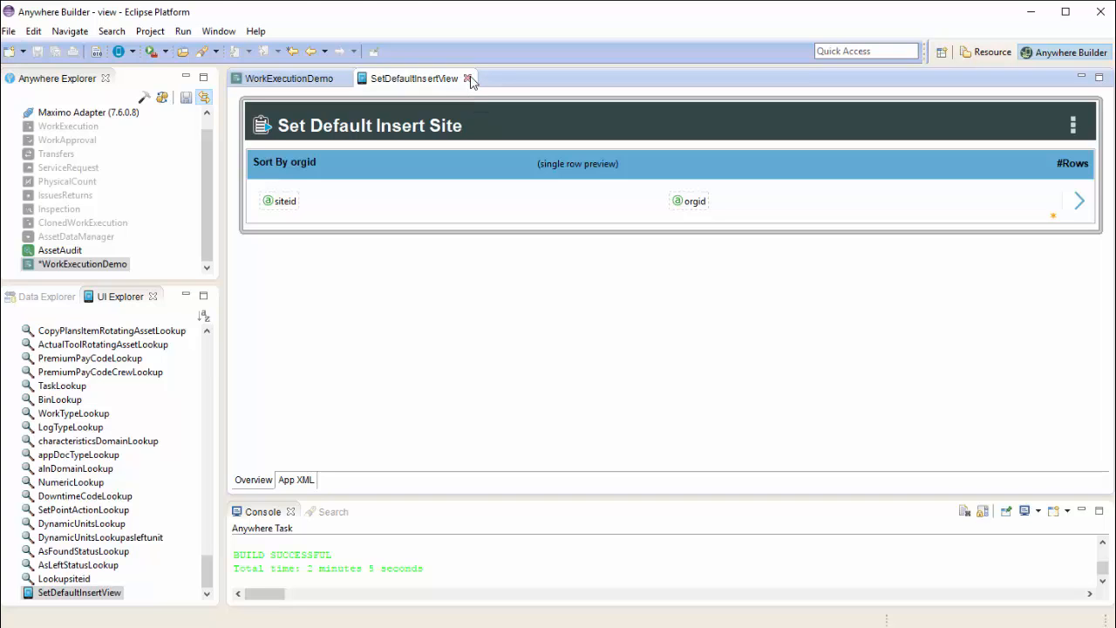
left_click(469, 78)
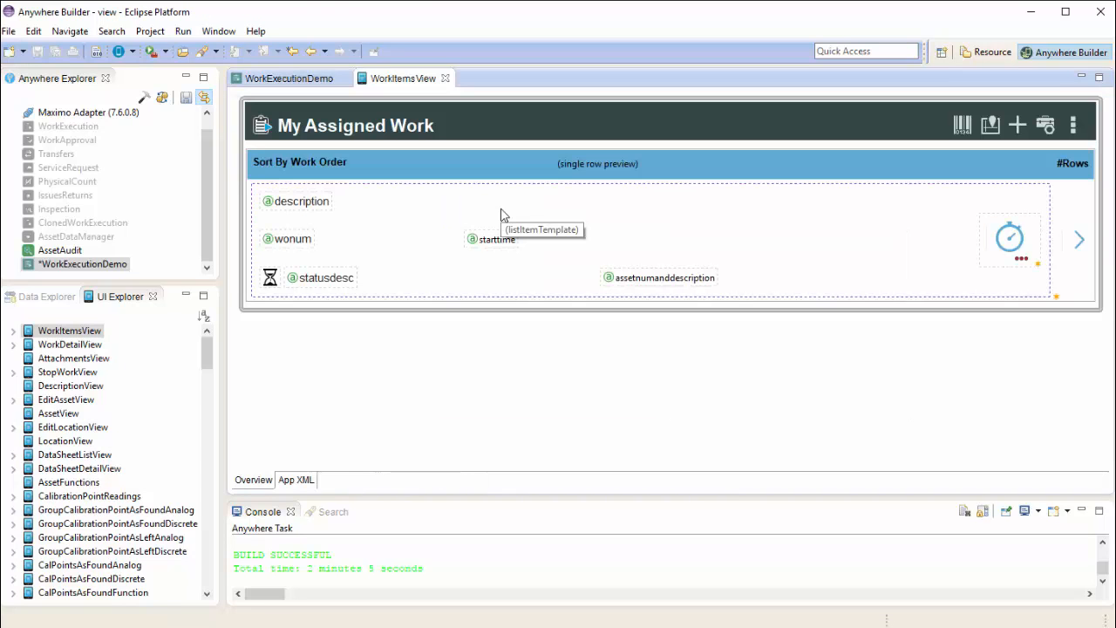
mouse_move(1095, 131)
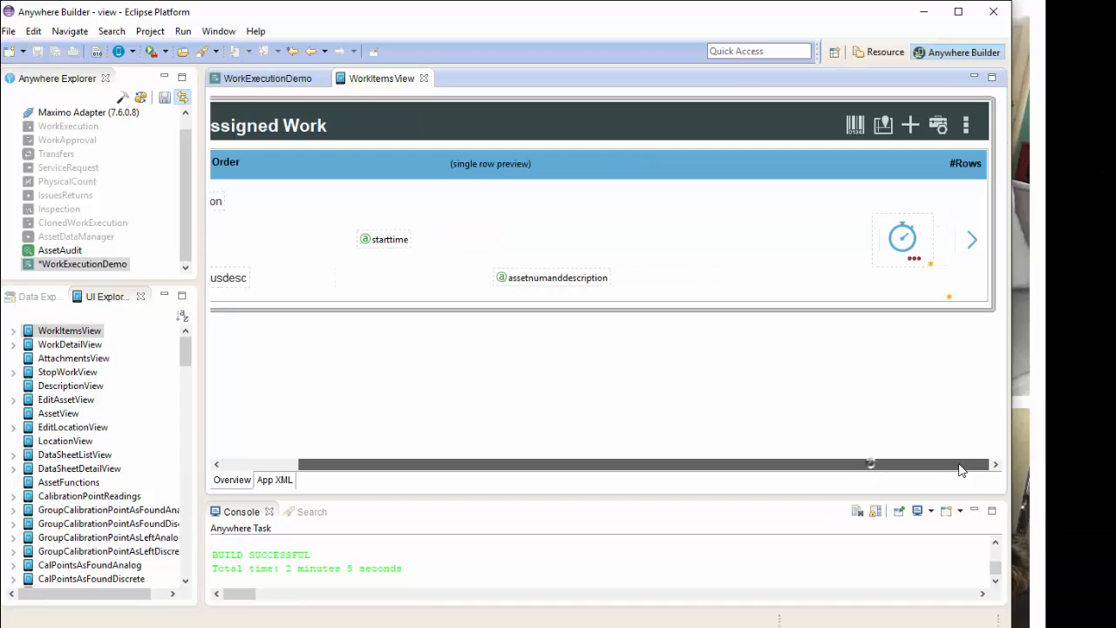
left_click(966, 126)
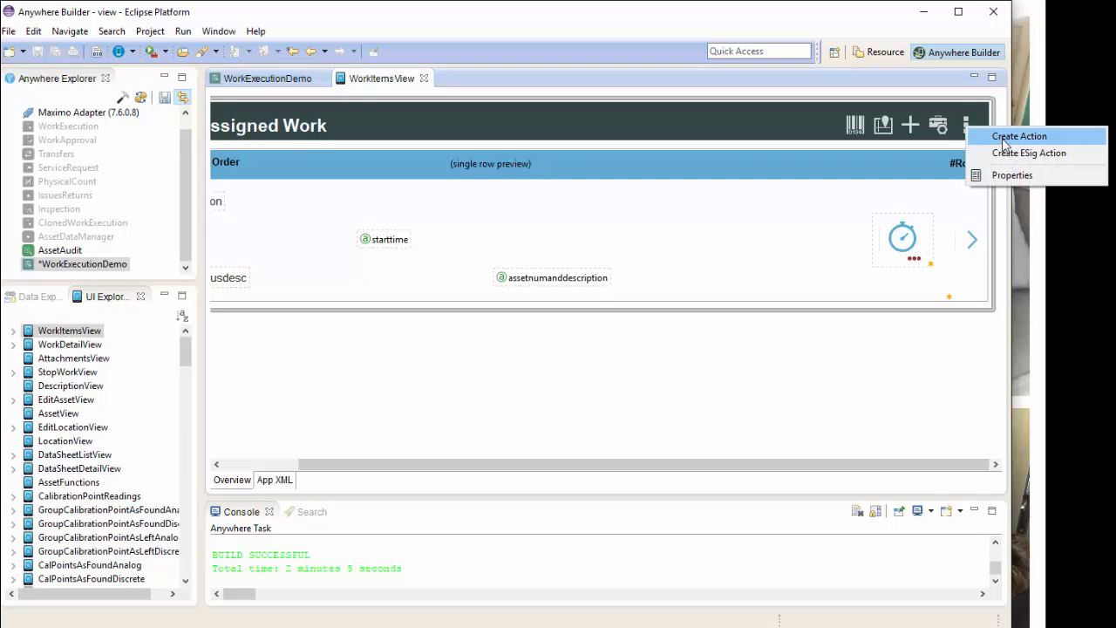
left_click(1019, 136)
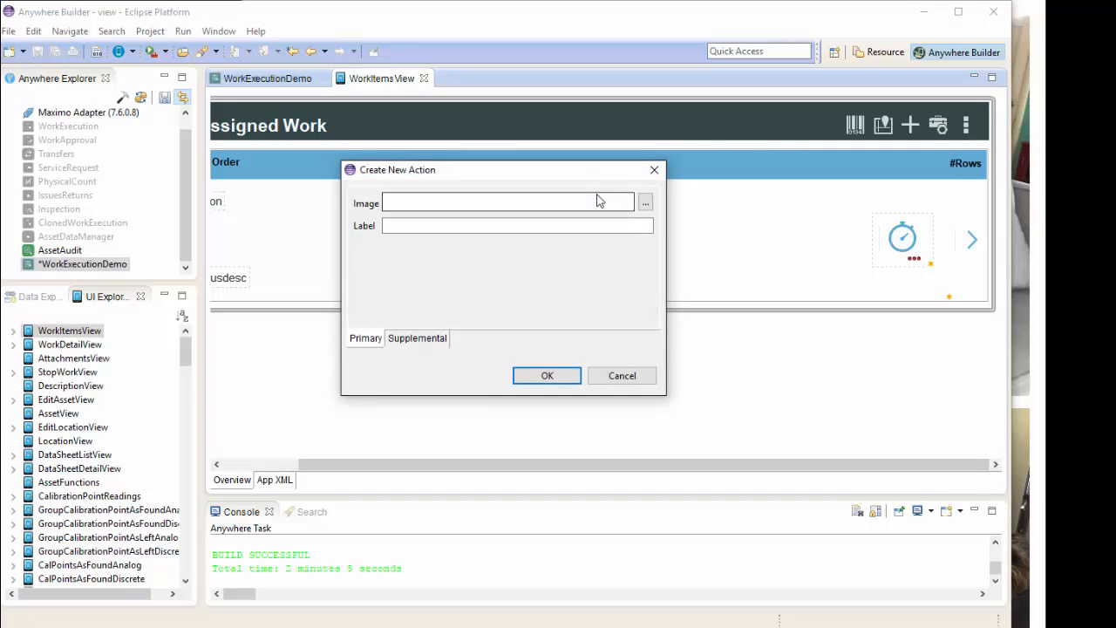
left_click(517, 226)
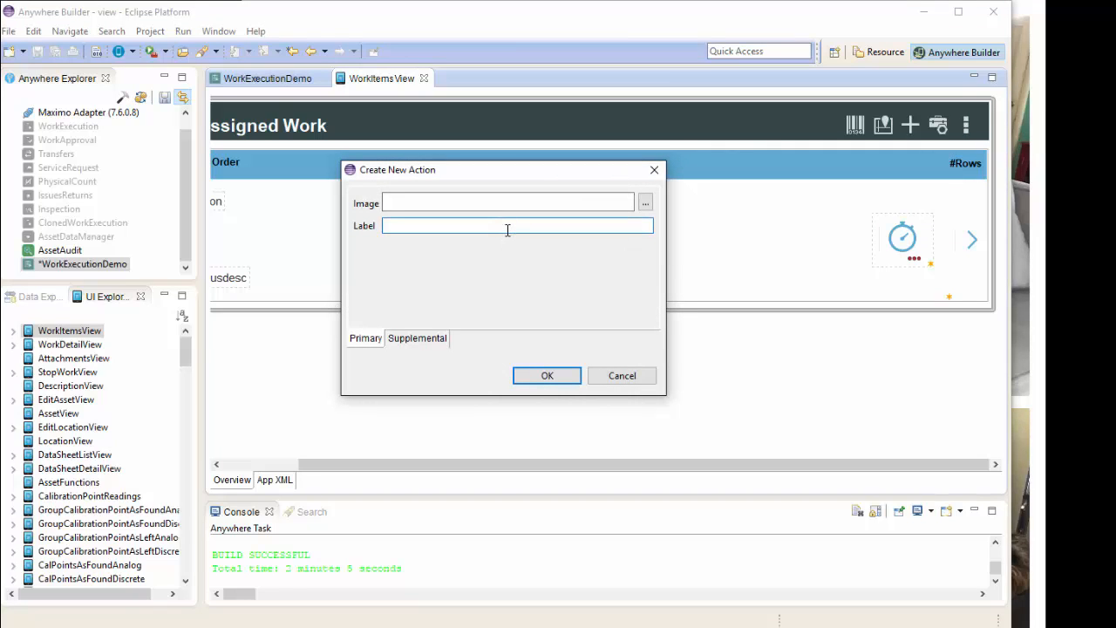
type("Set Default Insert S")
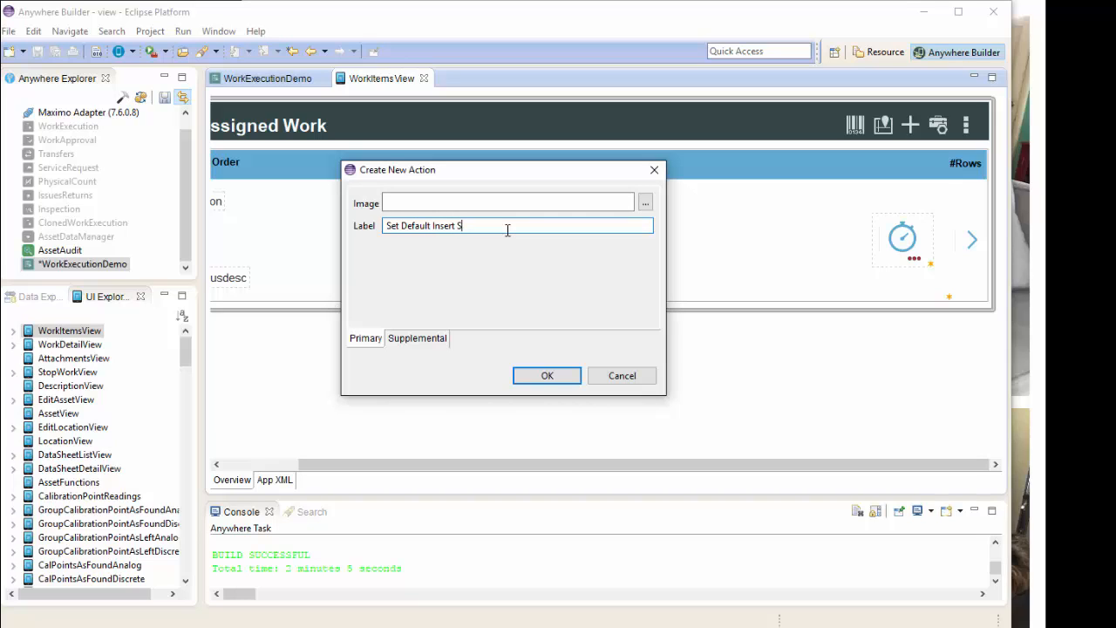
type("ite")
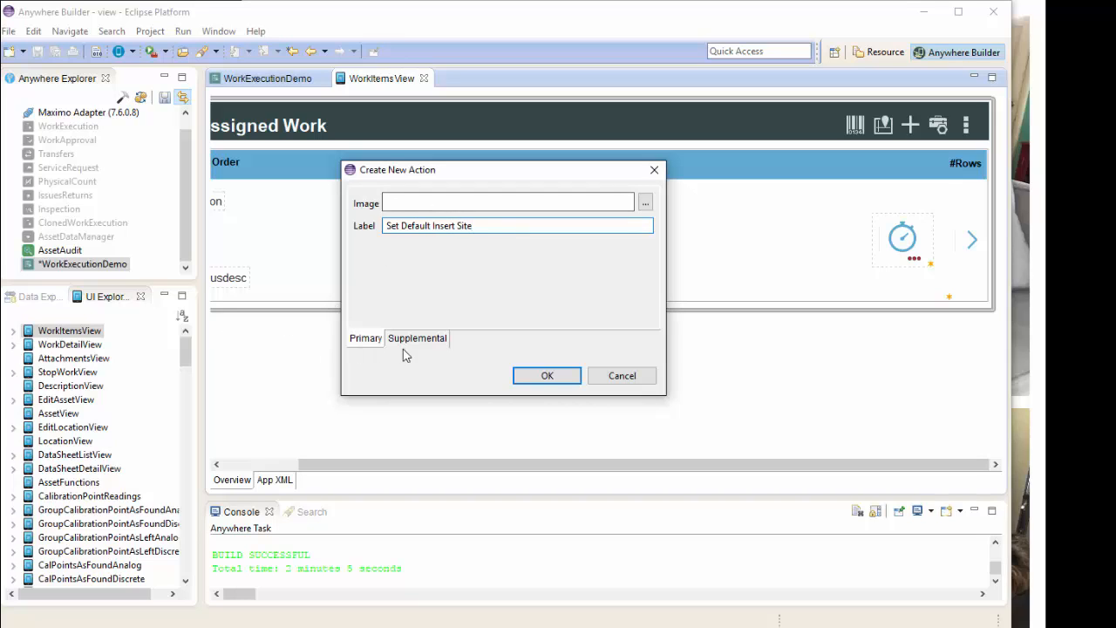
Make the action an overflow item transitioning to SetDefaultInsertView and confirm it
left_click(417, 338)
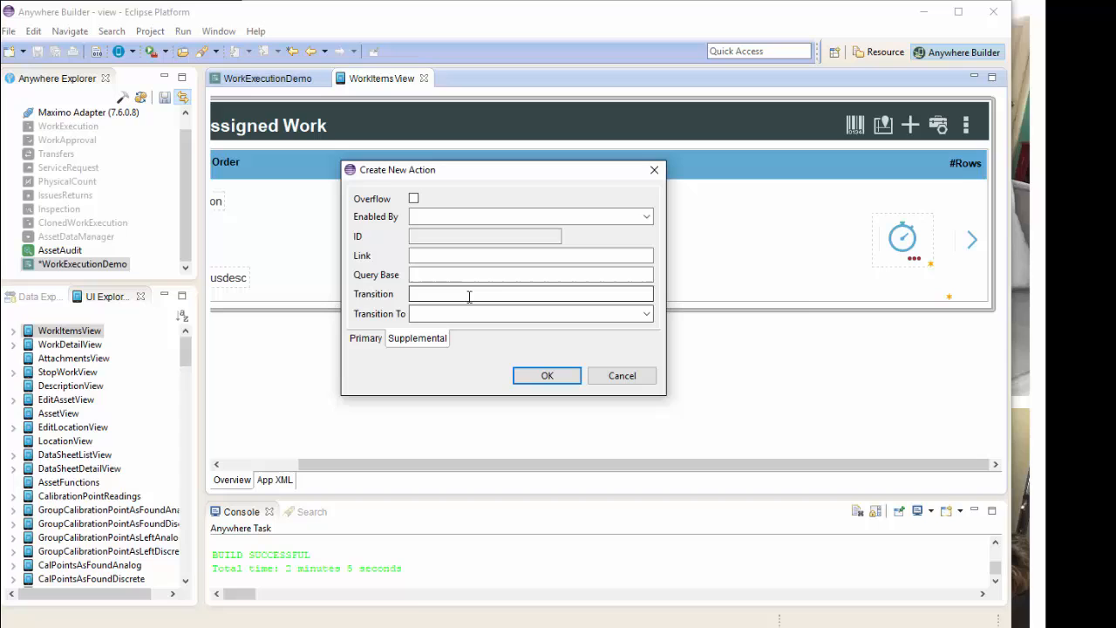
left_click(413, 198)
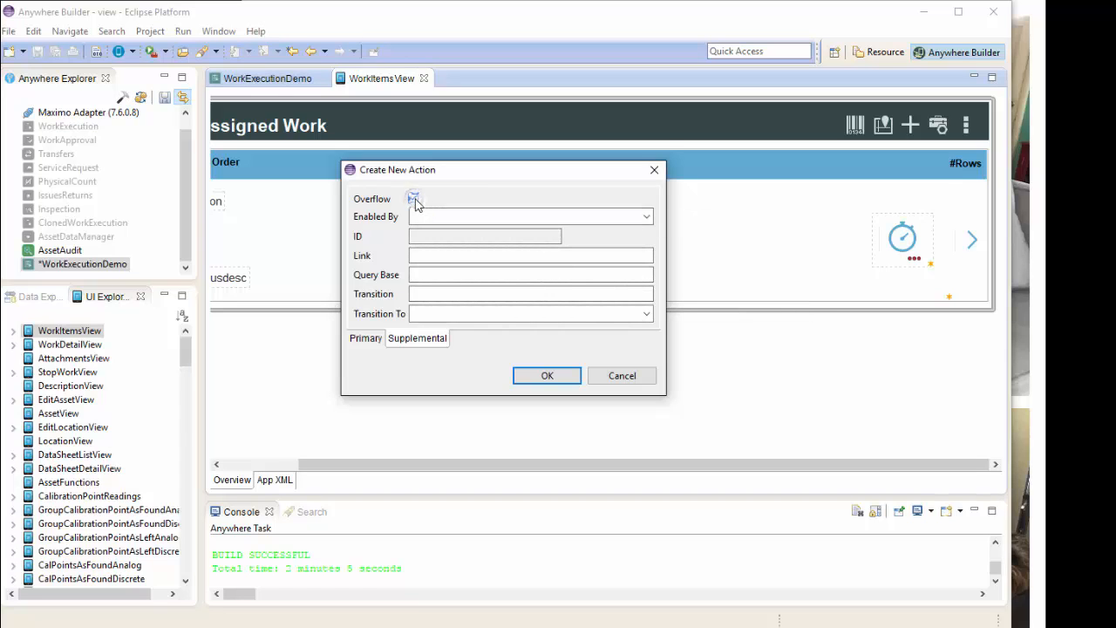
left_click(414, 199)
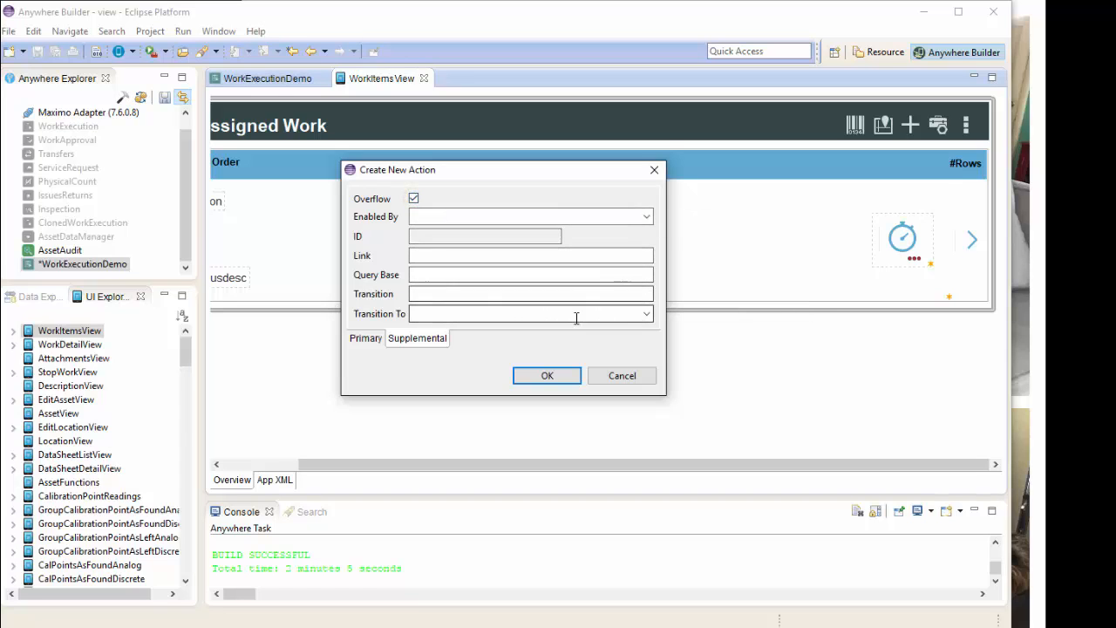
left_click(645, 314)
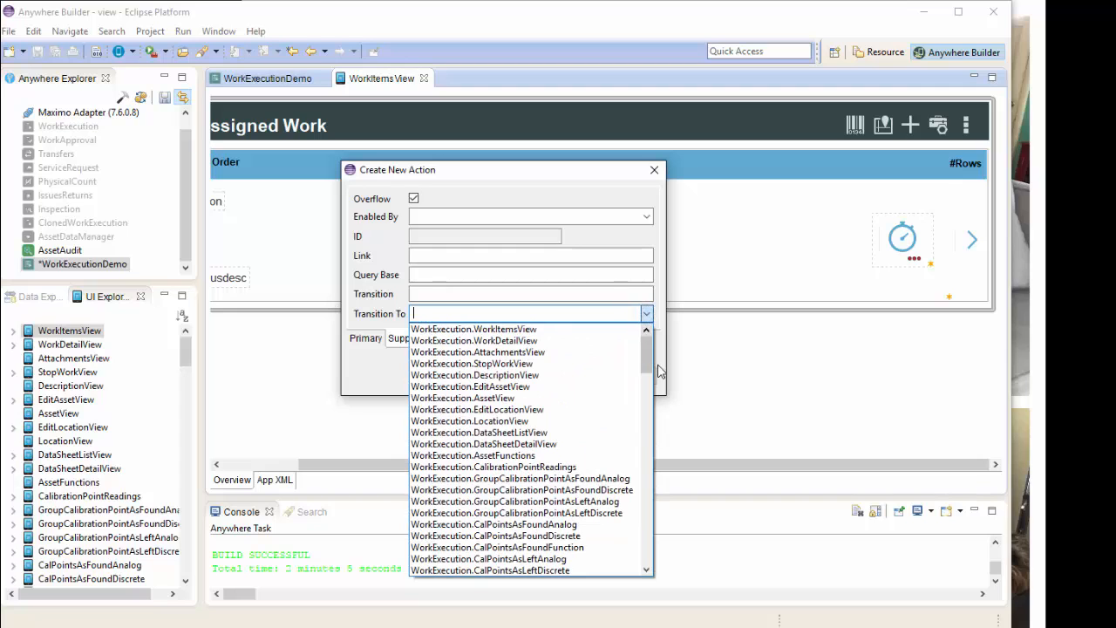
scroll("down", 3)
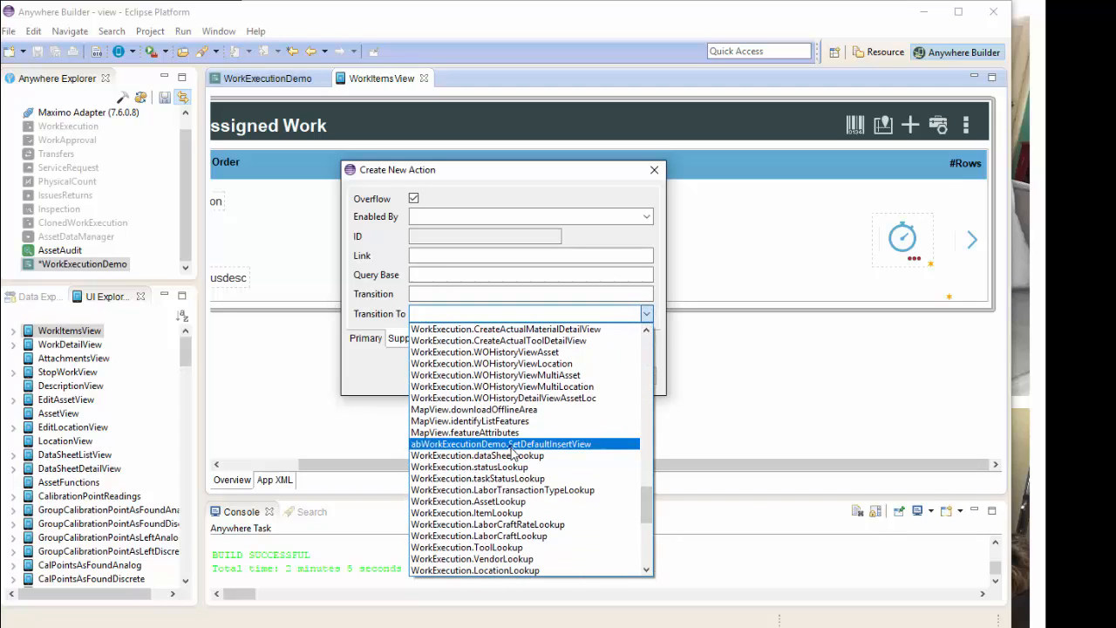
left_click(501, 445)
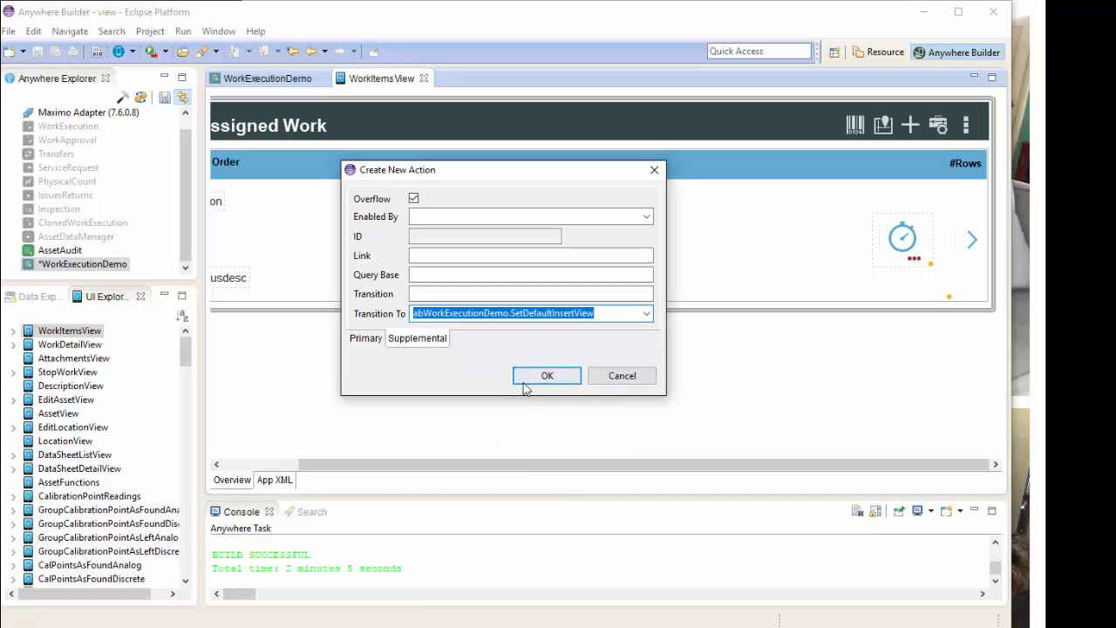
left_click(547, 375)
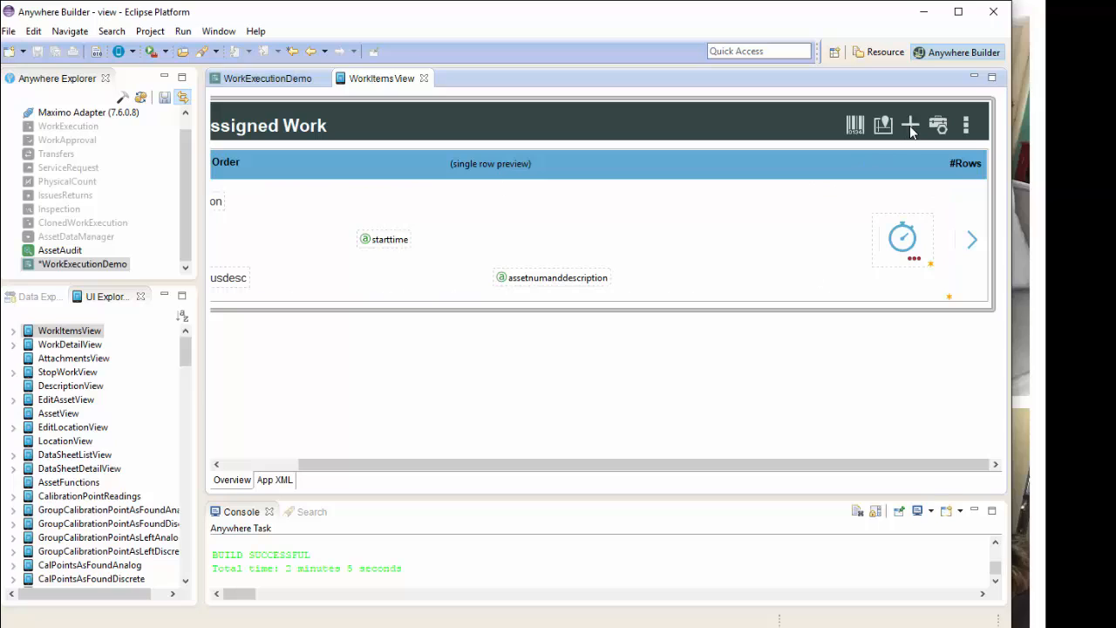
From the + action's Edit Event > On Click menu, load the initNewWorkOrderView handler
left_click(910, 125)
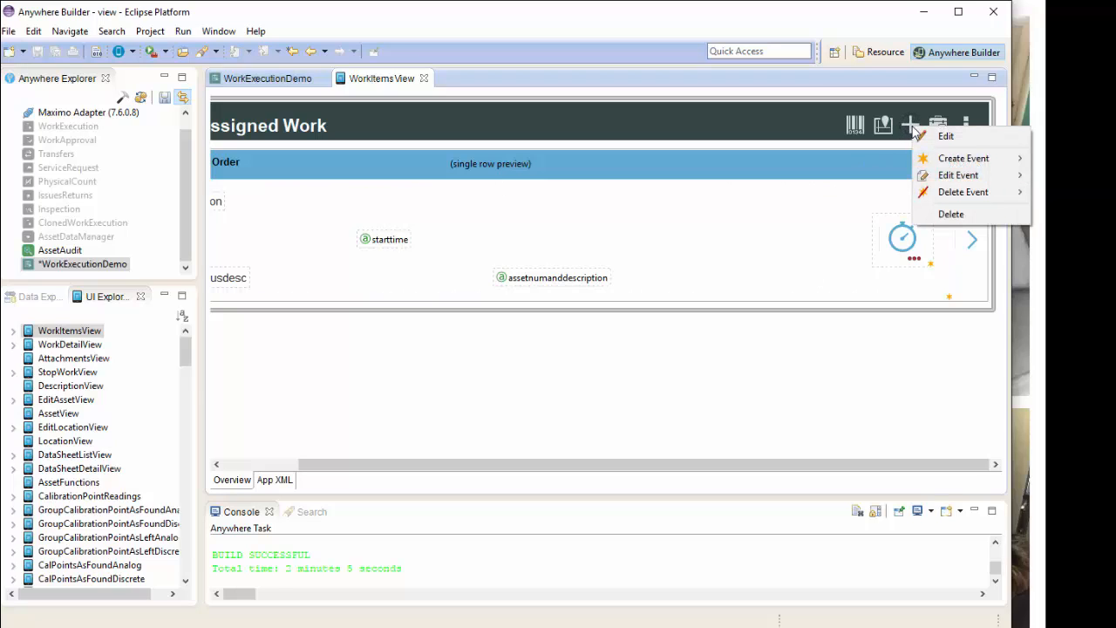
mouse_move(959, 174)
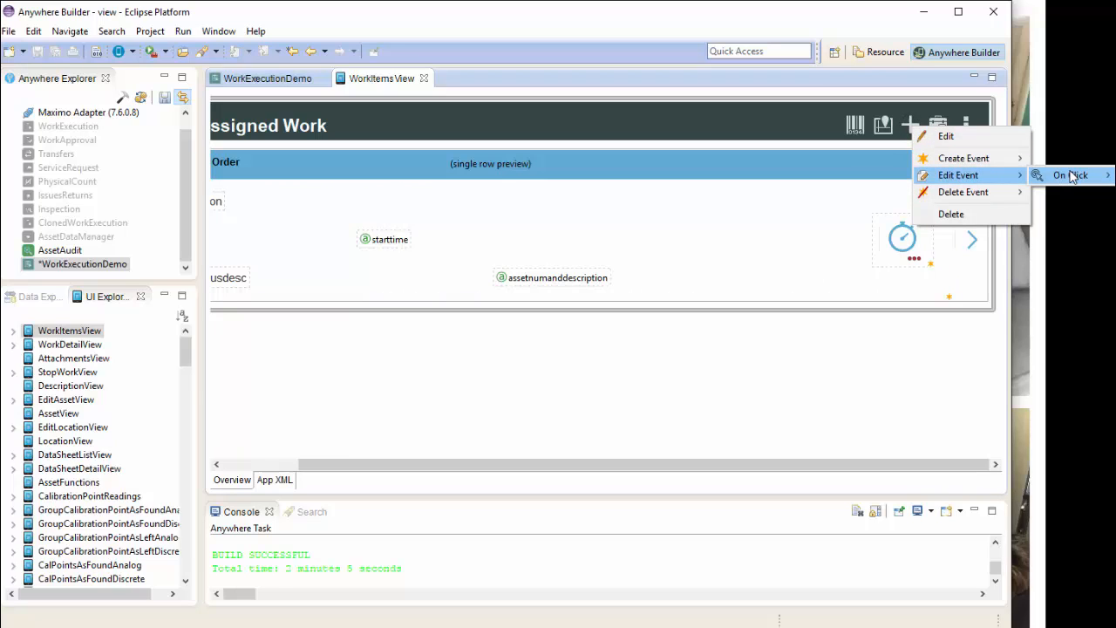
mouse_move(809, 192)
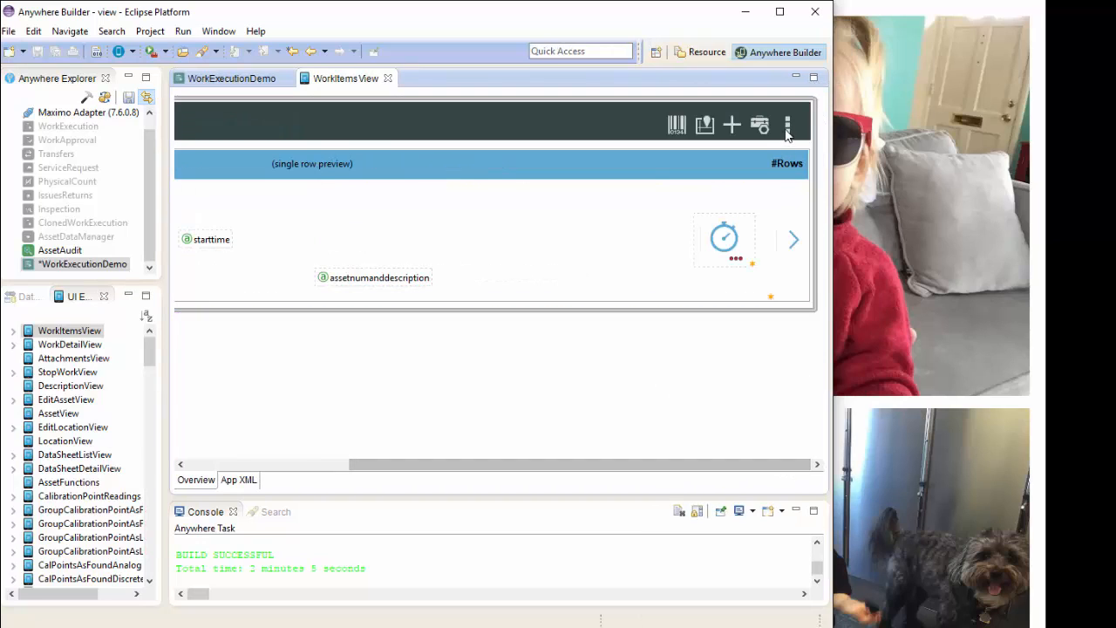
left_click(786, 125)
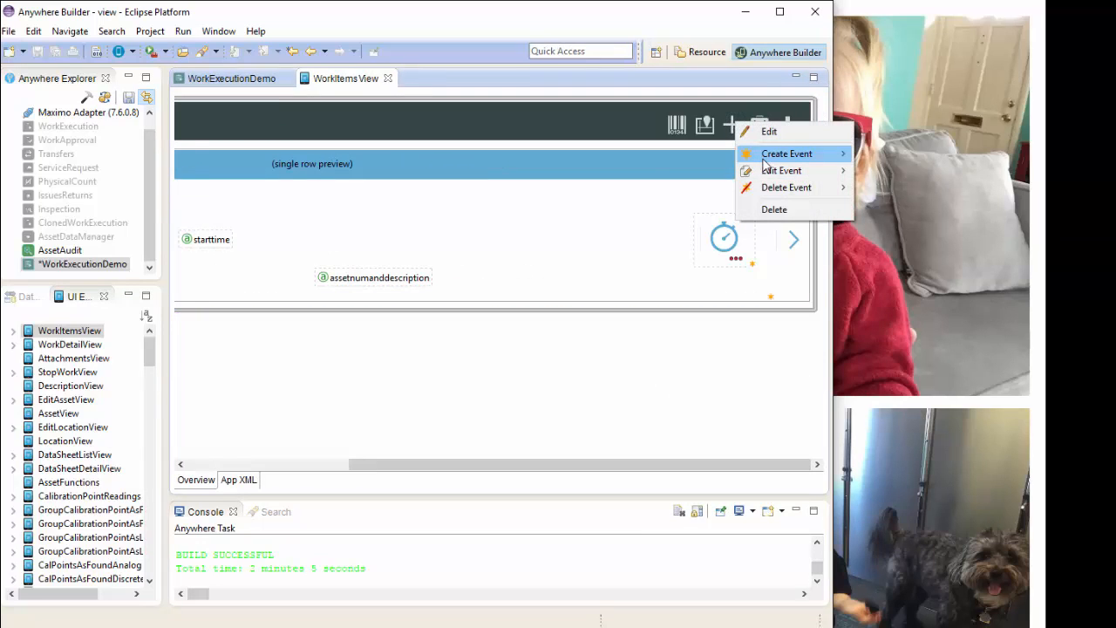
mouse_move(785, 154)
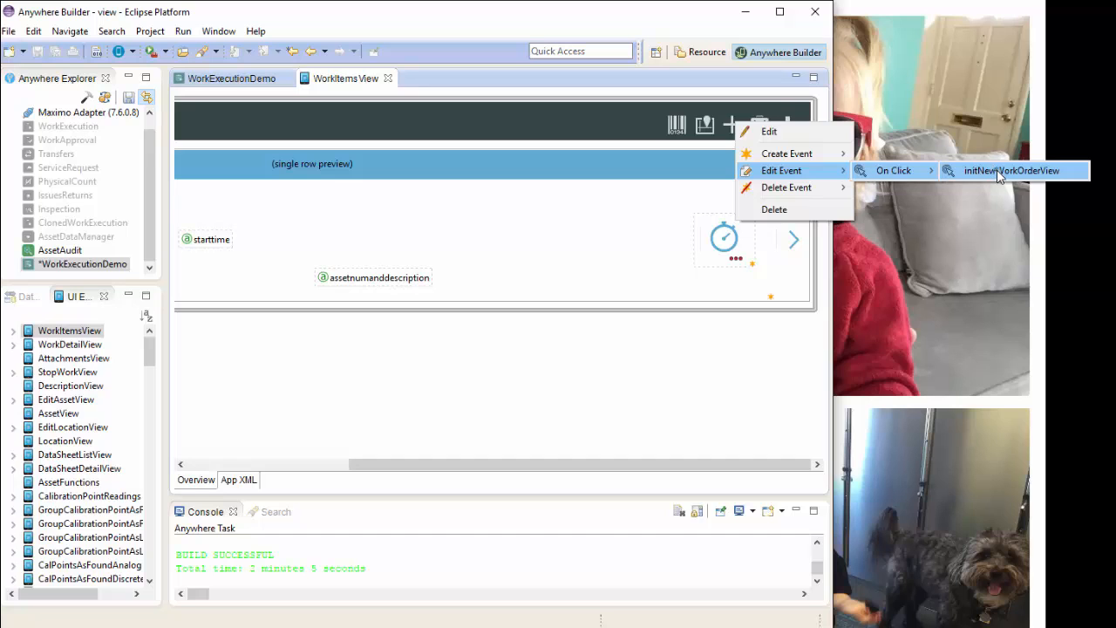
left_click(1012, 171)
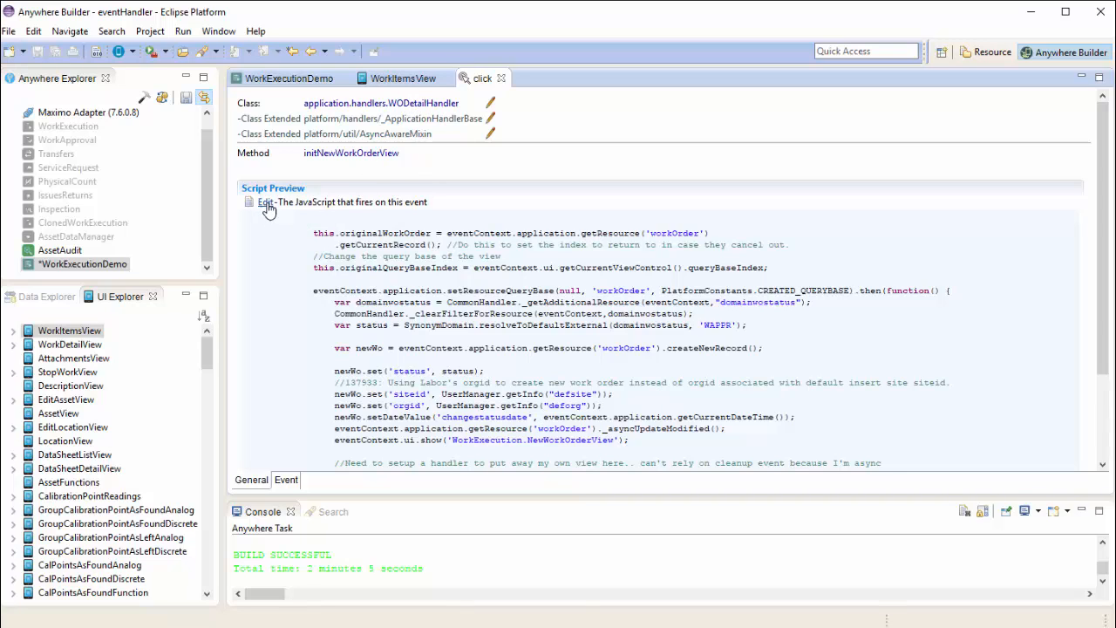
Wrap the siteid assignment in an if/else on UserManager.ods, falling back to the default site
left_click(267, 202)
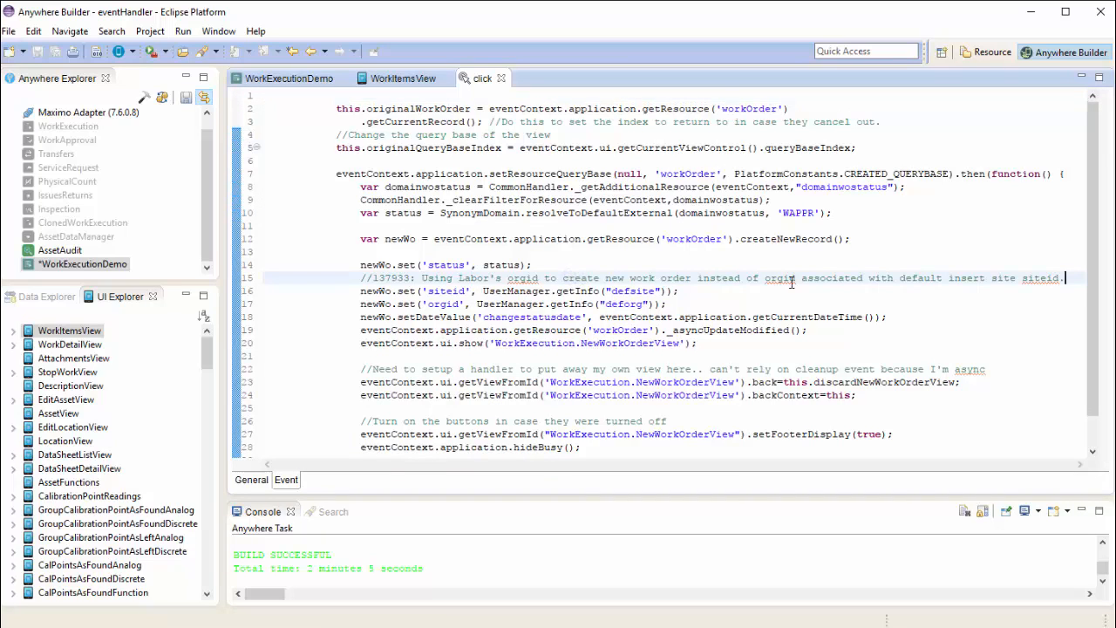
type("if (")
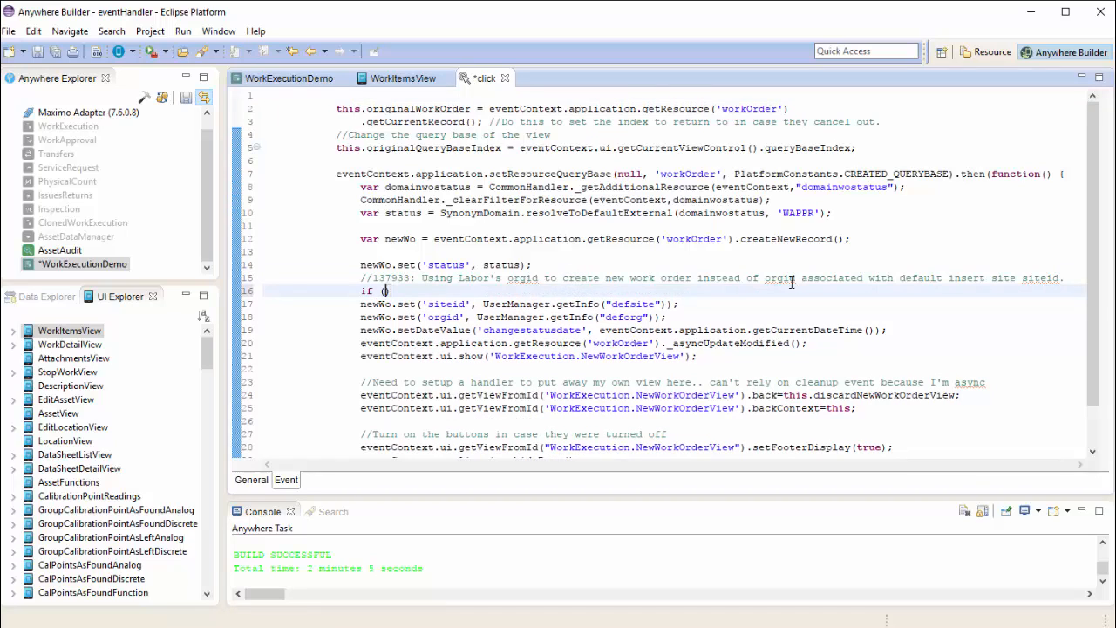
type("UserManager.ods != null")
type("newWo.set('siteid', UserManager.);")
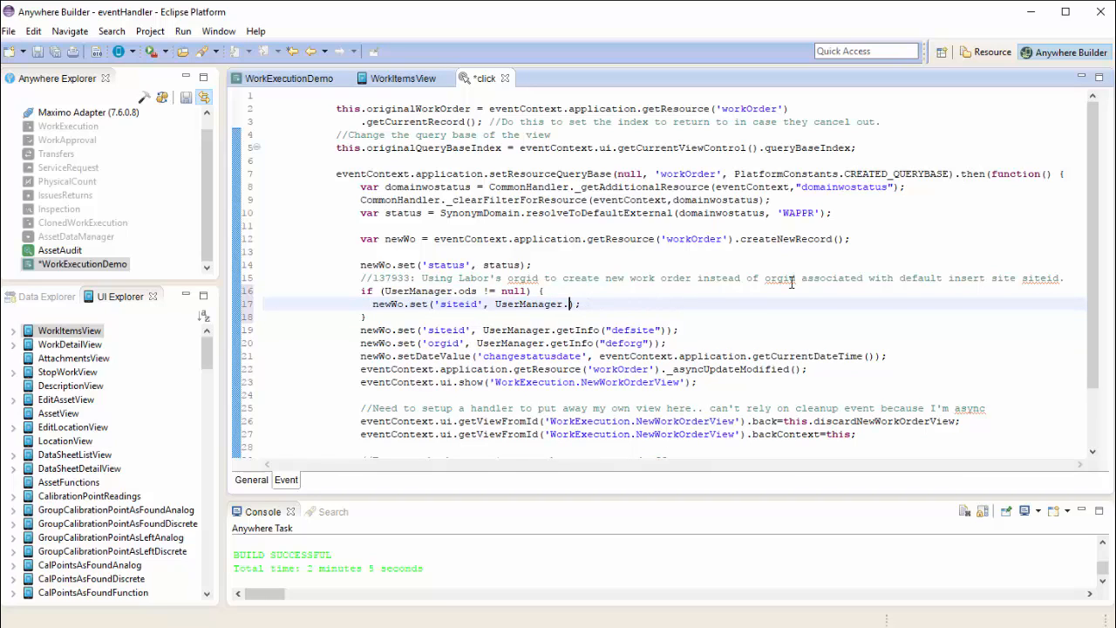
type("ods")
type("if (U")
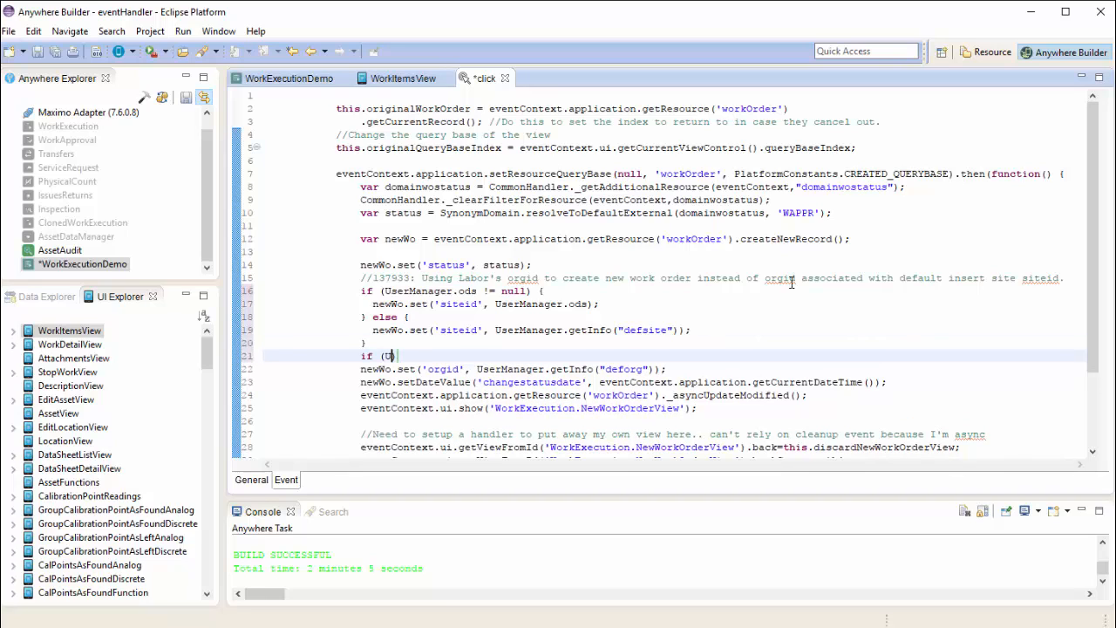
Wrap the orgid assignment in an if/else on UserManager.odo, save the script and close the editor
type("serManager")
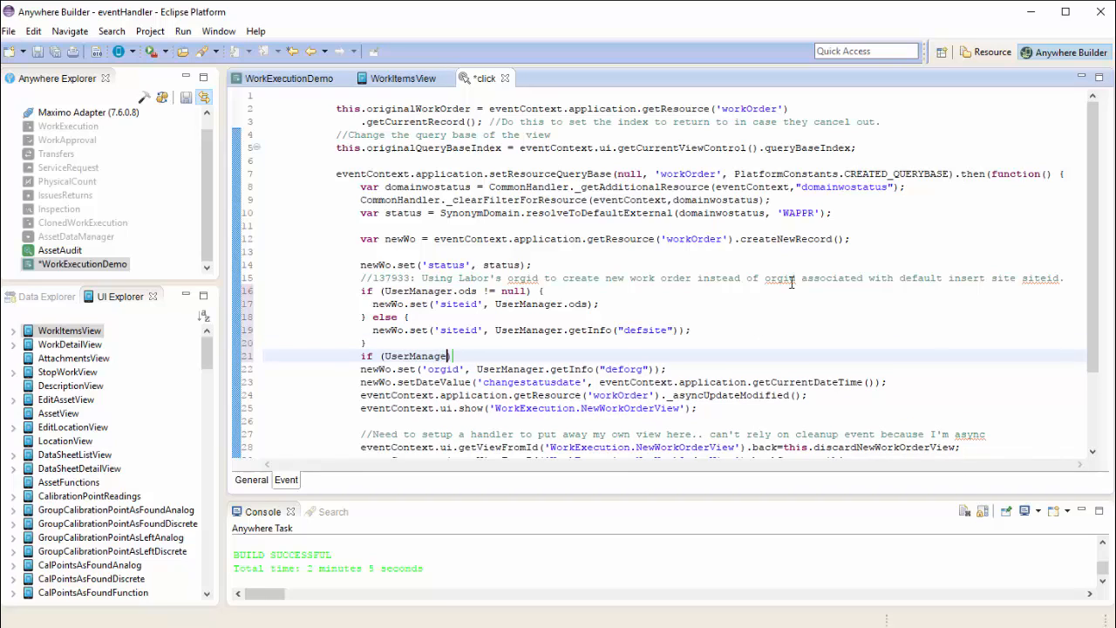
type(".odo != null) {")
type("newWo.set('orgid', UserManager.g);")
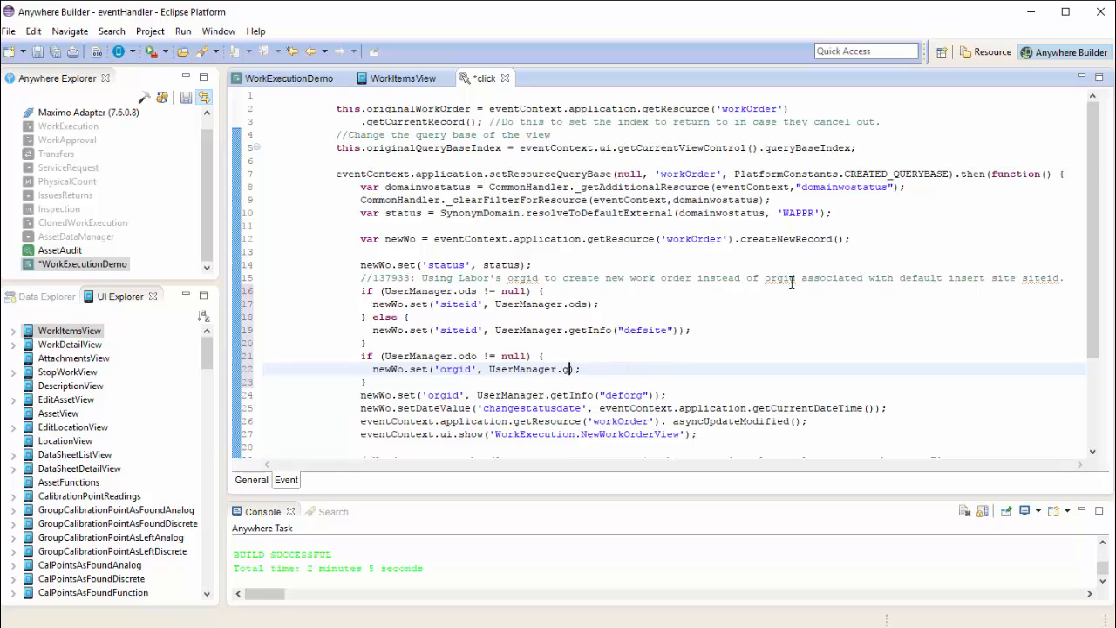
type("odo")
type(" else {")
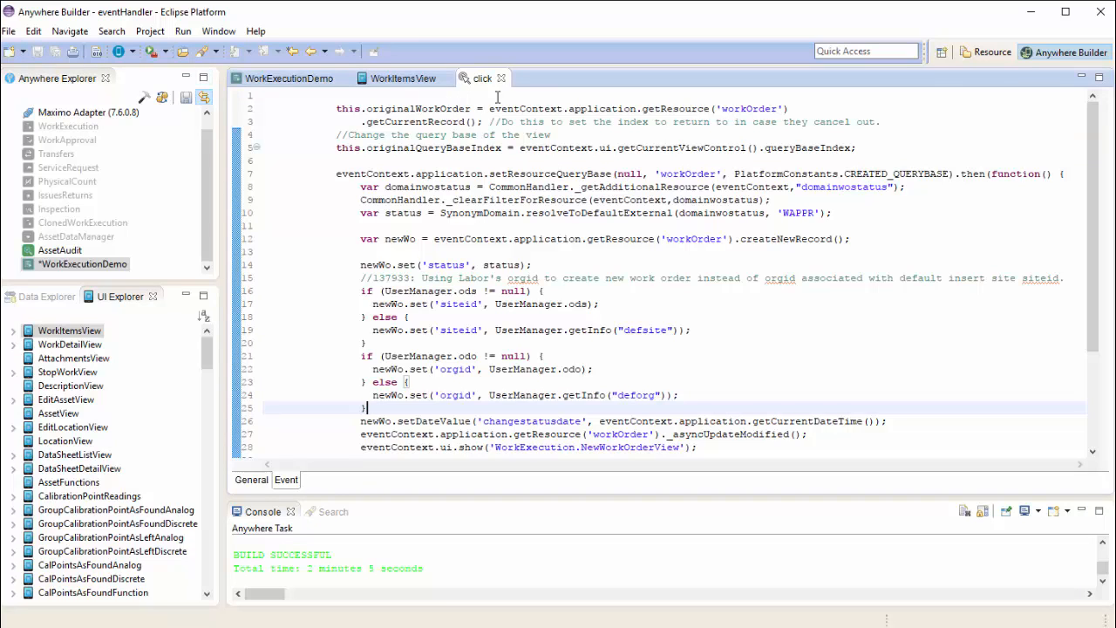
left_click(501, 77)
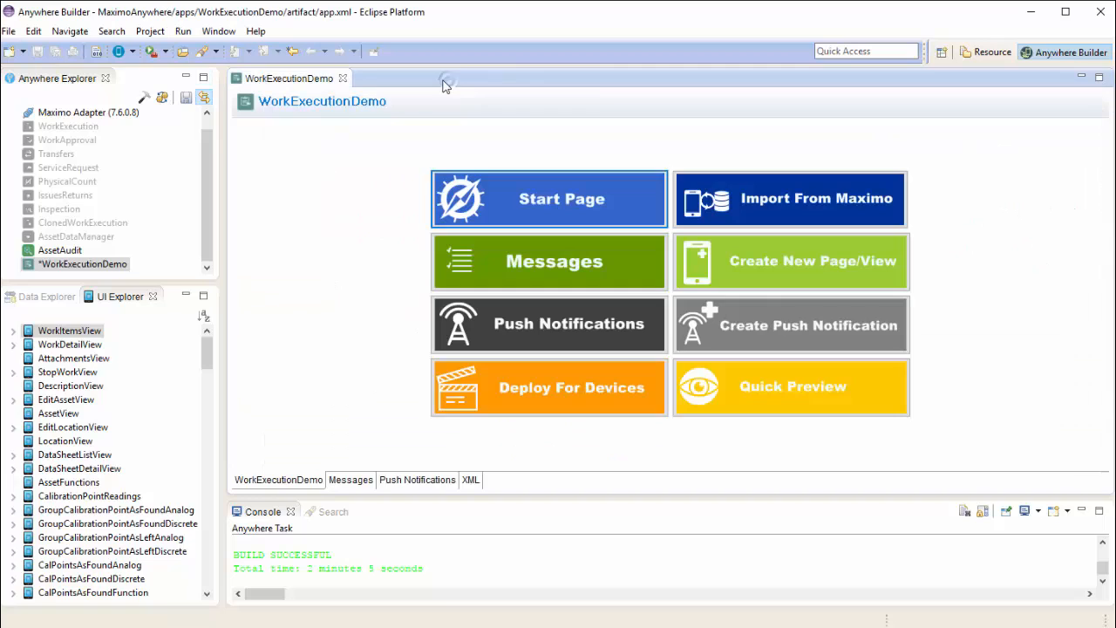
Close the app overview and launch Preview for WorkExecutionDemo from Anywhere Explorer
left_click(342, 77)
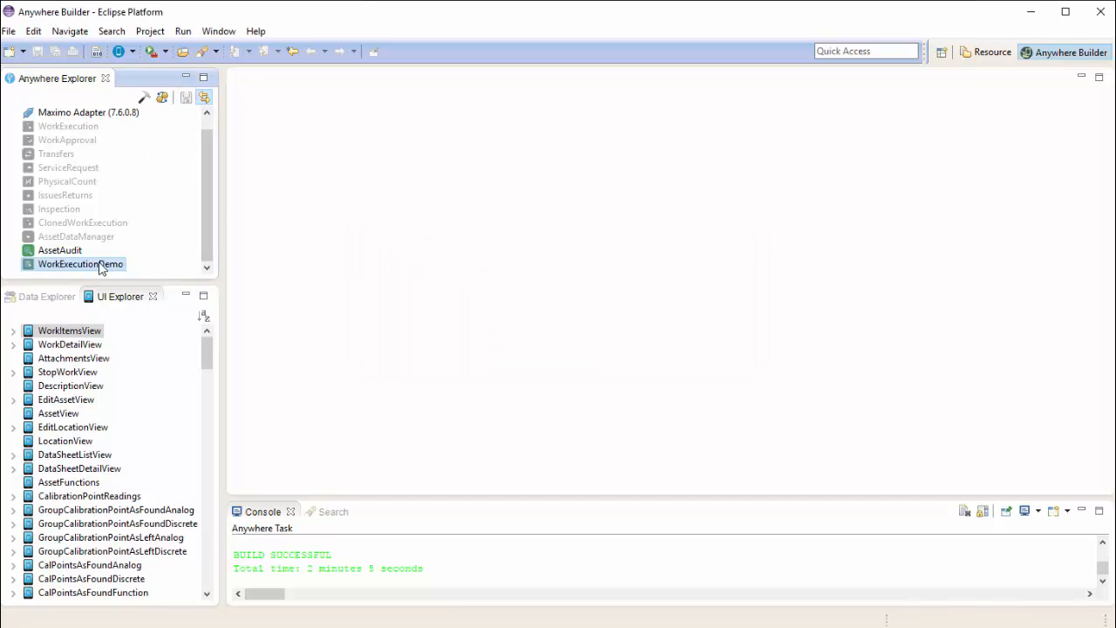
right_click(81, 263)
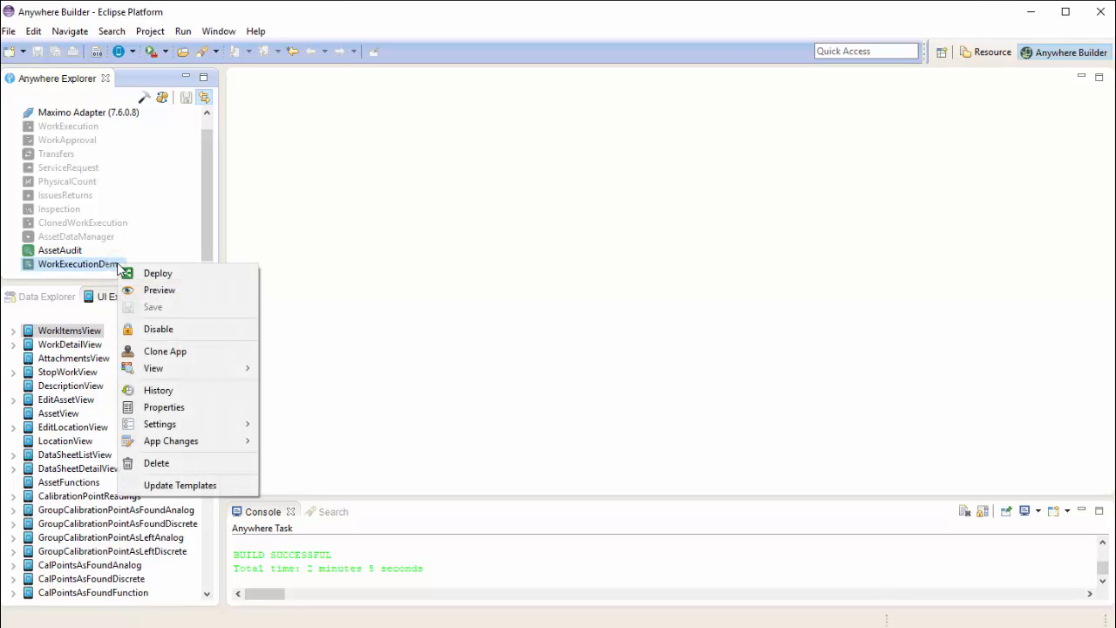
mouse_move(183, 289)
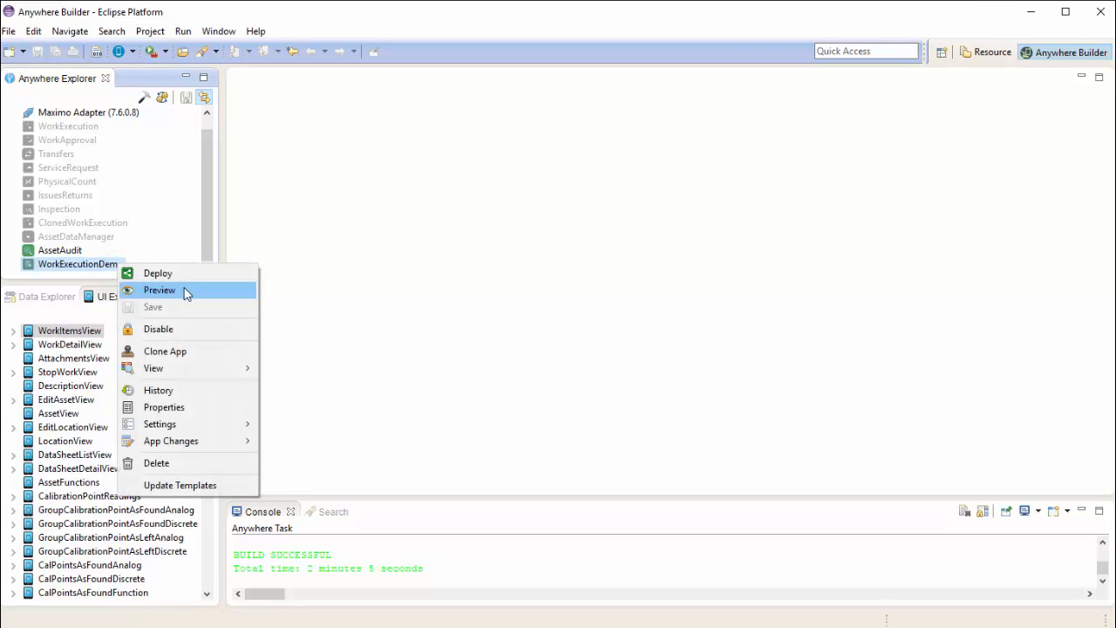
left_click(159, 290)
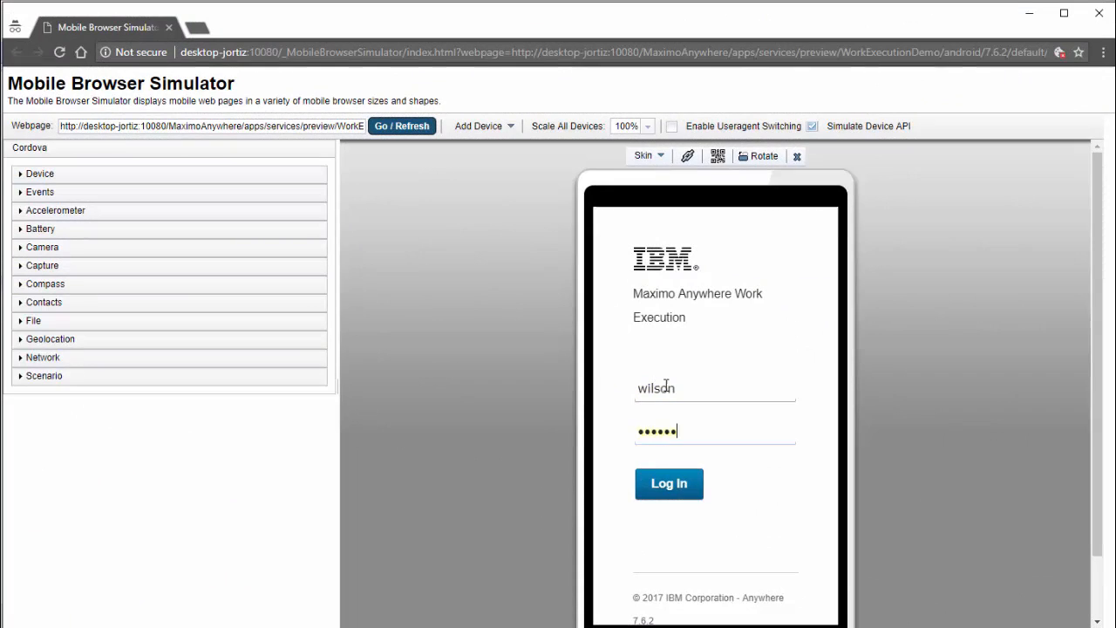
Log in, check a new work order defaults to site CHILEHDQ, cancel it and reopen the overflow menu
left_click(669, 483)
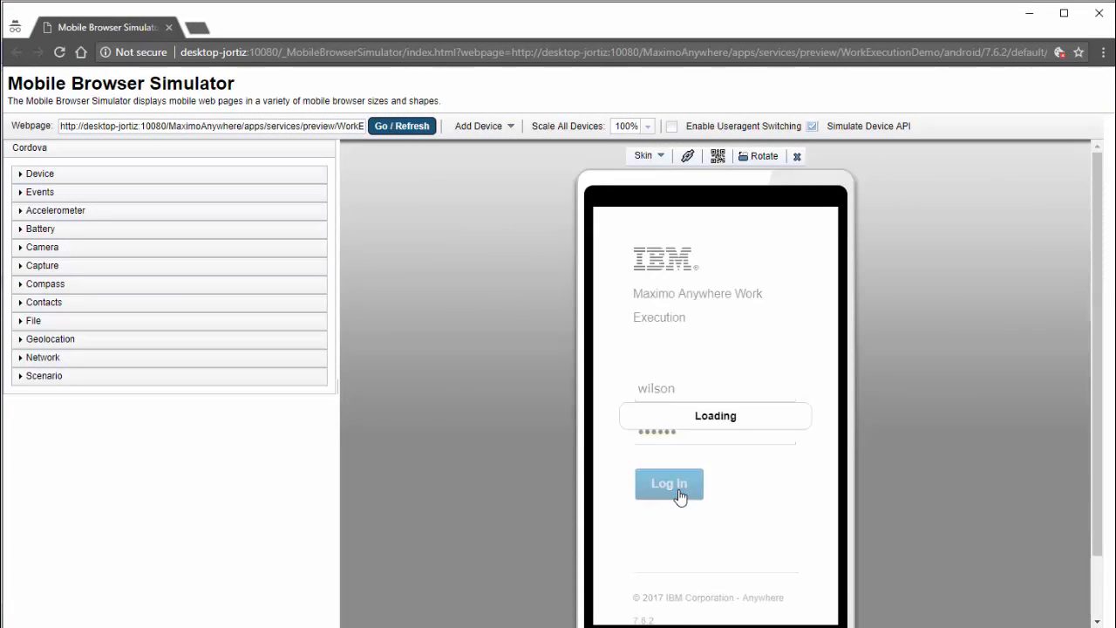
left_click(669, 483)
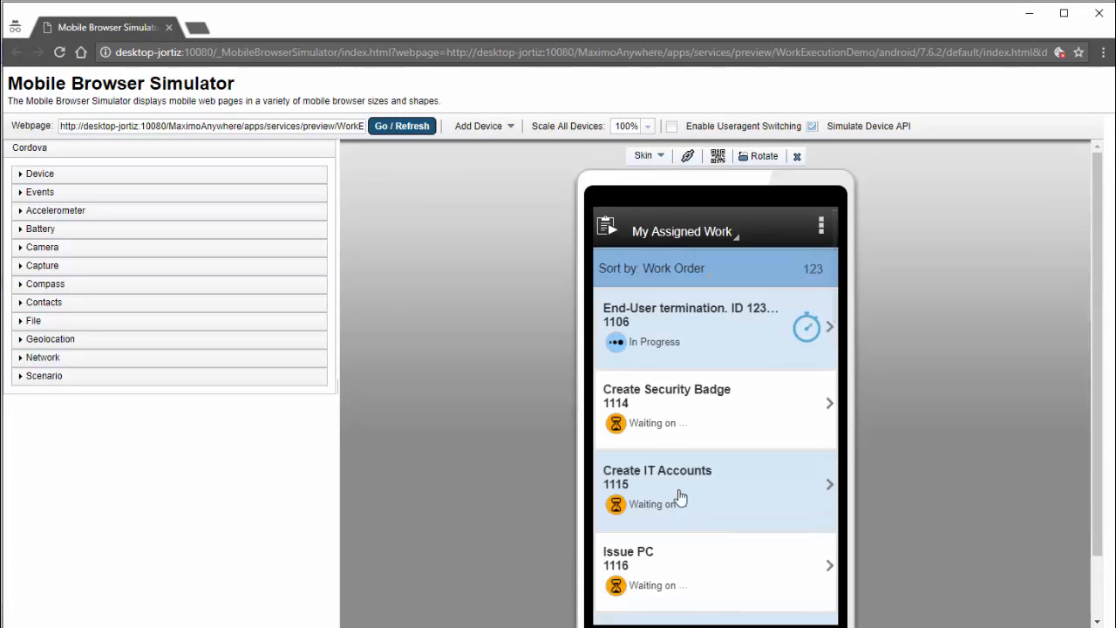
left_click(820, 228)
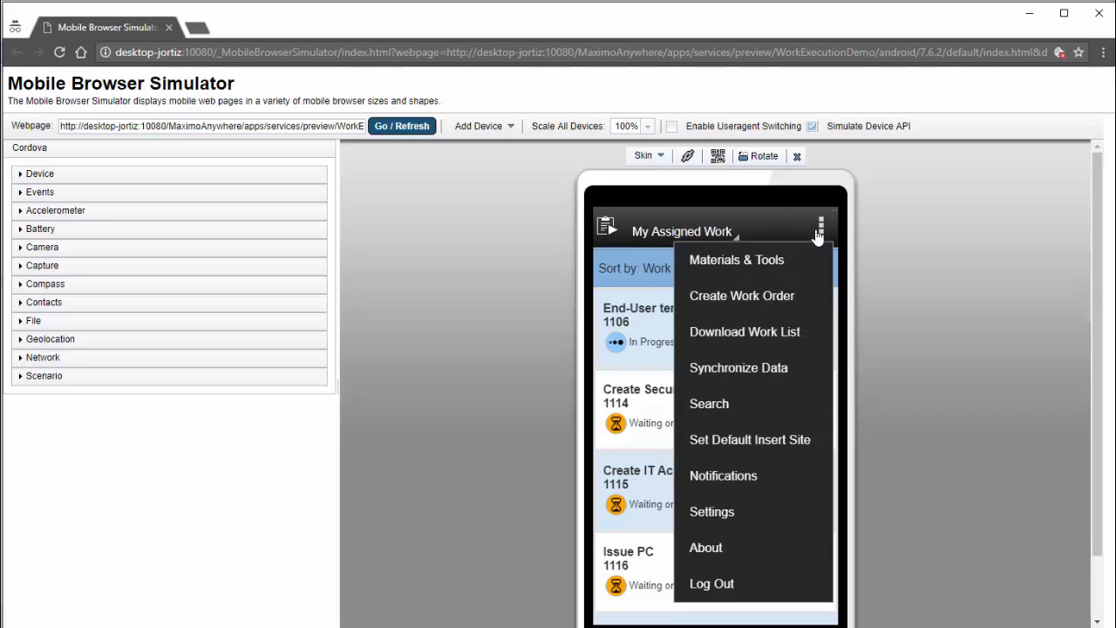
mouse_move(774, 297)
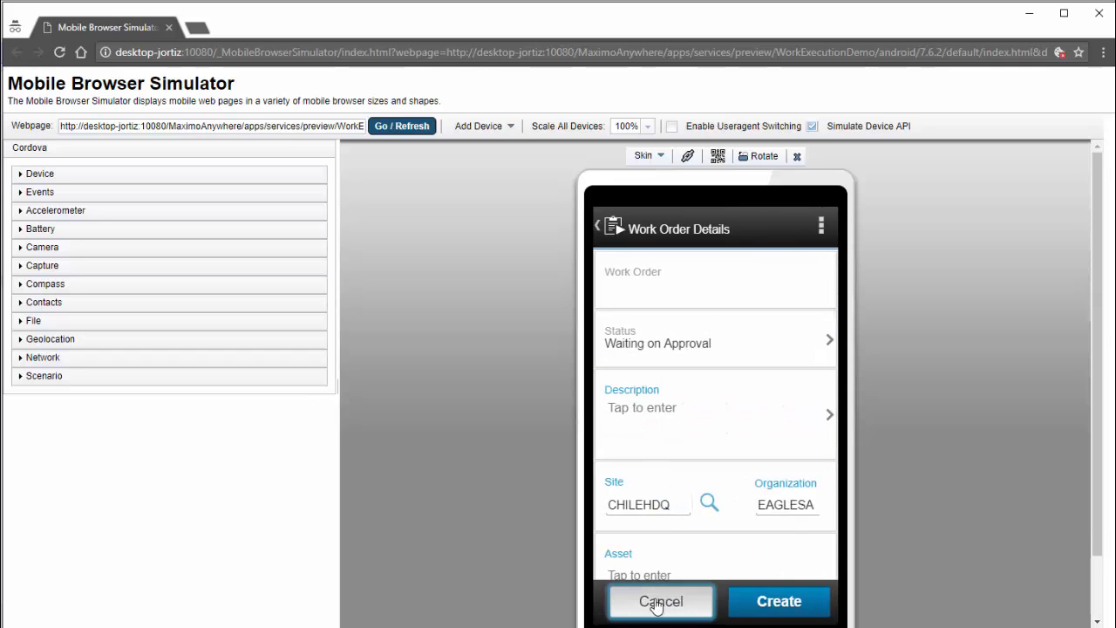
left_click(659, 600)
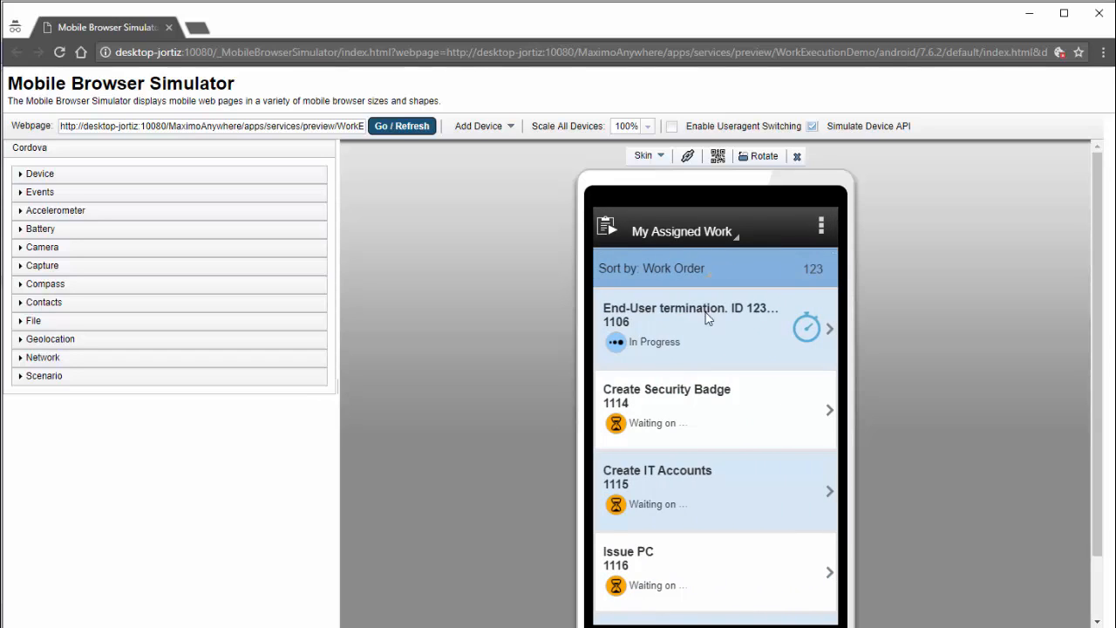
left_click(820, 227)
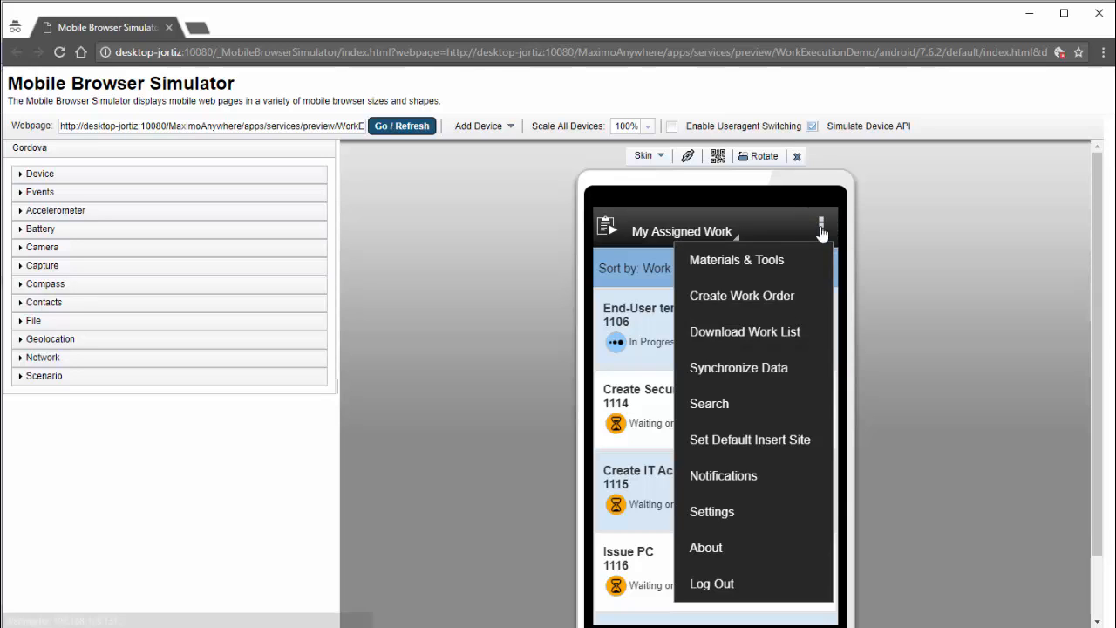
mouse_move(750, 439)
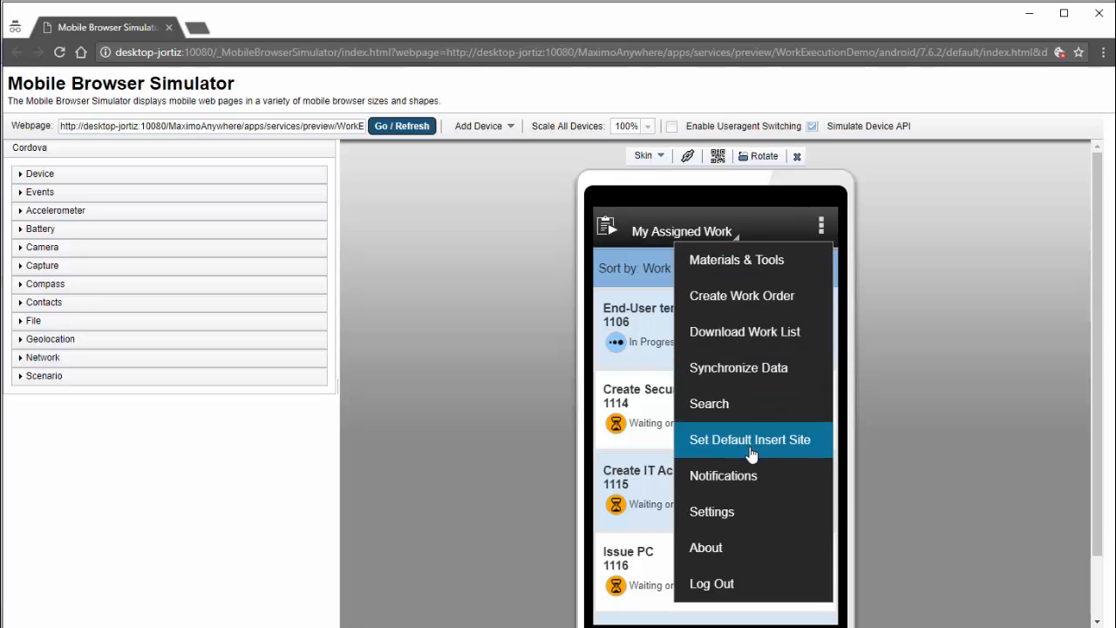
Set CONCSITE as the default insert site, then create a work order showing Site CONCSITE, Organization EAGLESA
left_click(750, 439)
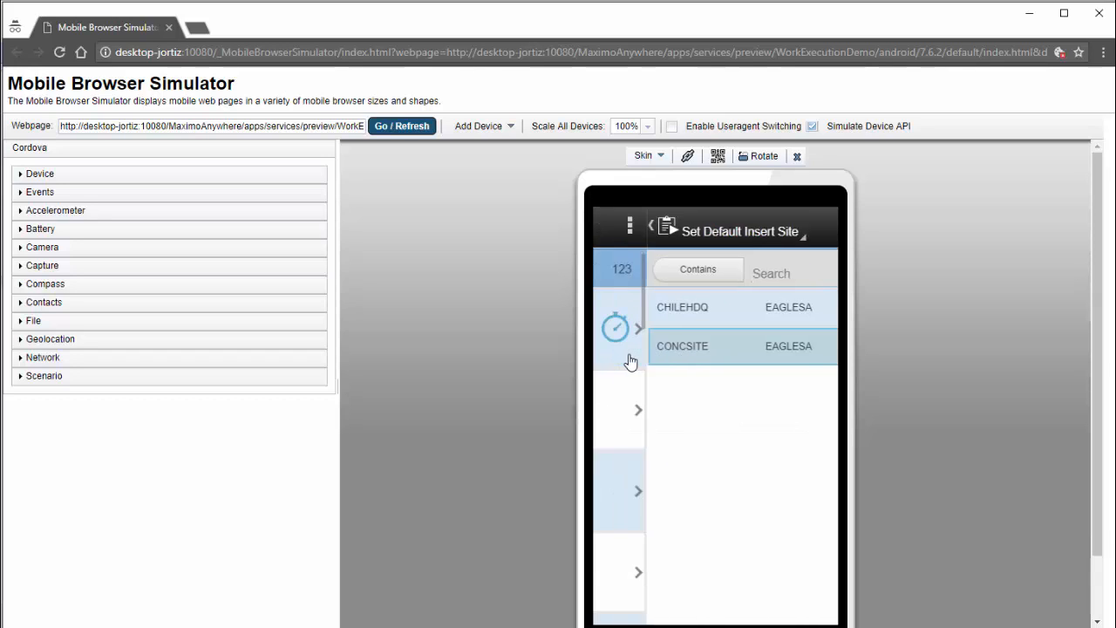
left_click(650, 227)
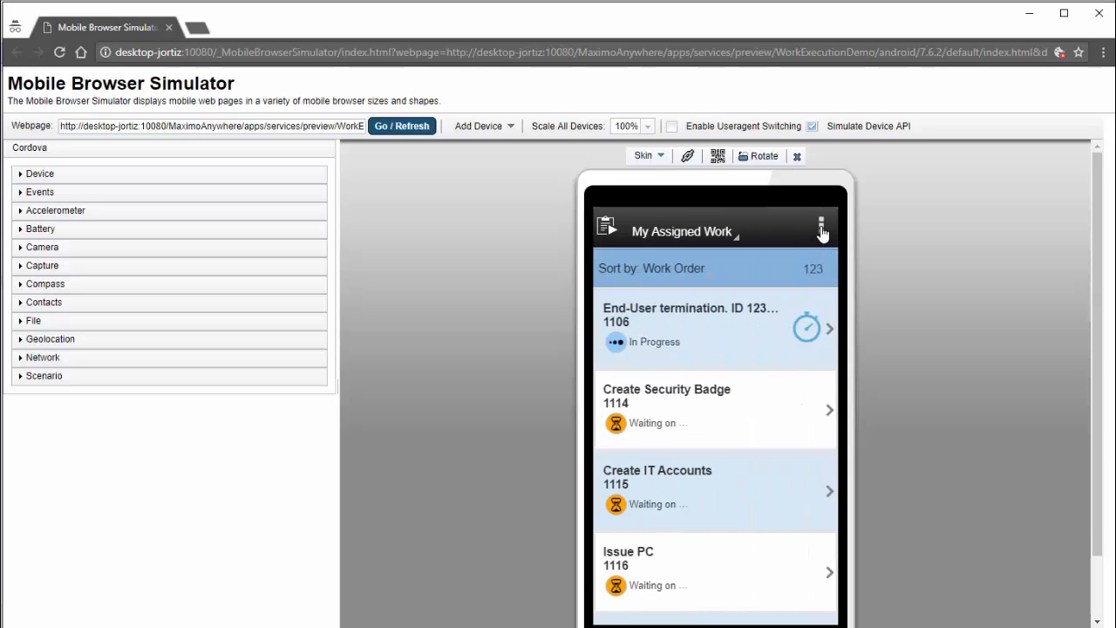
left_click(819, 225)
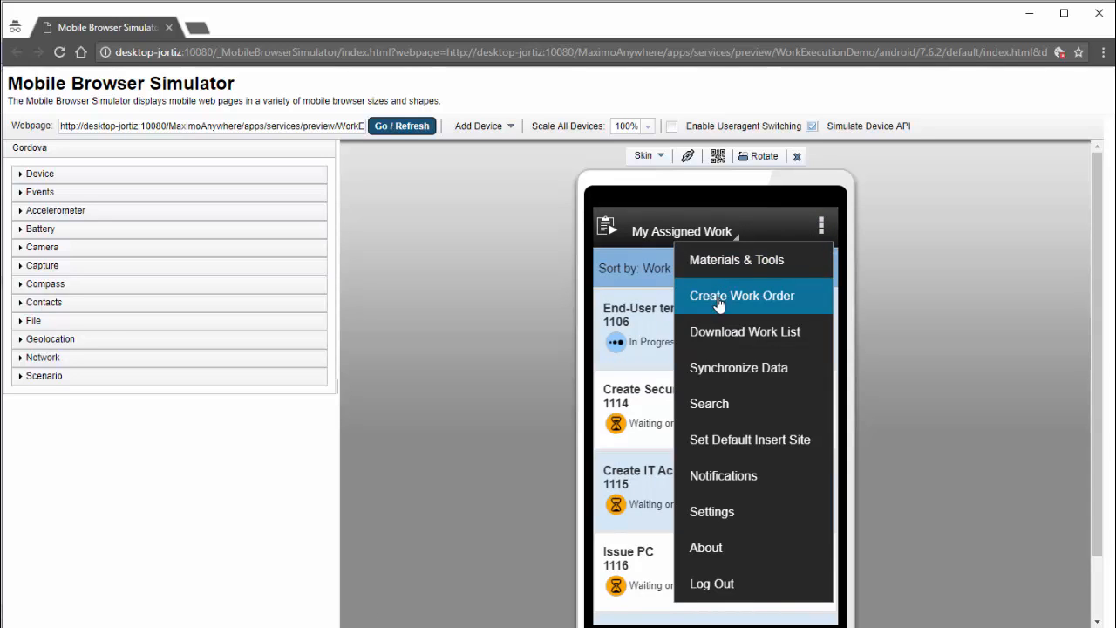
left_click(742, 296)
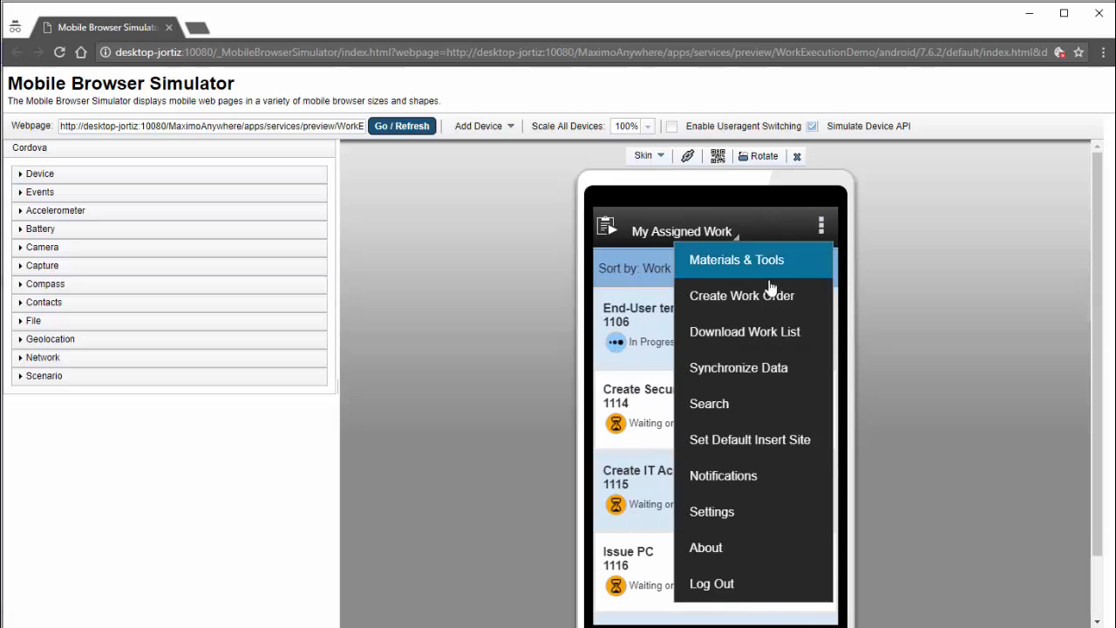
left_click(741, 294)
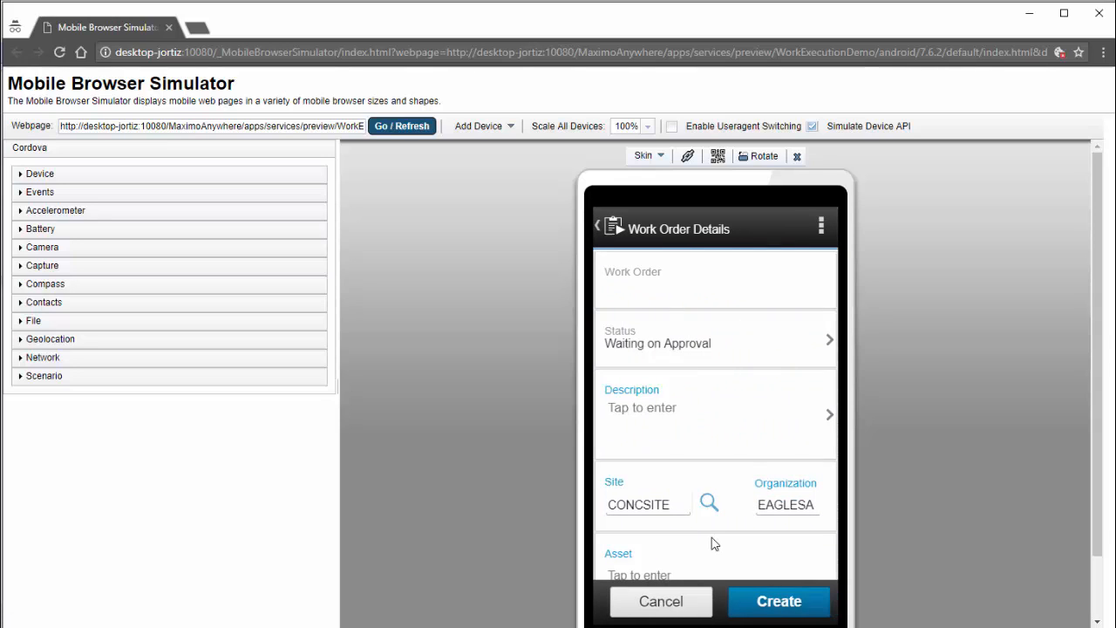